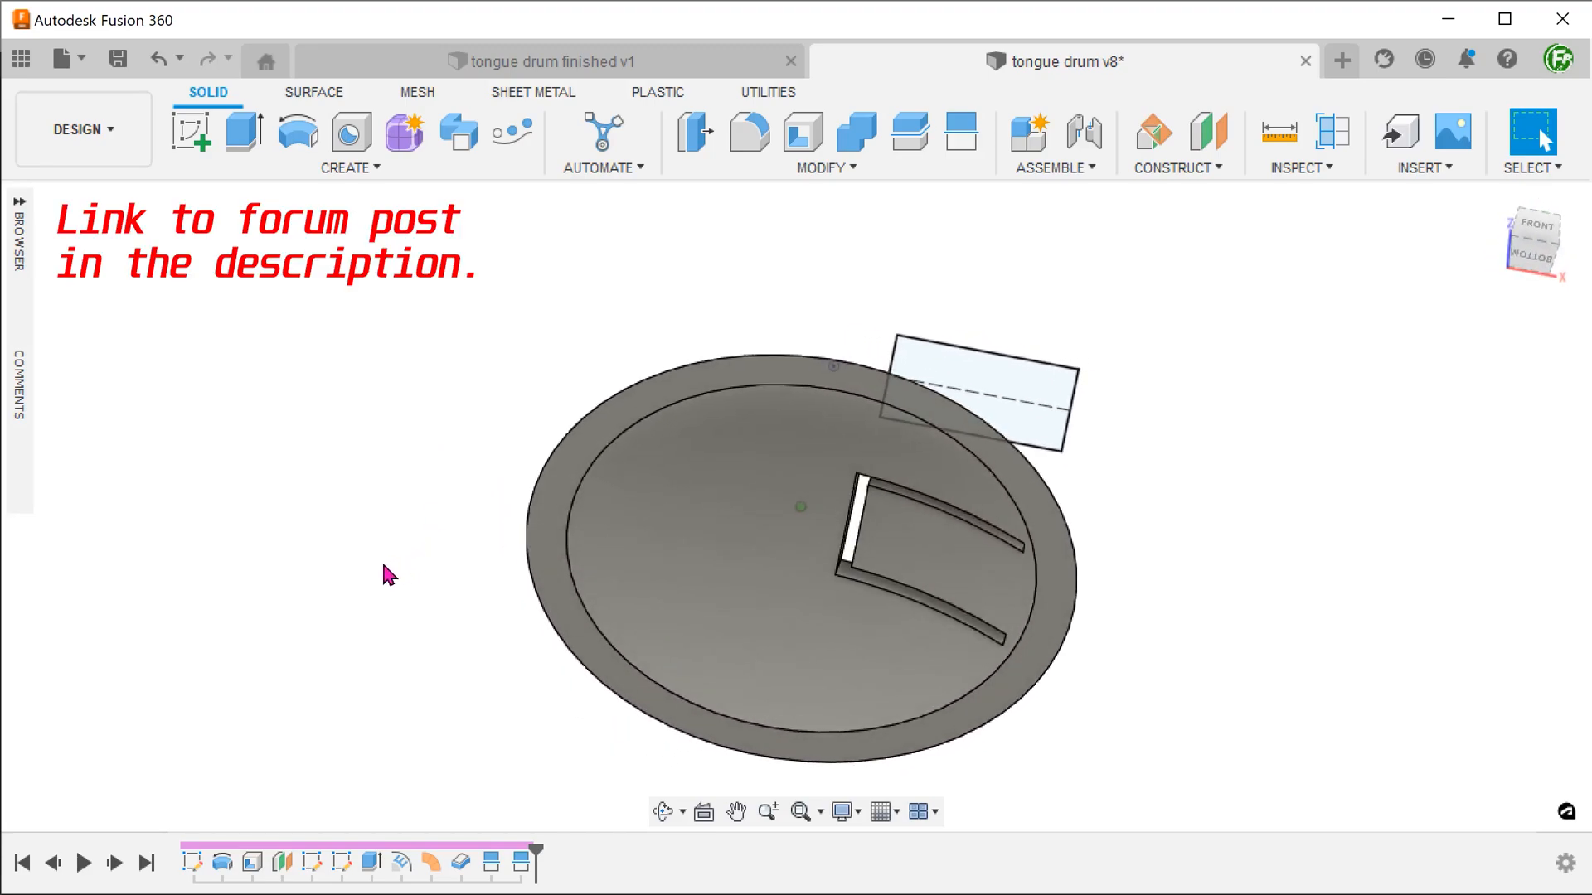
# - Inspect the finished slotted dome by orbit and section analysis, then switch to the tongue drum v3 tab
pyautogui.moveTo(386, 574); pyautogui.dragTo(451, 662)
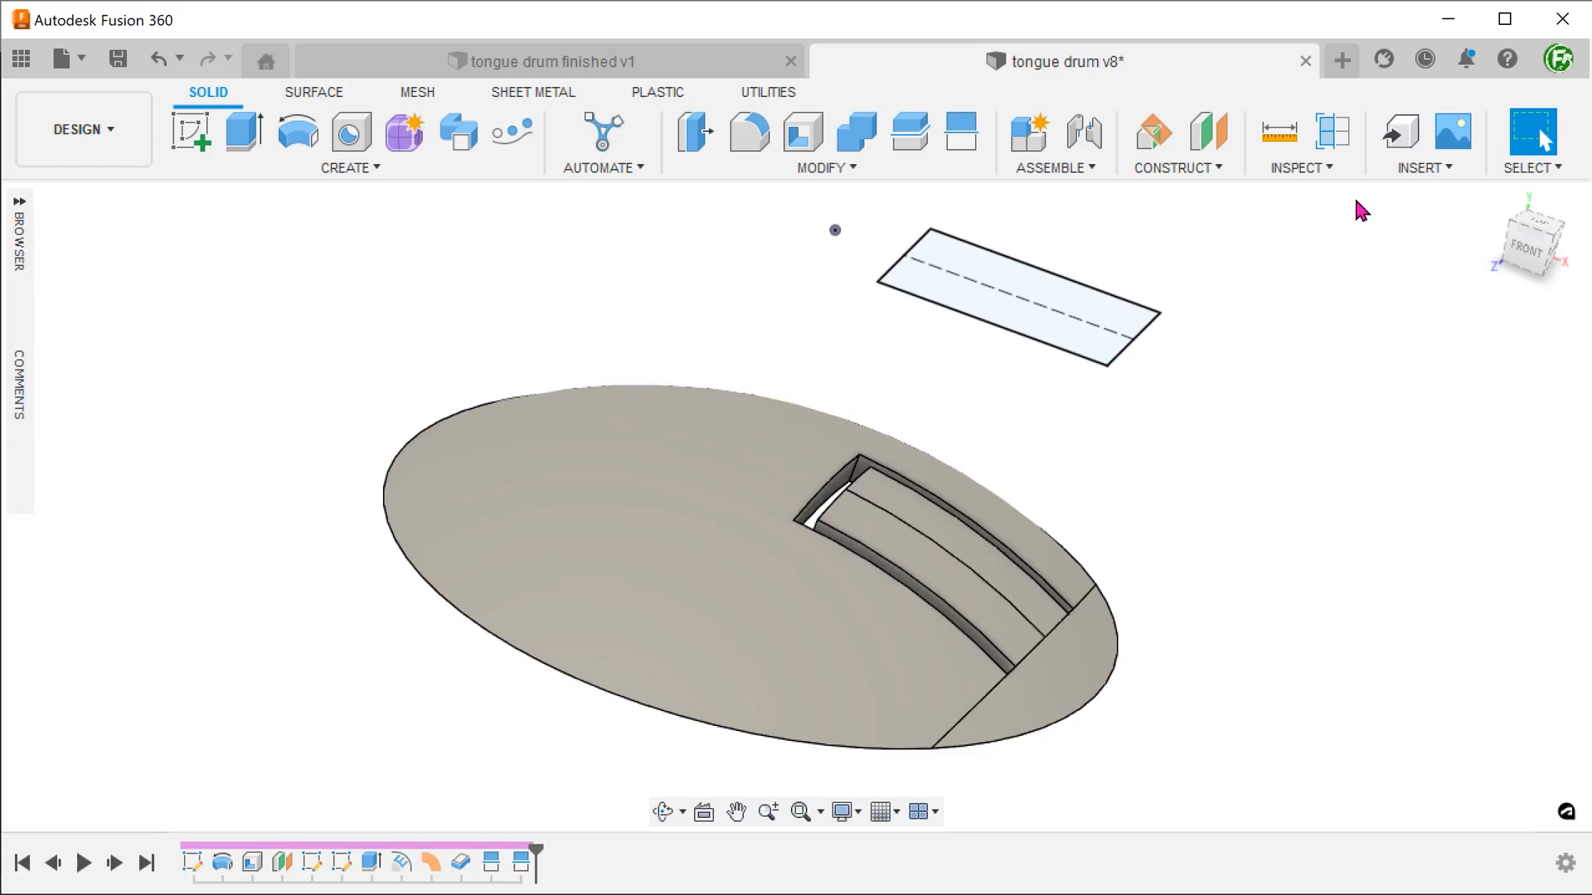
pyautogui.click(1334, 132)
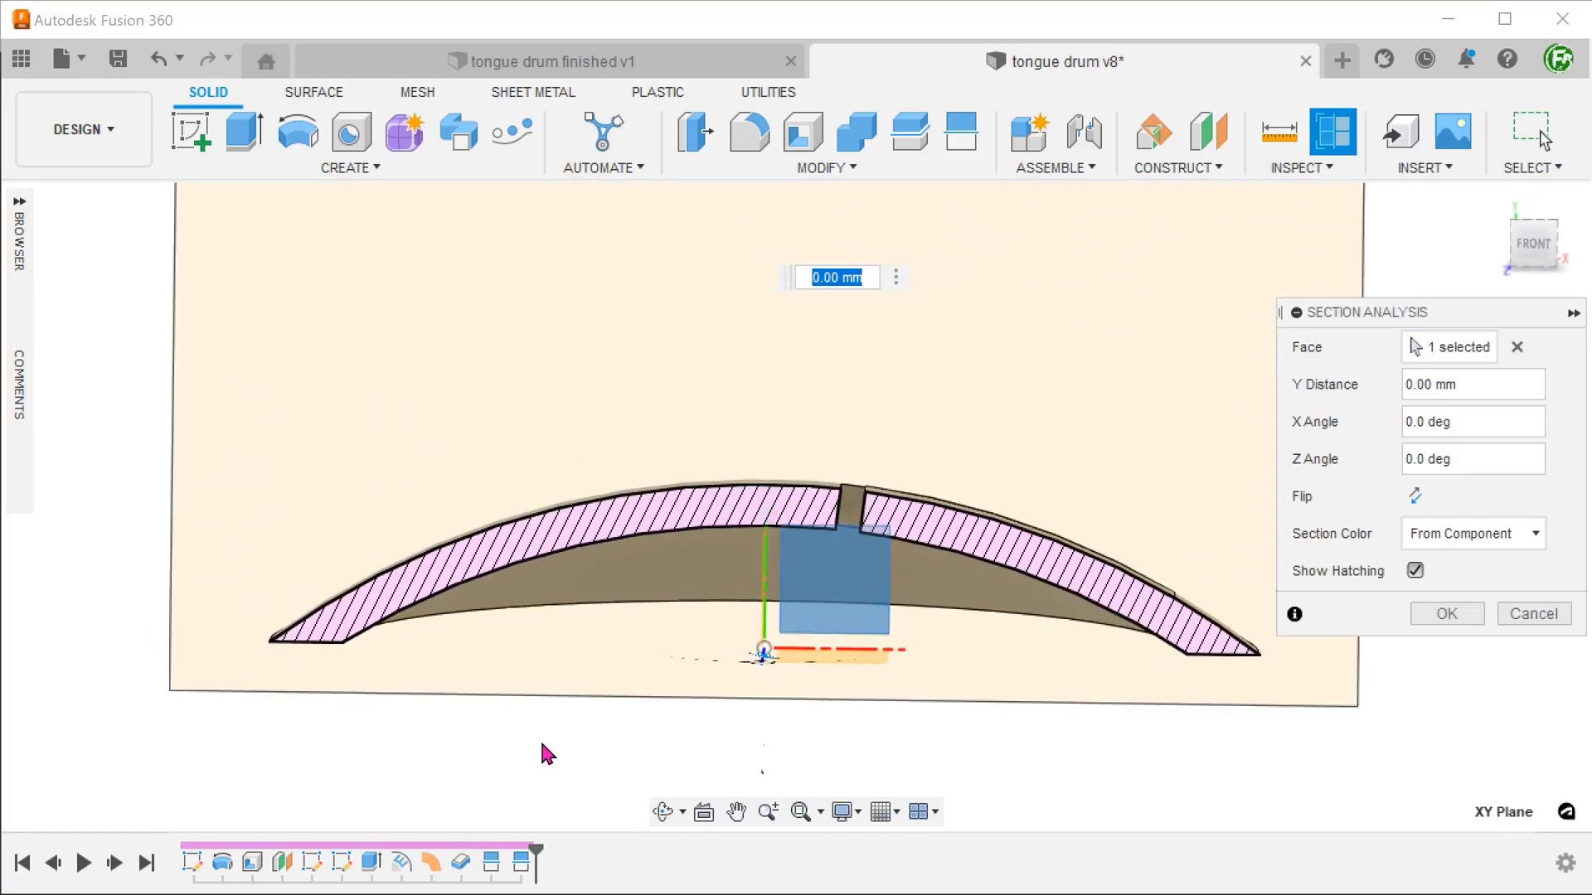
pyautogui.click(838, 62)
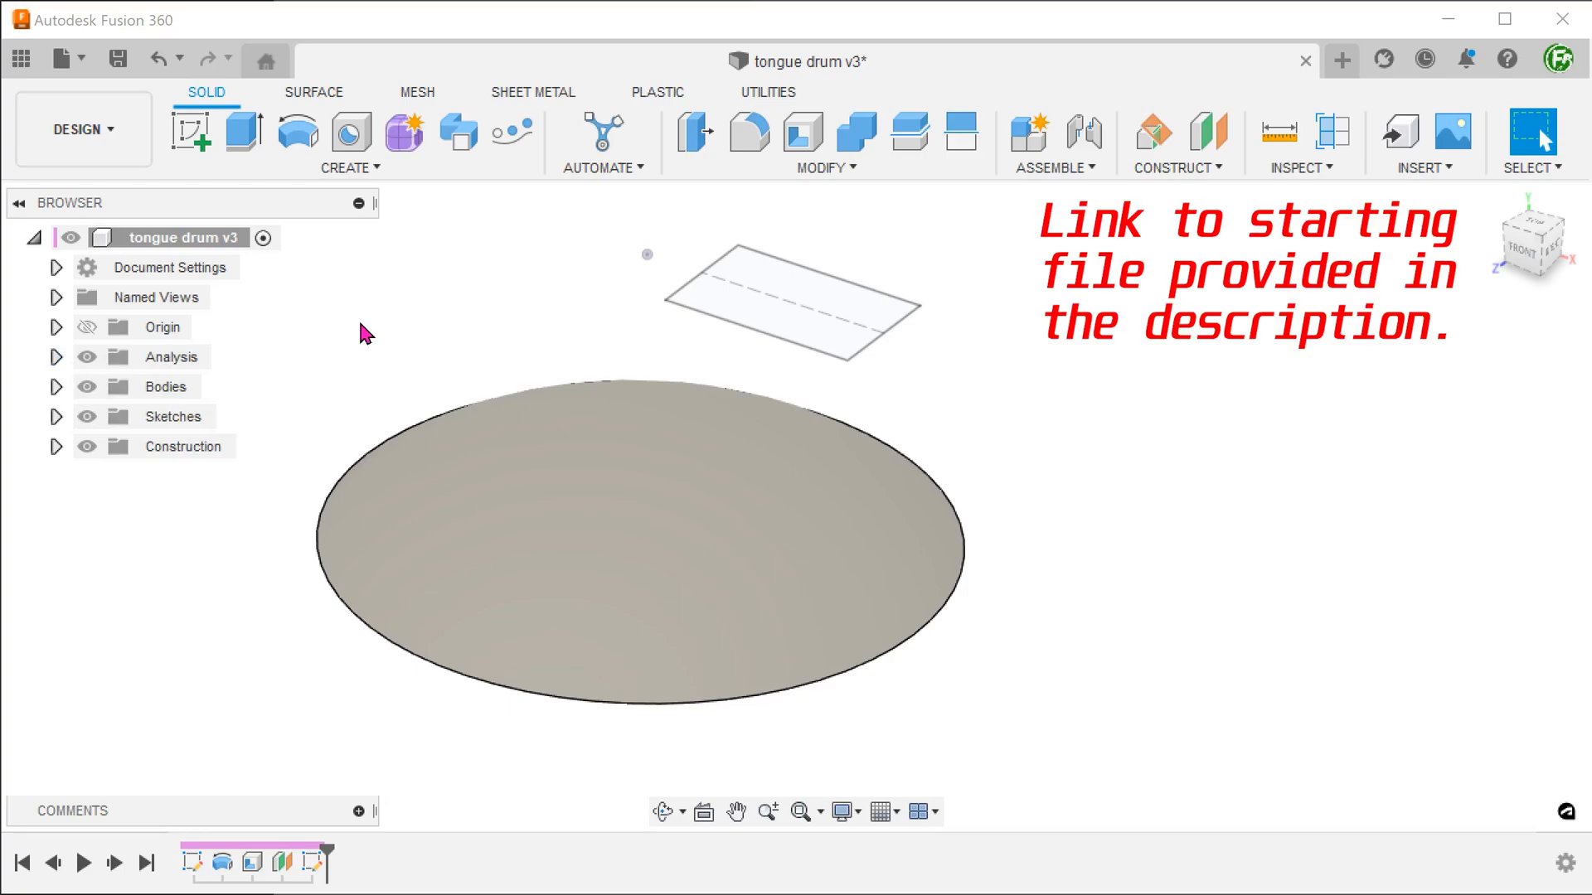
# - Intersect the dome face with a new front-plane sketch to get the cross-section arc, toggling body visibility to check it
pyautogui.rightClick(365, 334)
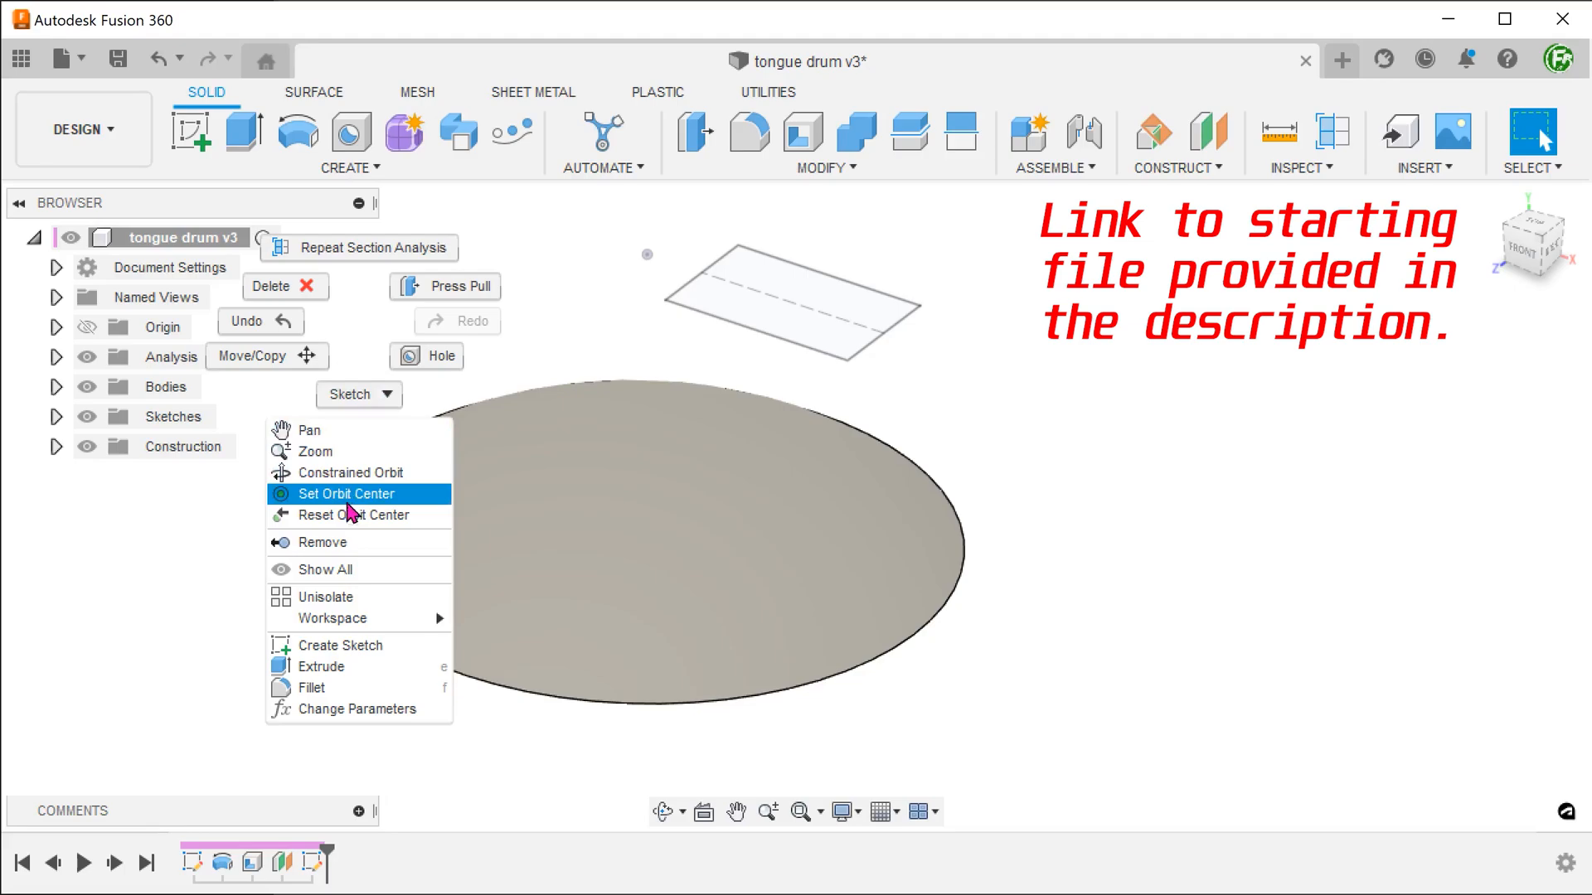
pyautogui.click(345, 494)
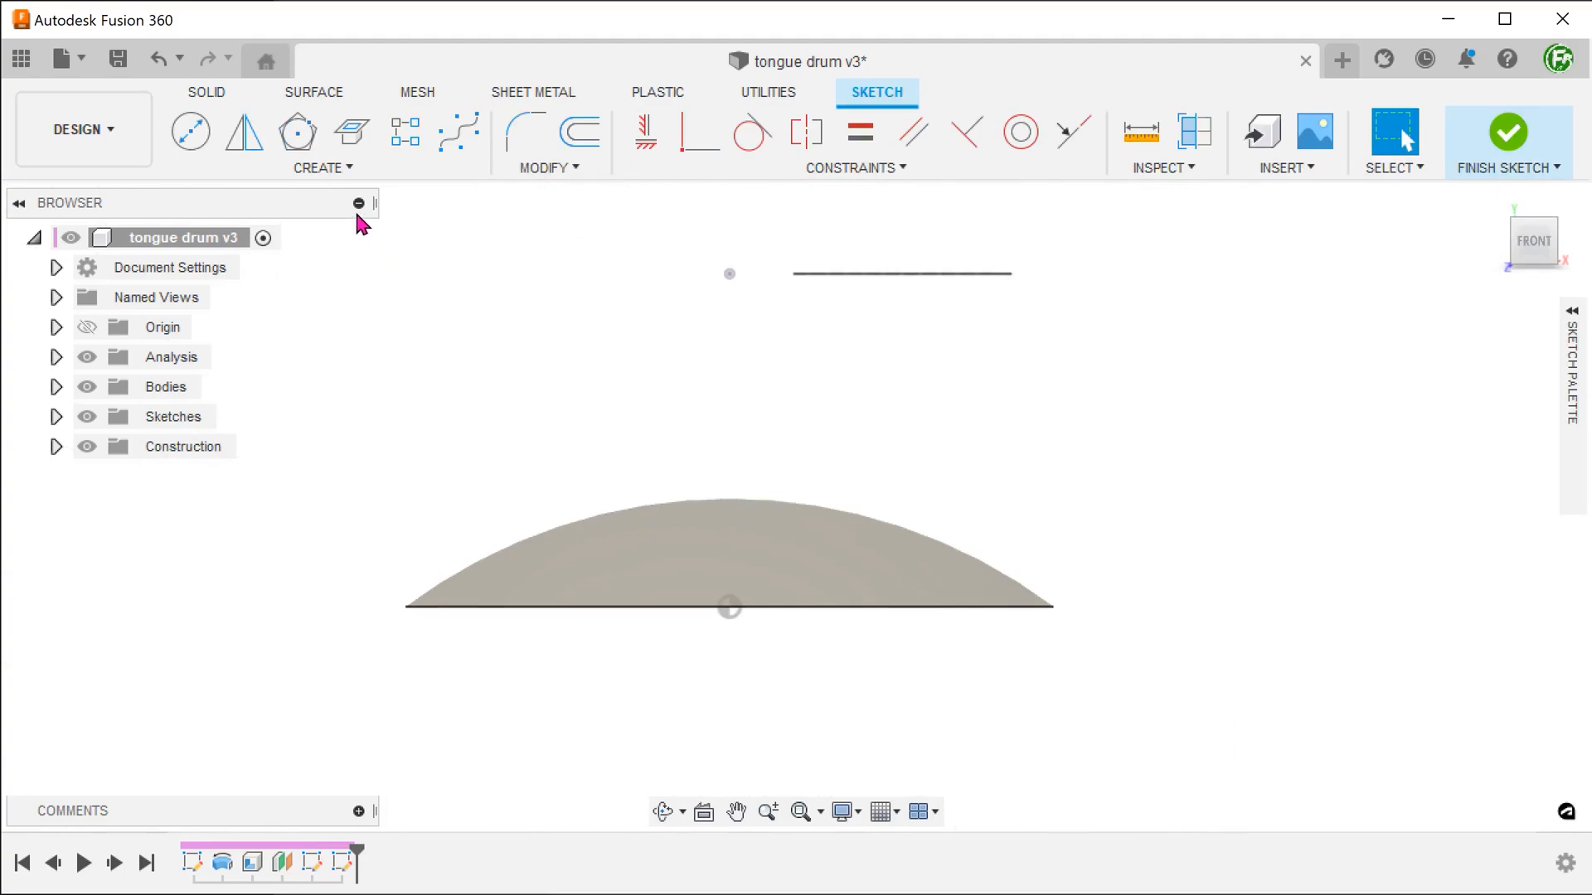
pyautogui.click(320, 166)
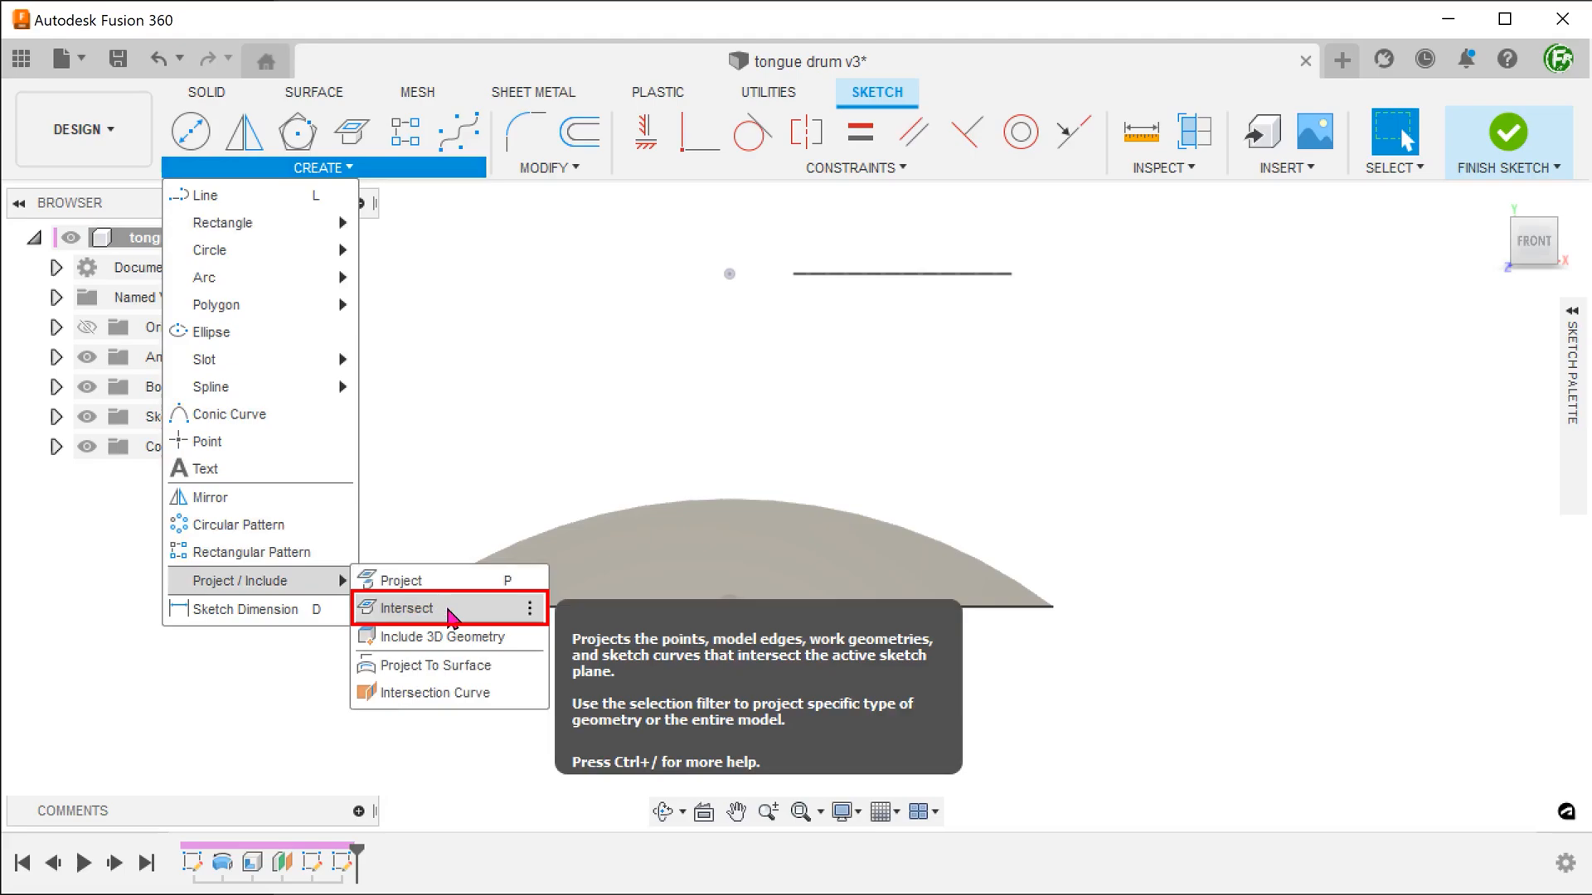
pyautogui.click(404, 609)
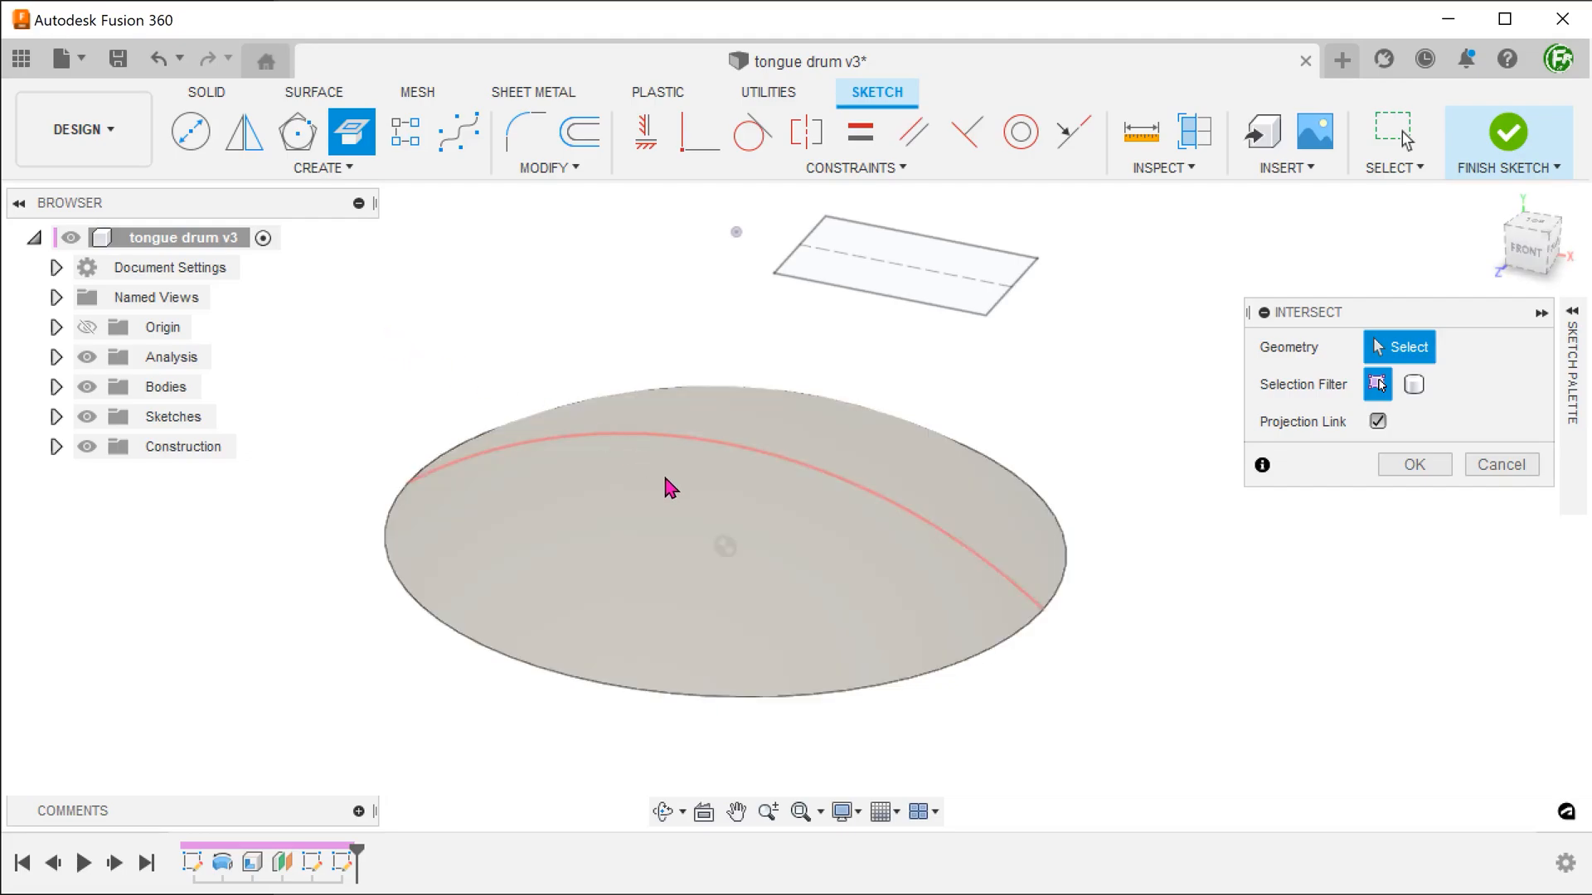
pyautogui.moveTo(670, 488)
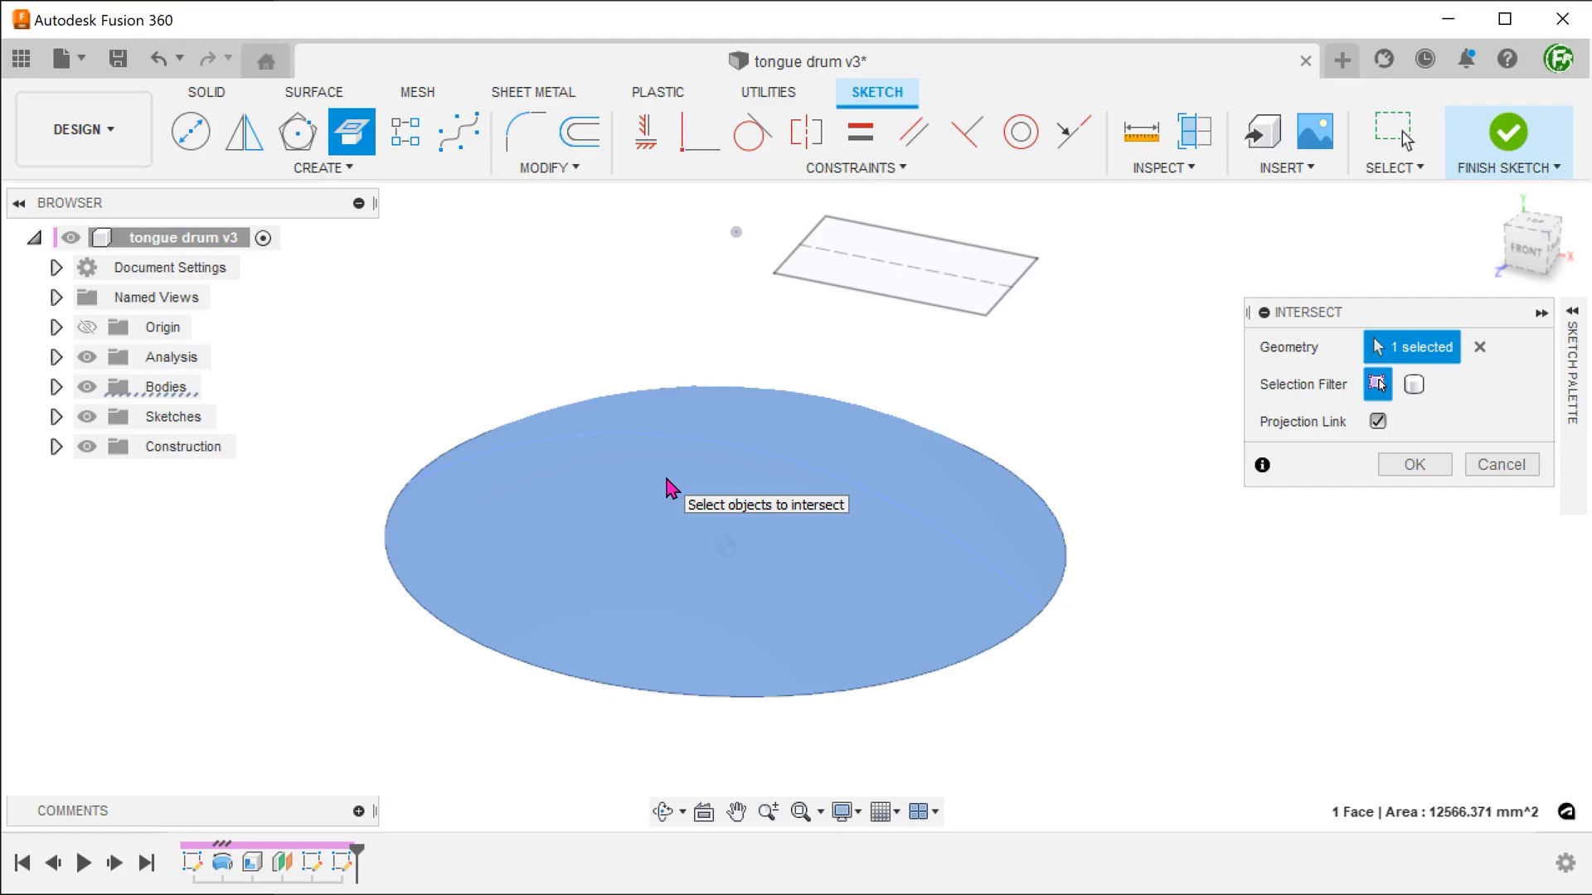
pyautogui.click(1413, 464)
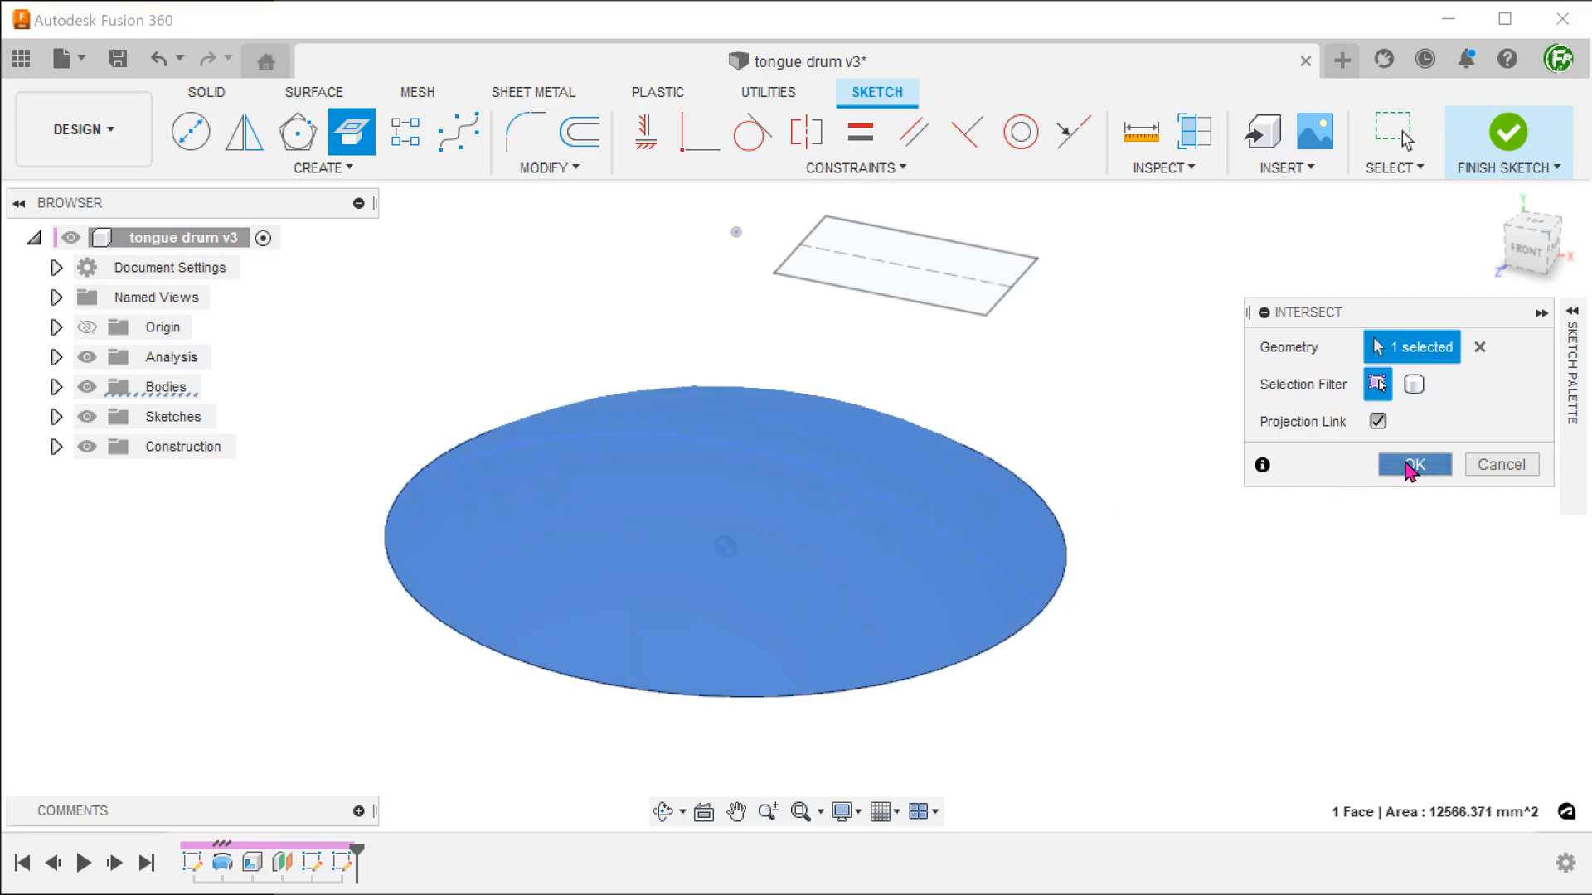
pyautogui.click(1413, 465)
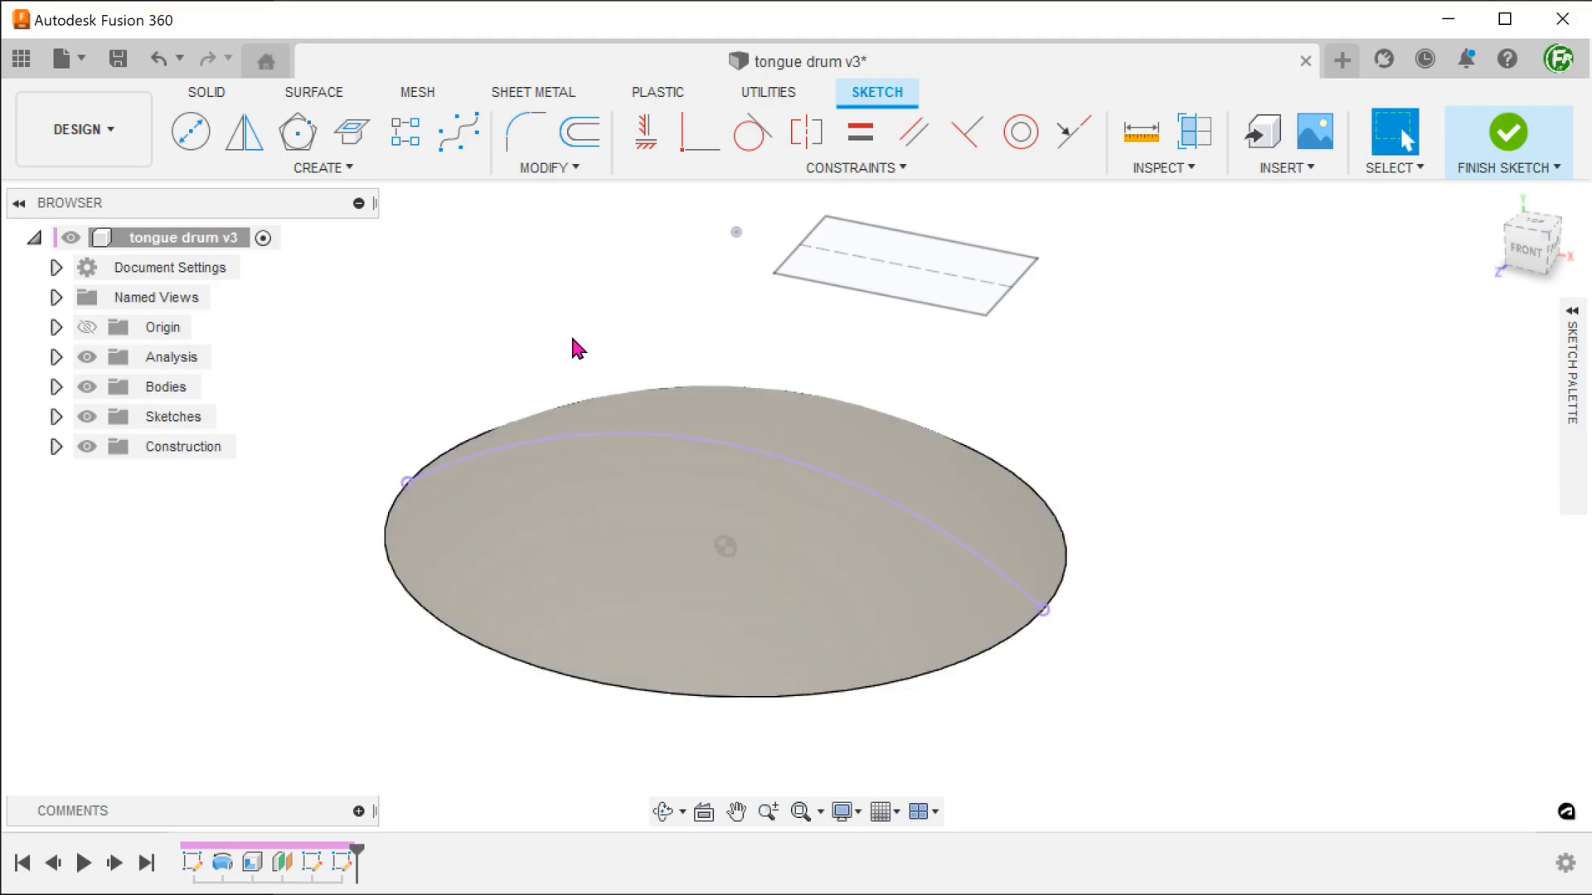
pyautogui.click(86, 386)
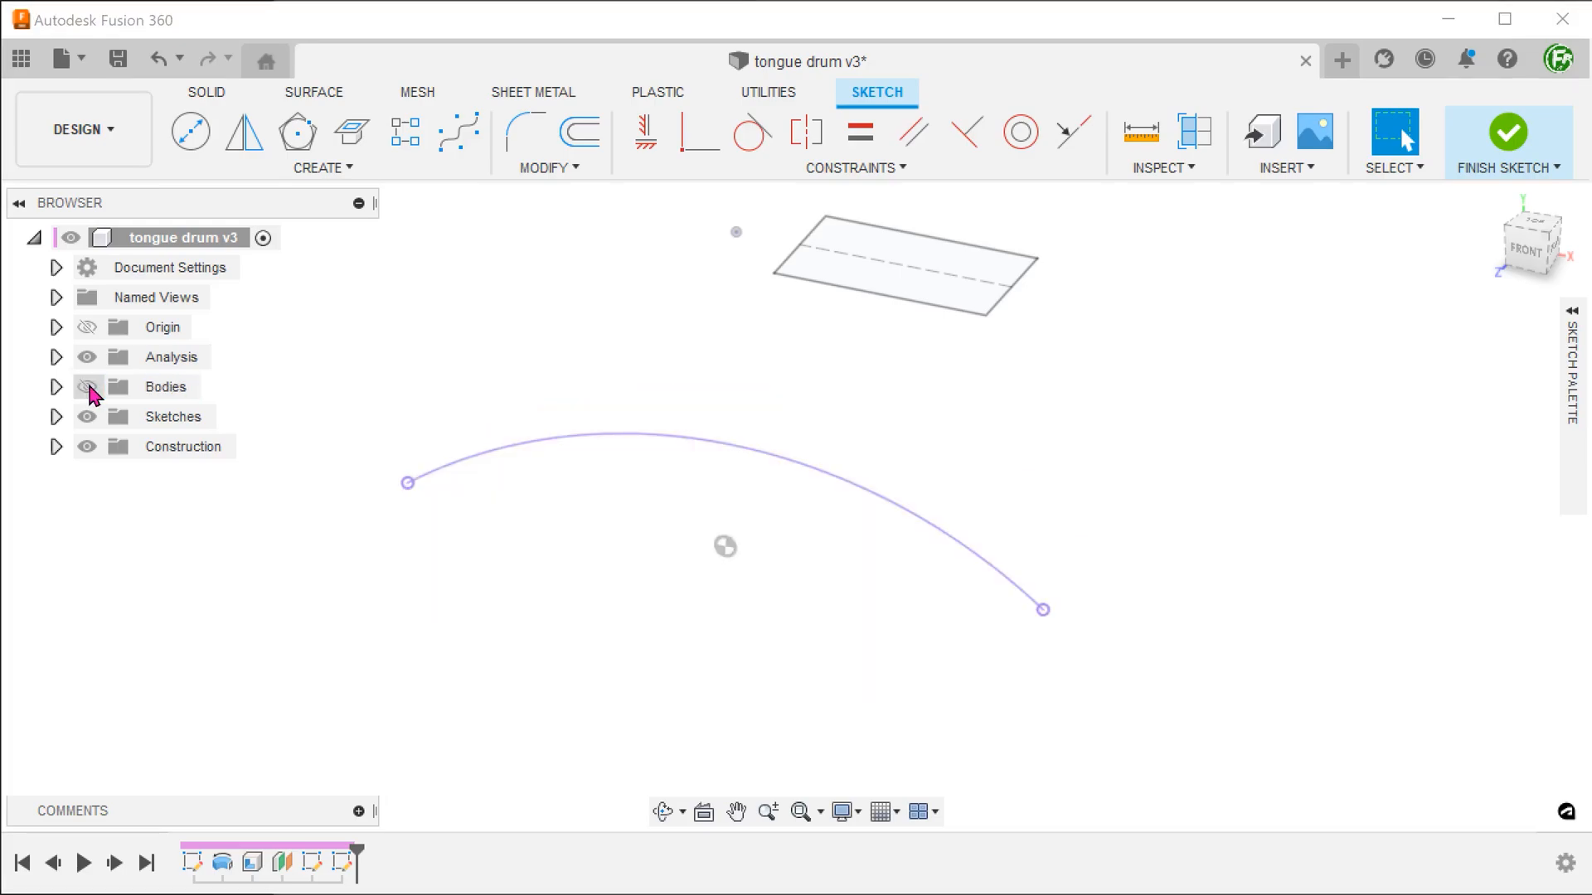
pyautogui.click(86, 386)
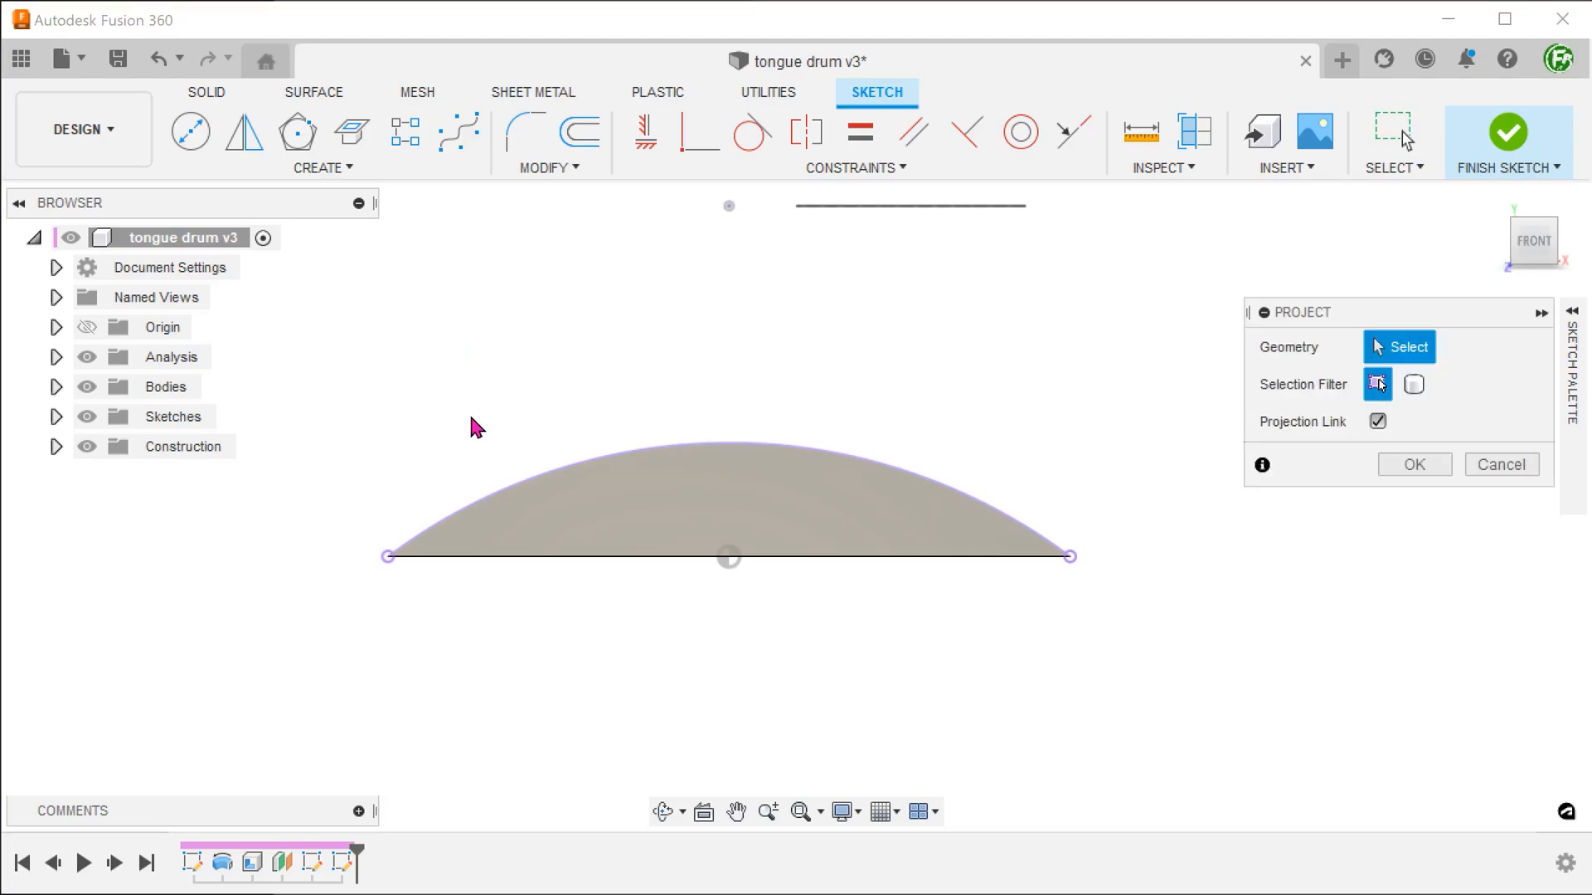
# - Project the dome's base edge into the sketch to close the arc profile and finish the sketch
pyautogui.click(559, 556)
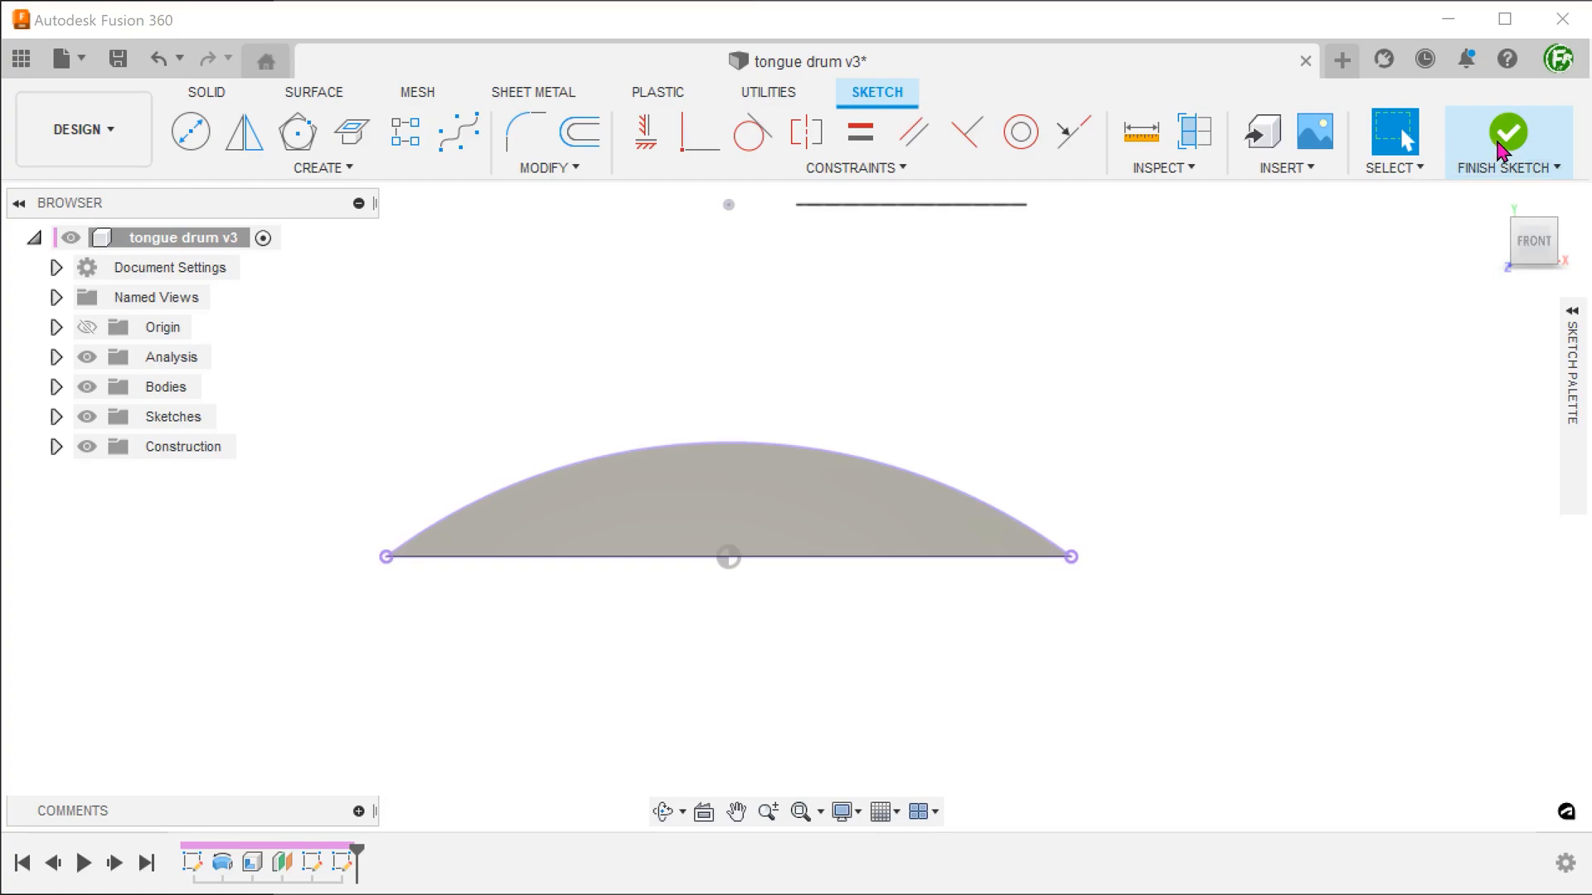
pyautogui.click(1508, 133)
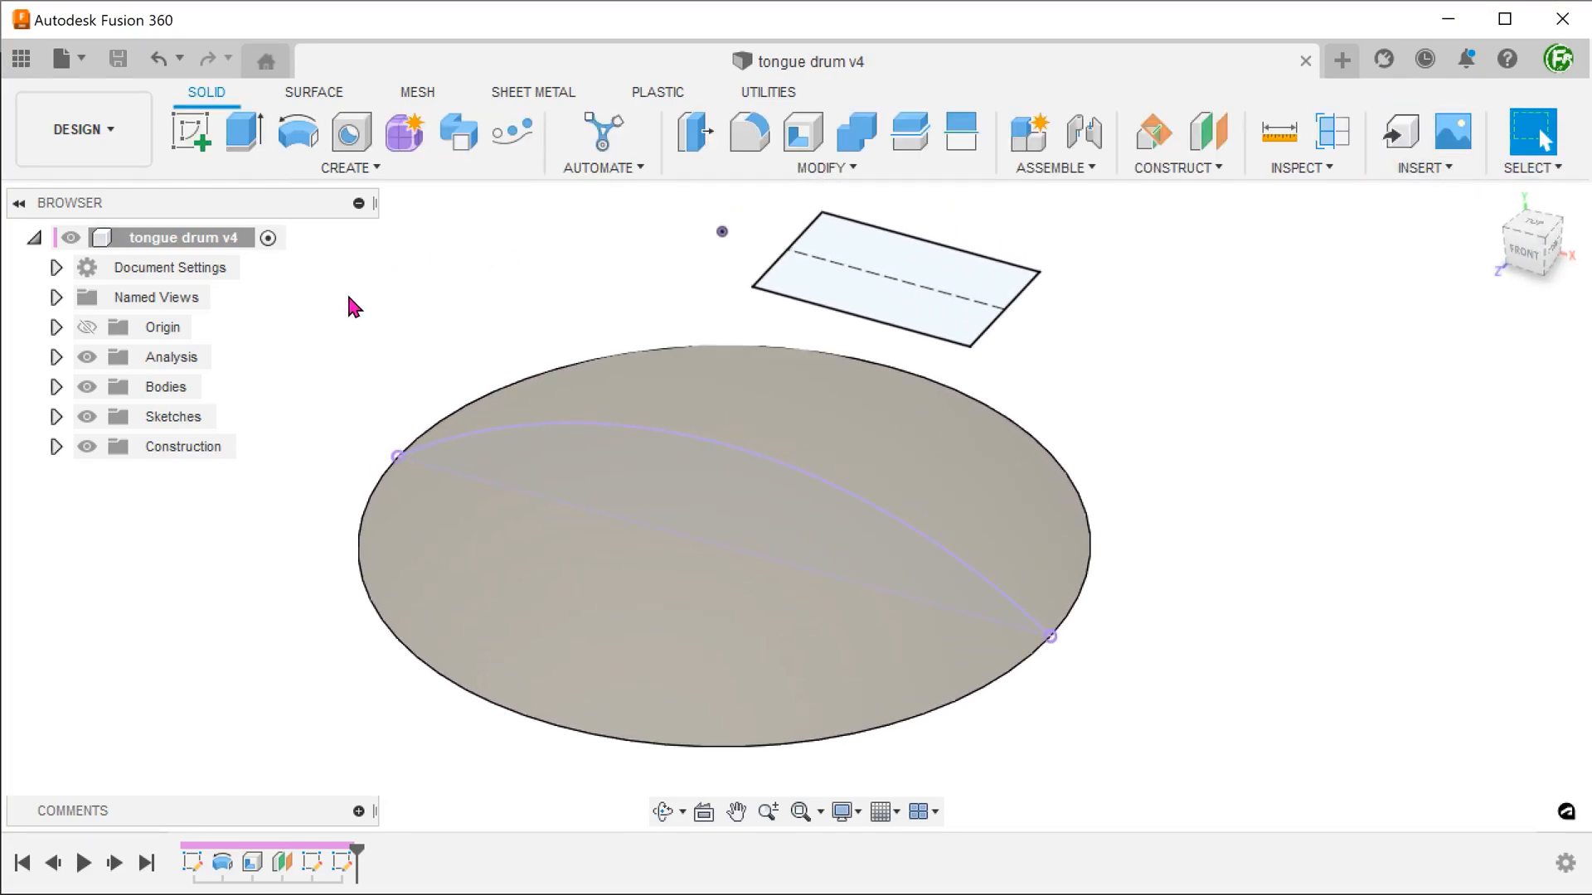
# - Extrude the closed arc profile symmetric 22.741 mm as a new body spanning the dome
pyautogui.click(242, 133)
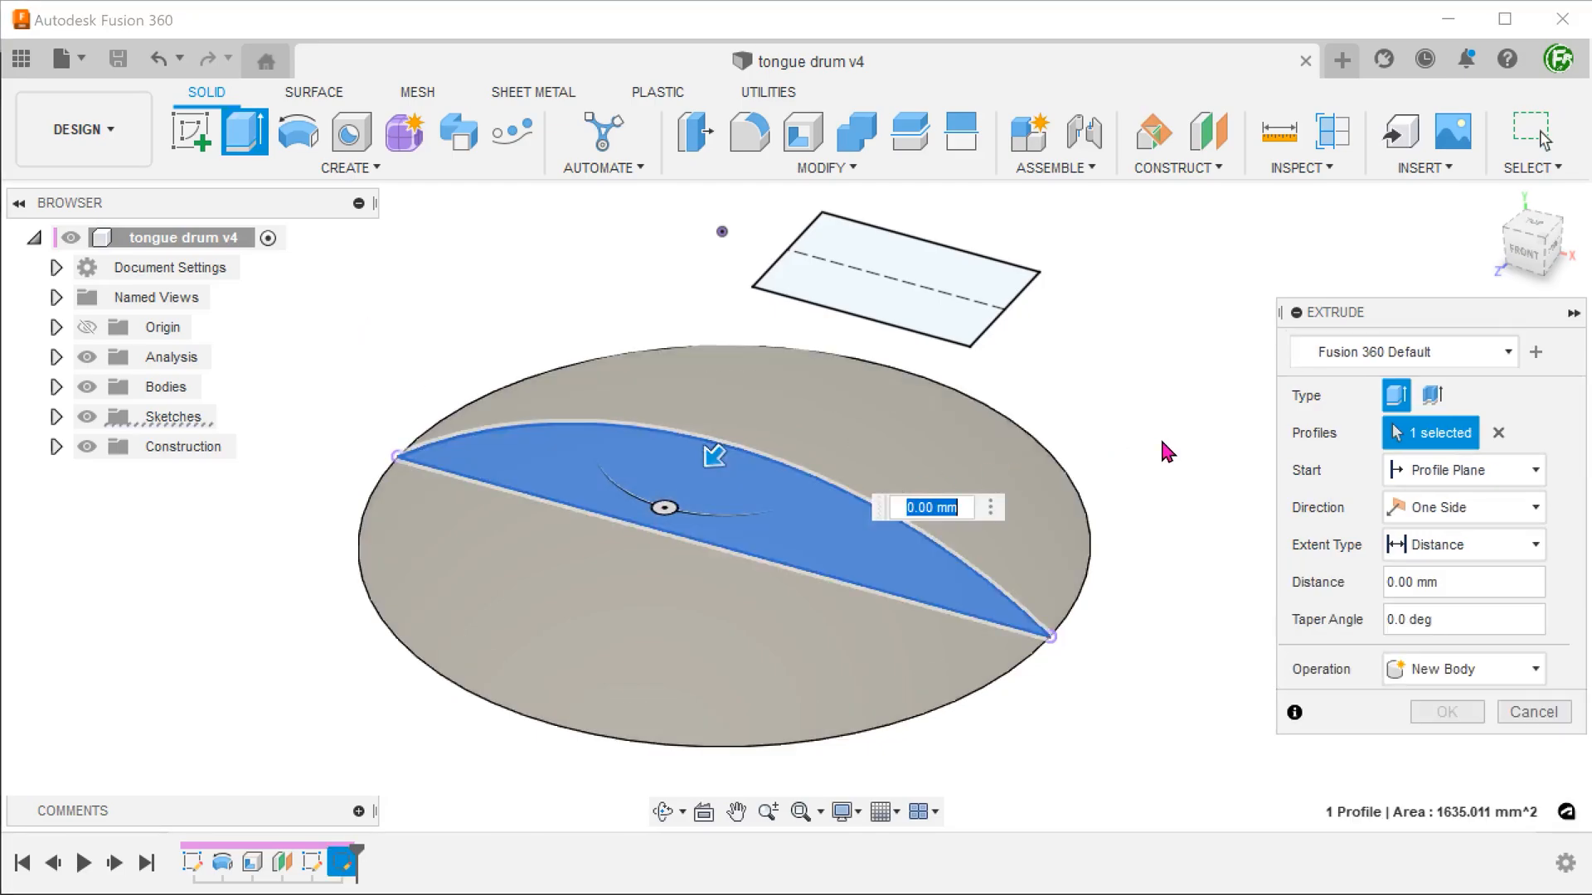
pyautogui.click(1463, 507)
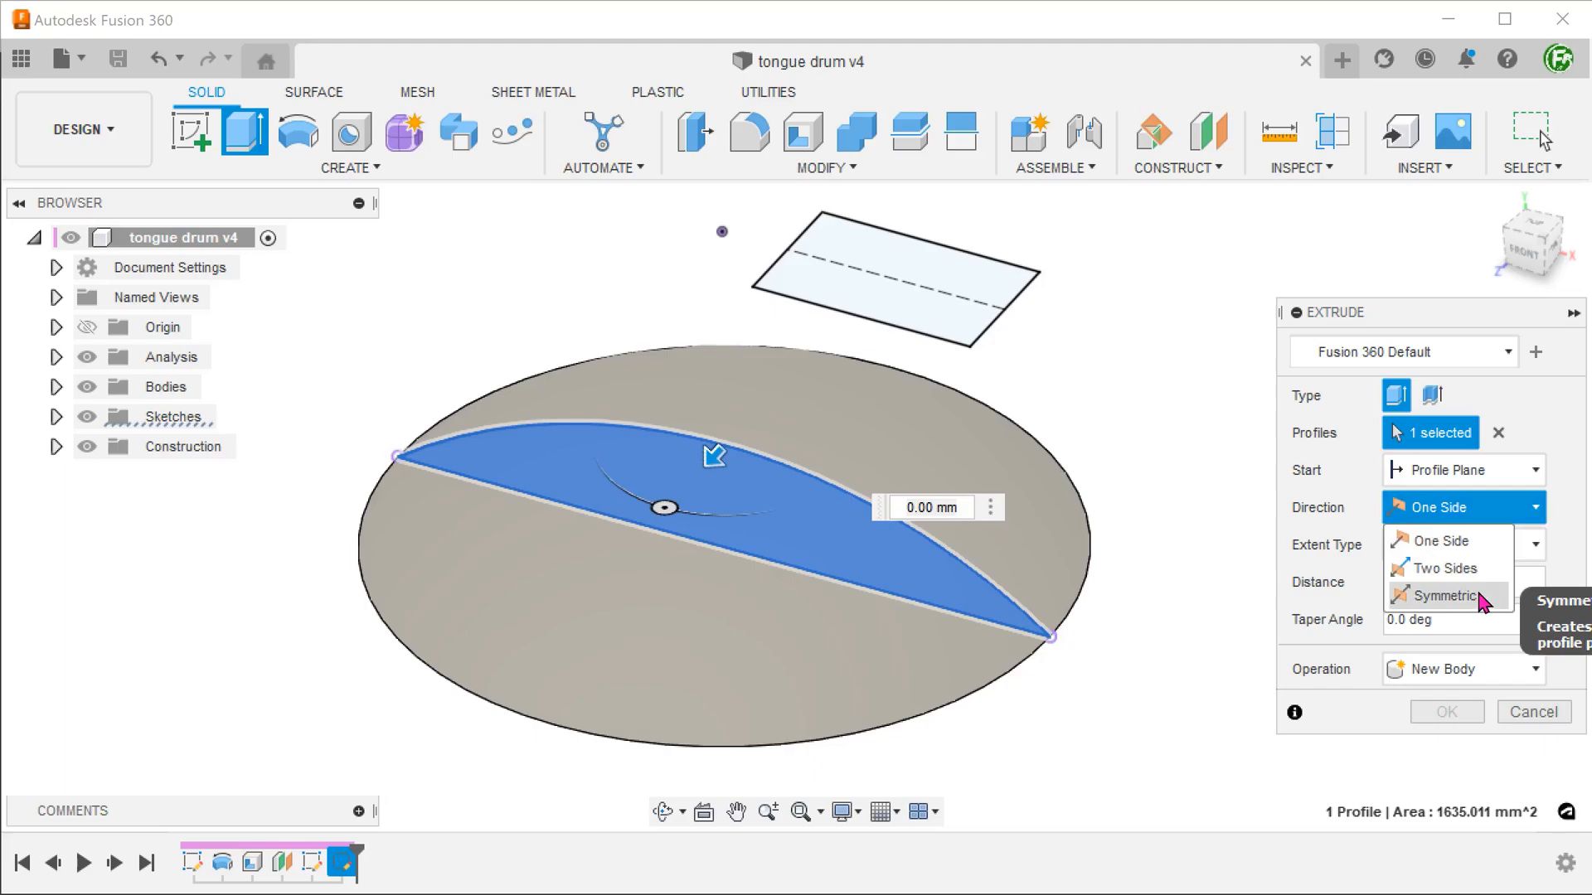
pyautogui.click(1441, 595)
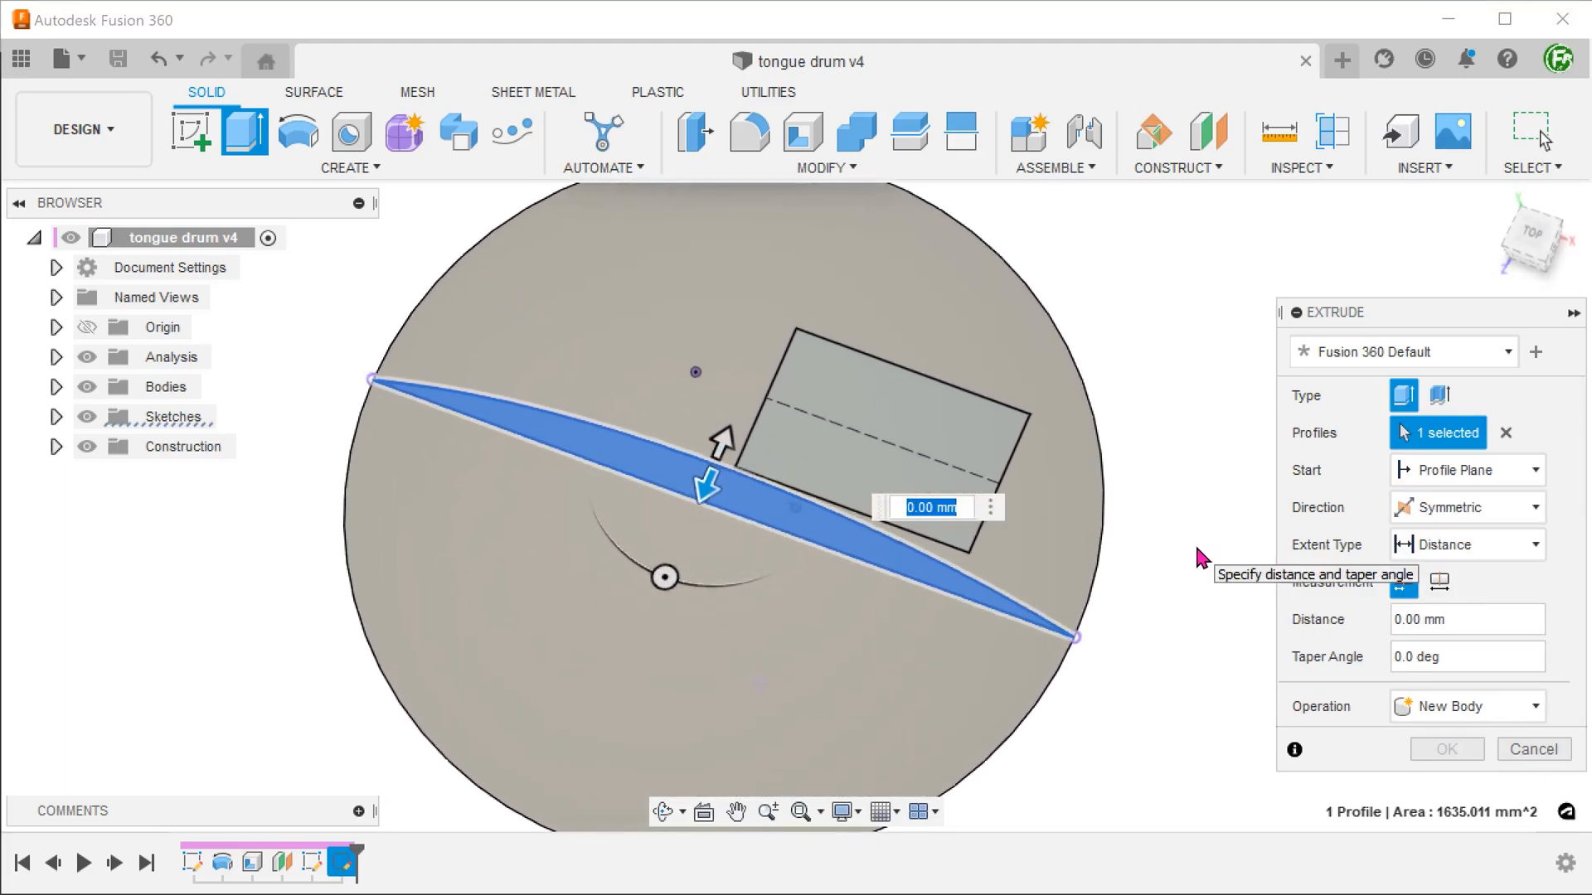
pyautogui.moveTo(703, 487); pyautogui.dragTo(725, 406)
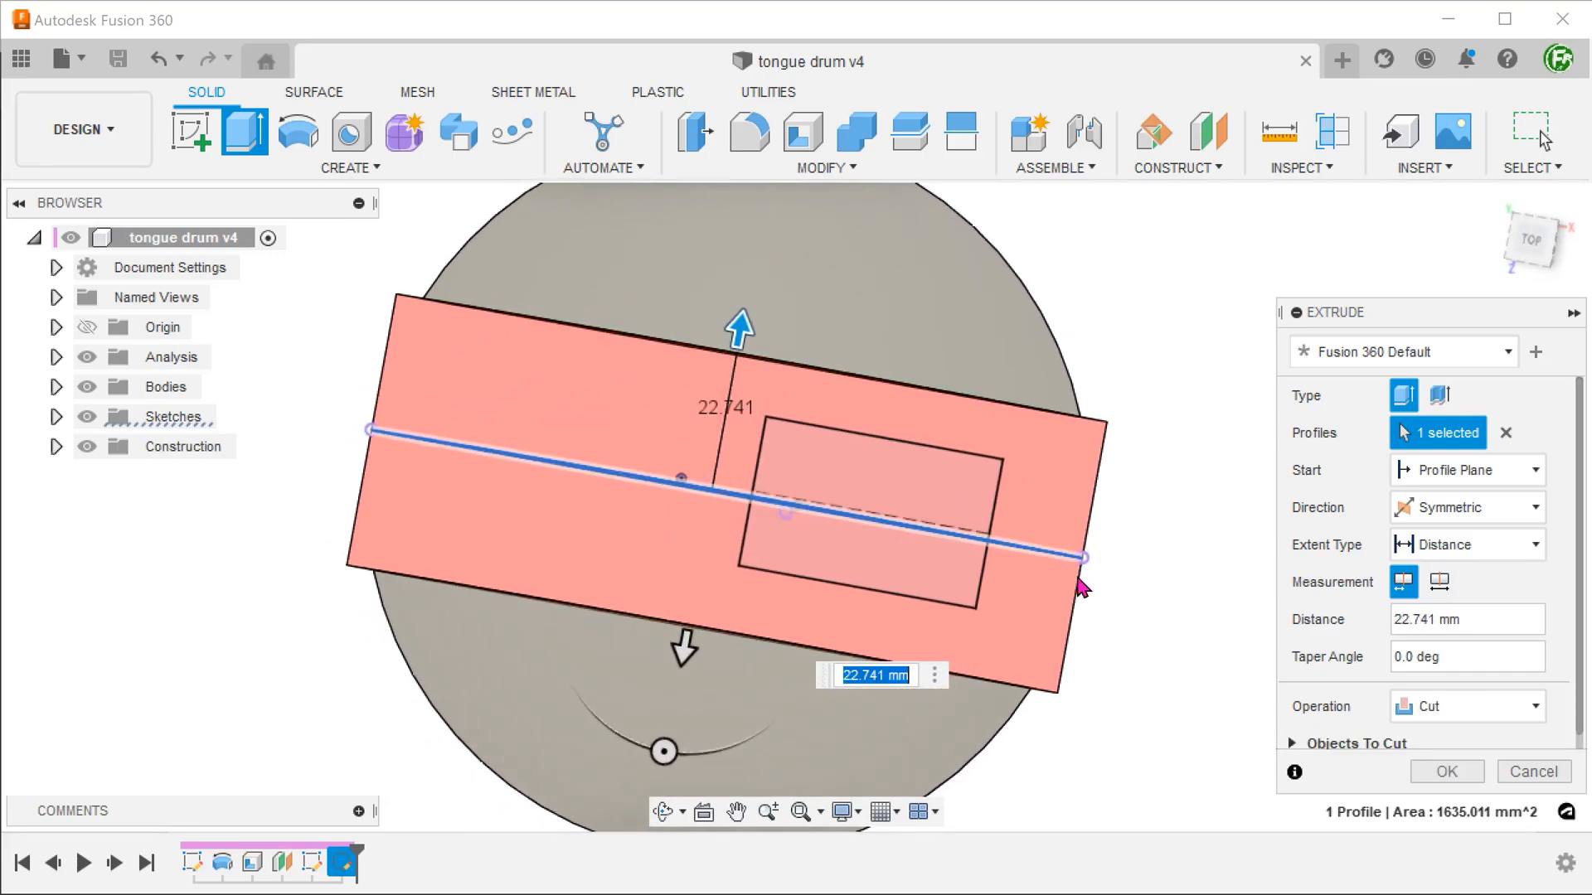
pyautogui.moveTo(1164, 603)
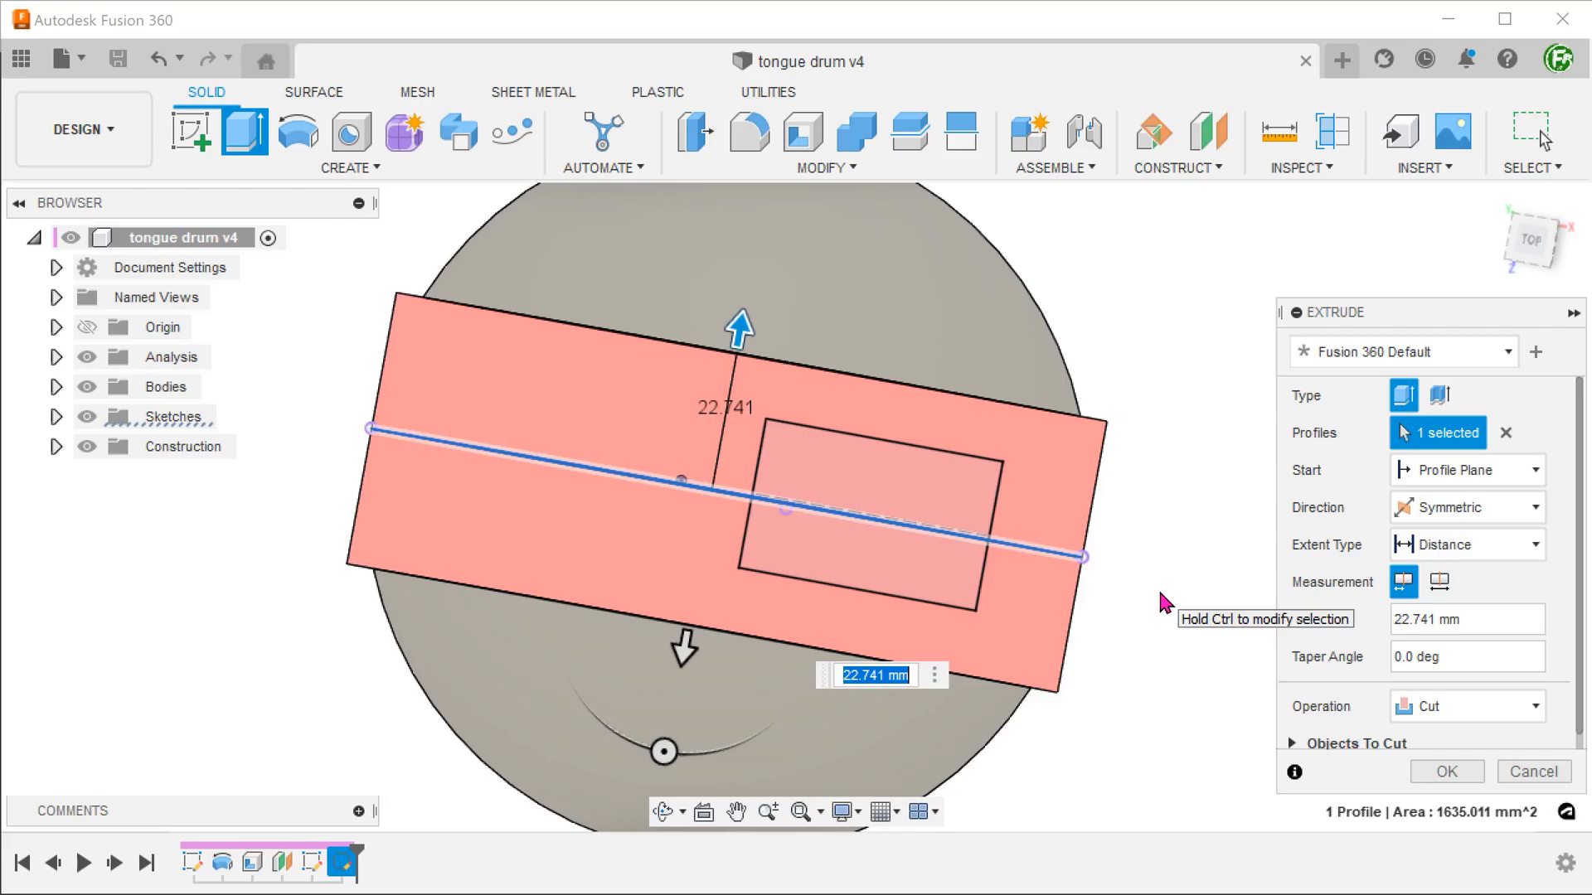
pyautogui.click(1465, 706)
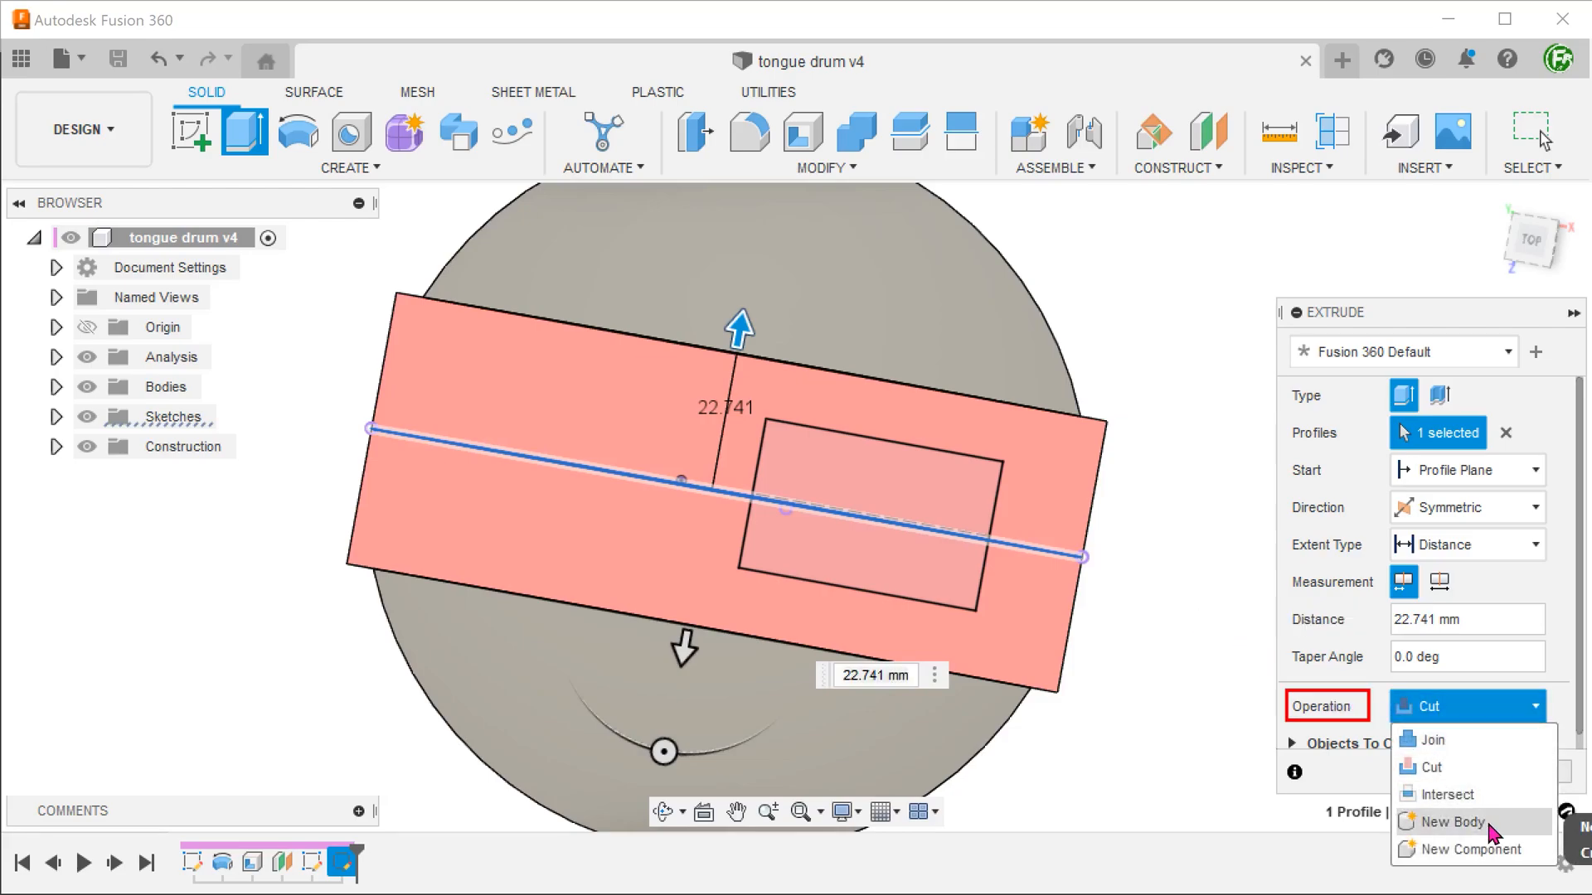
pyautogui.click(1444, 822)
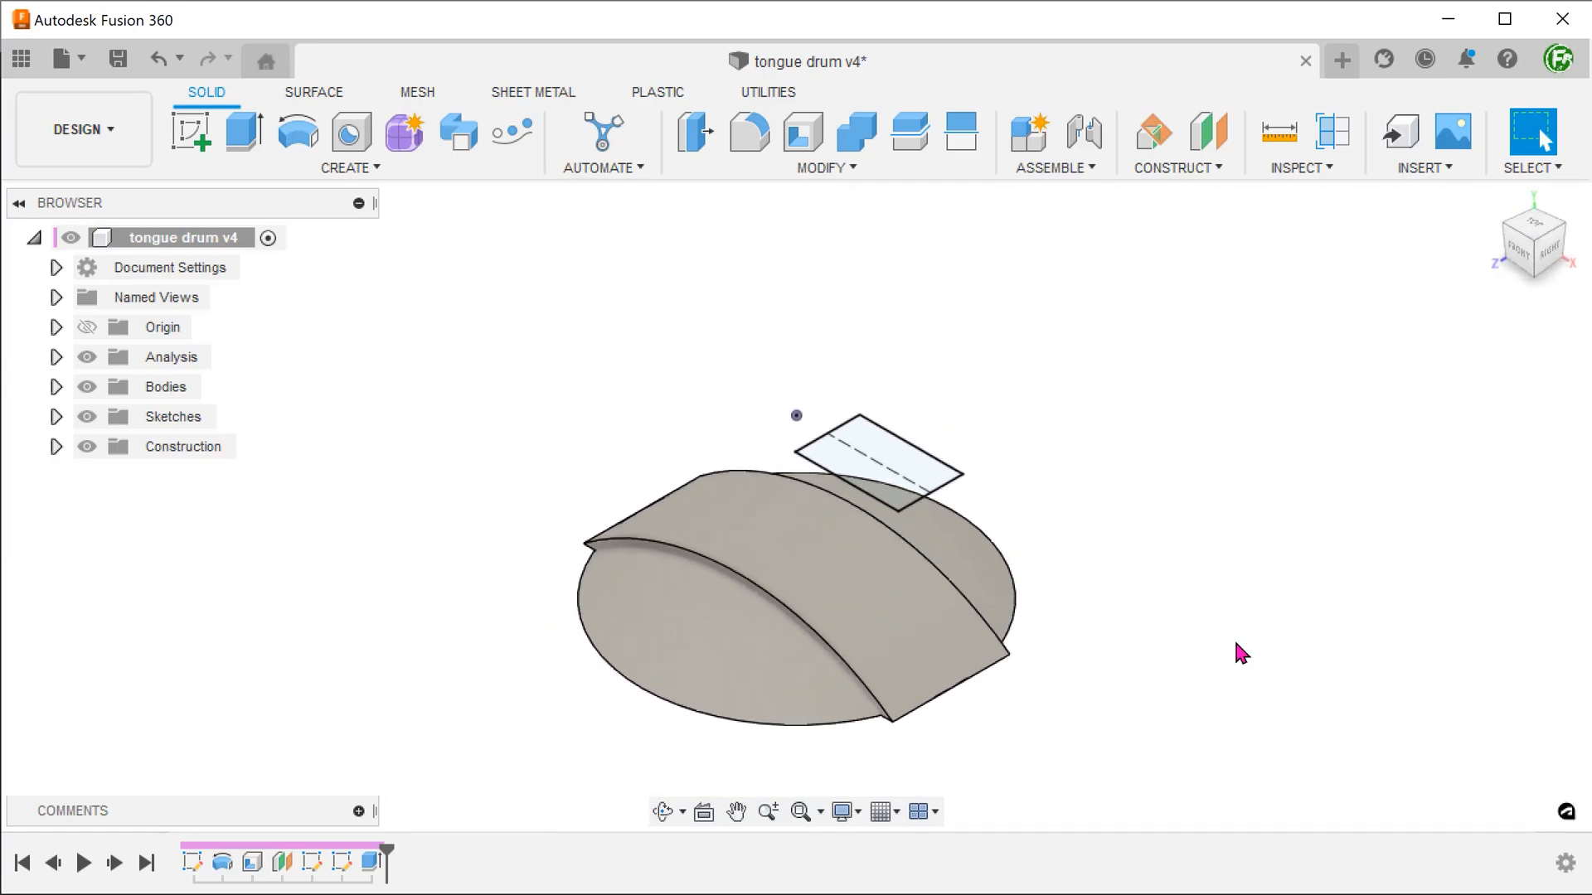
pyautogui.click(918, 622)
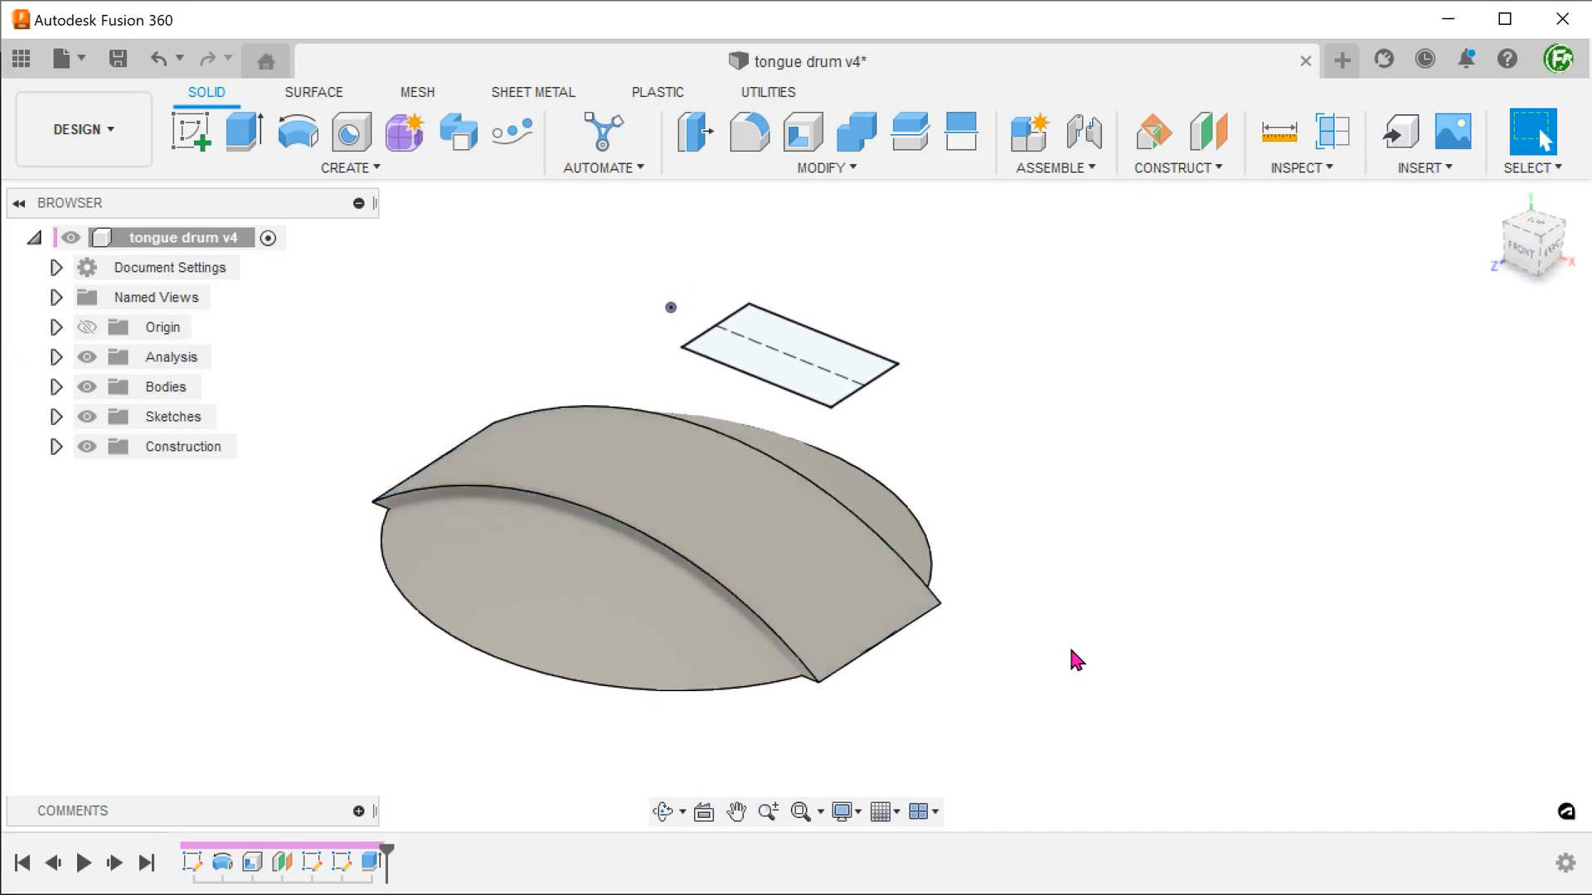
# - Emboss the rectangle sketch 2 mm onto the curved dome band and save the design
pyautogui.click(350, 143)
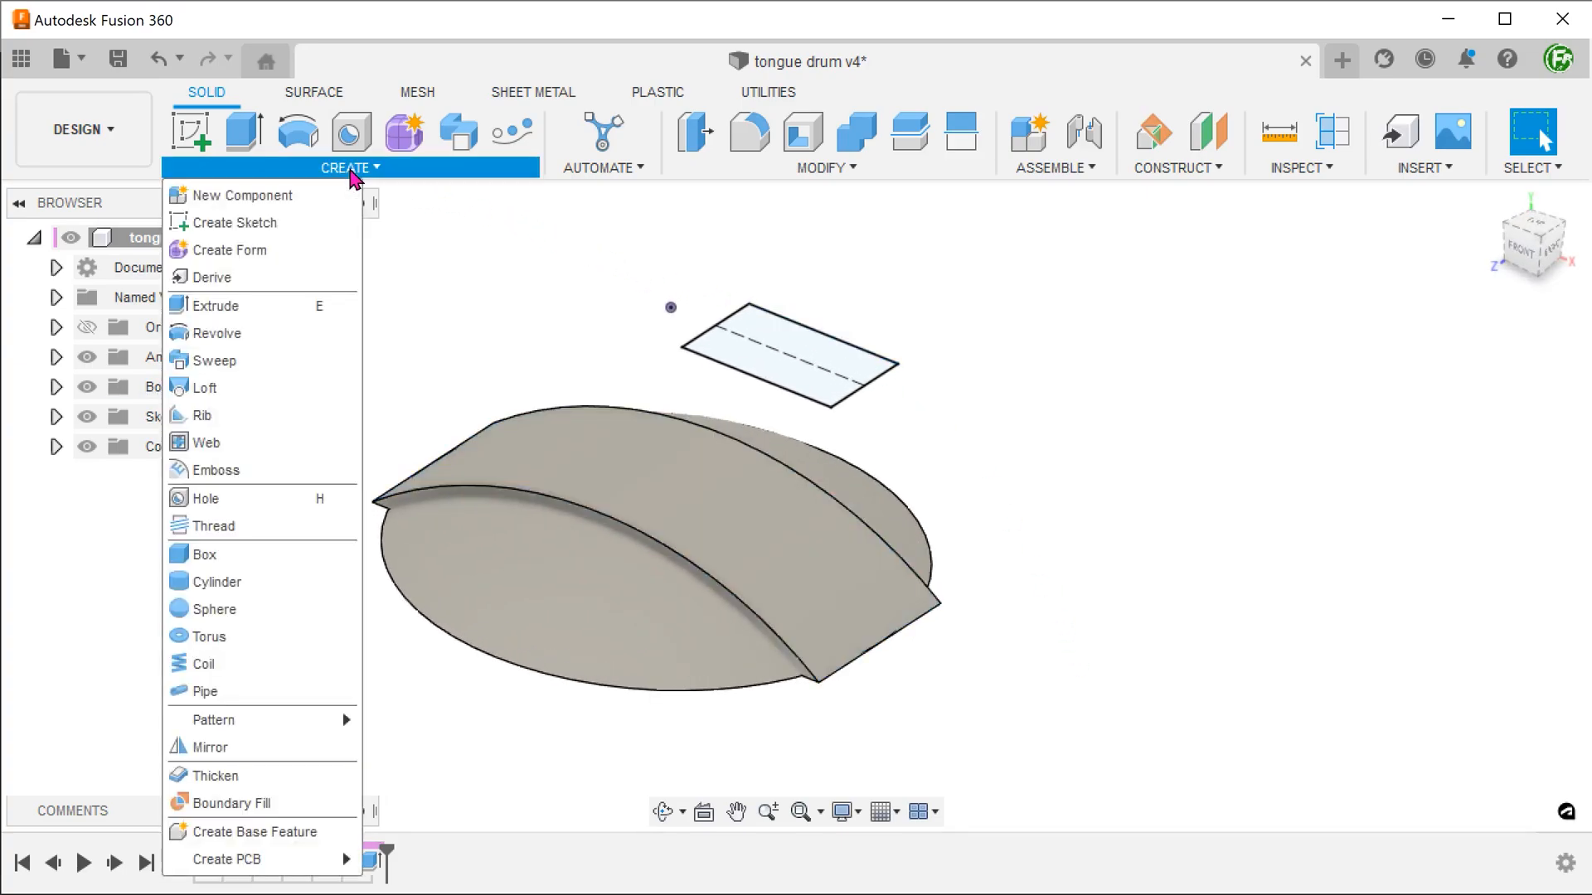
pyautogui.moveTo(213, 469)
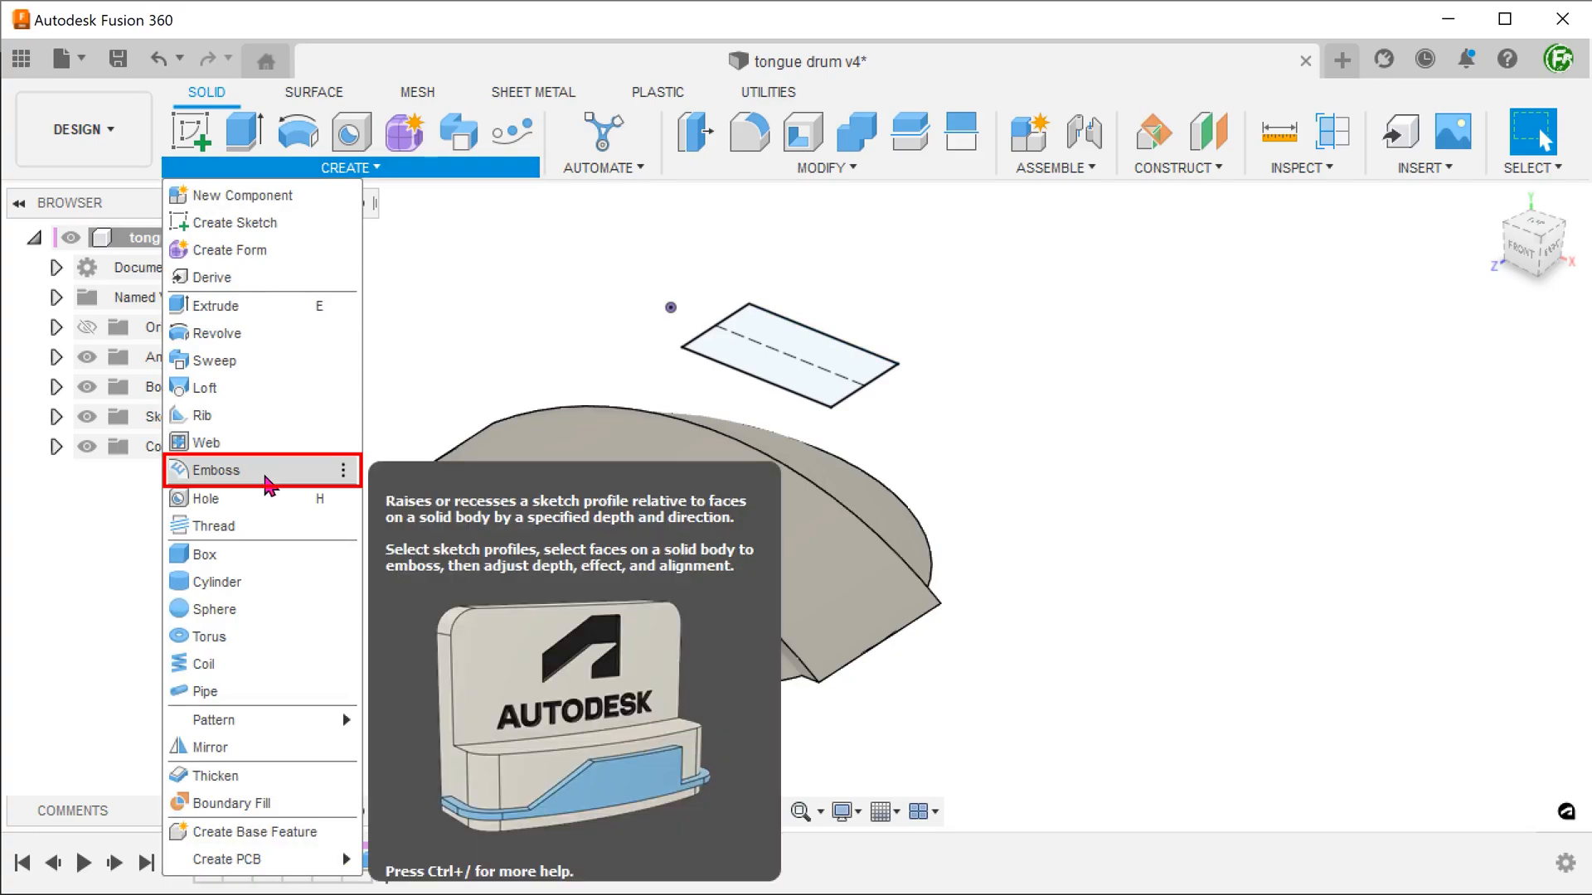
pyautogui.click(218, 469)
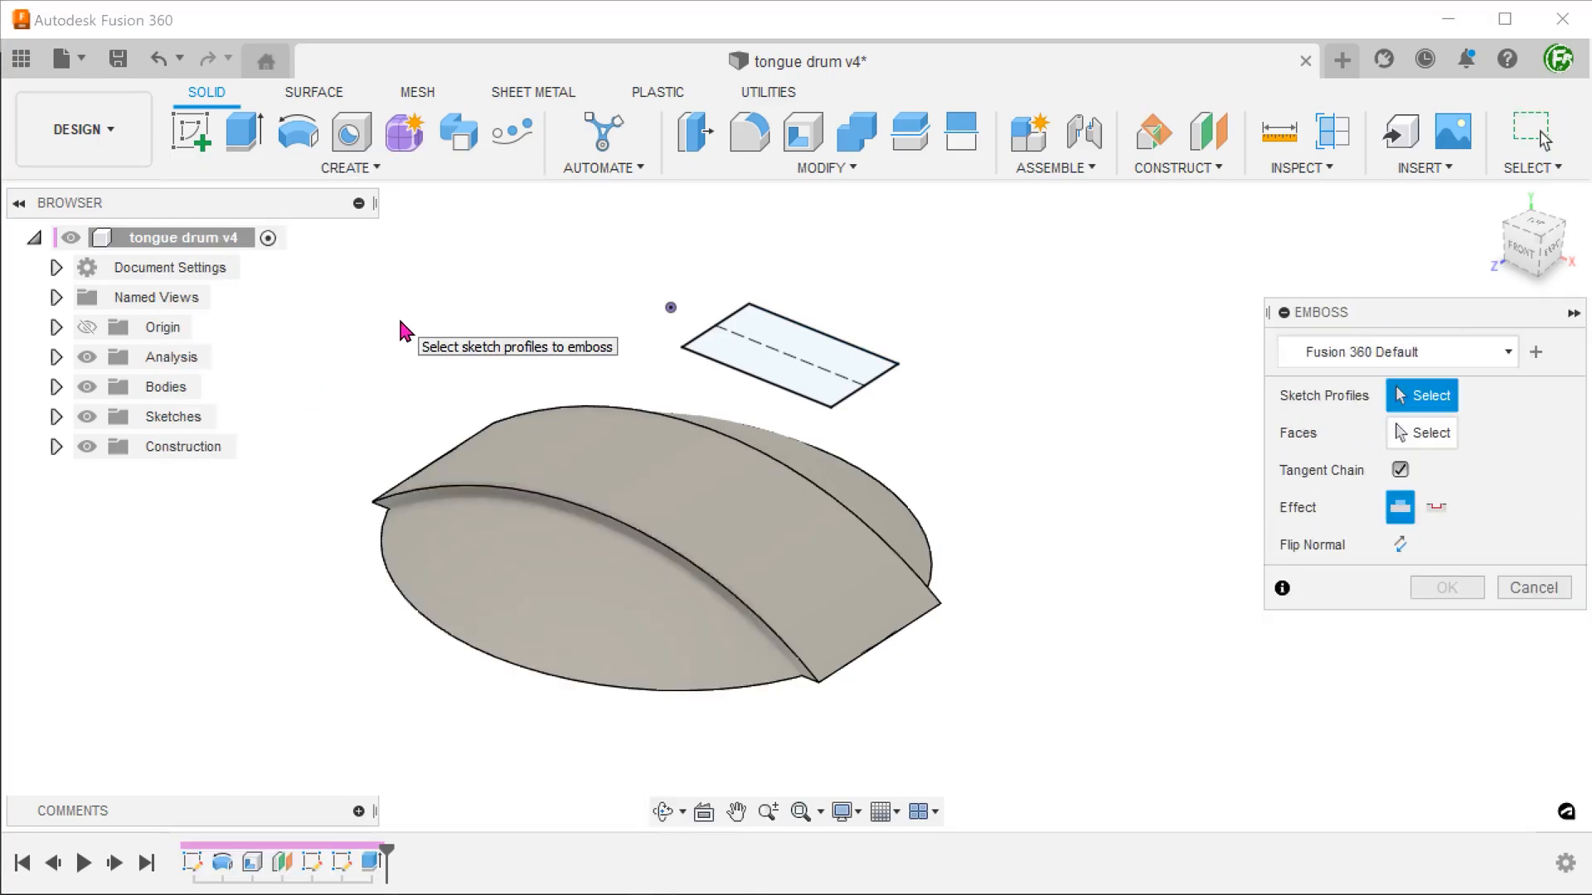
pyautogui.click(781, 355)
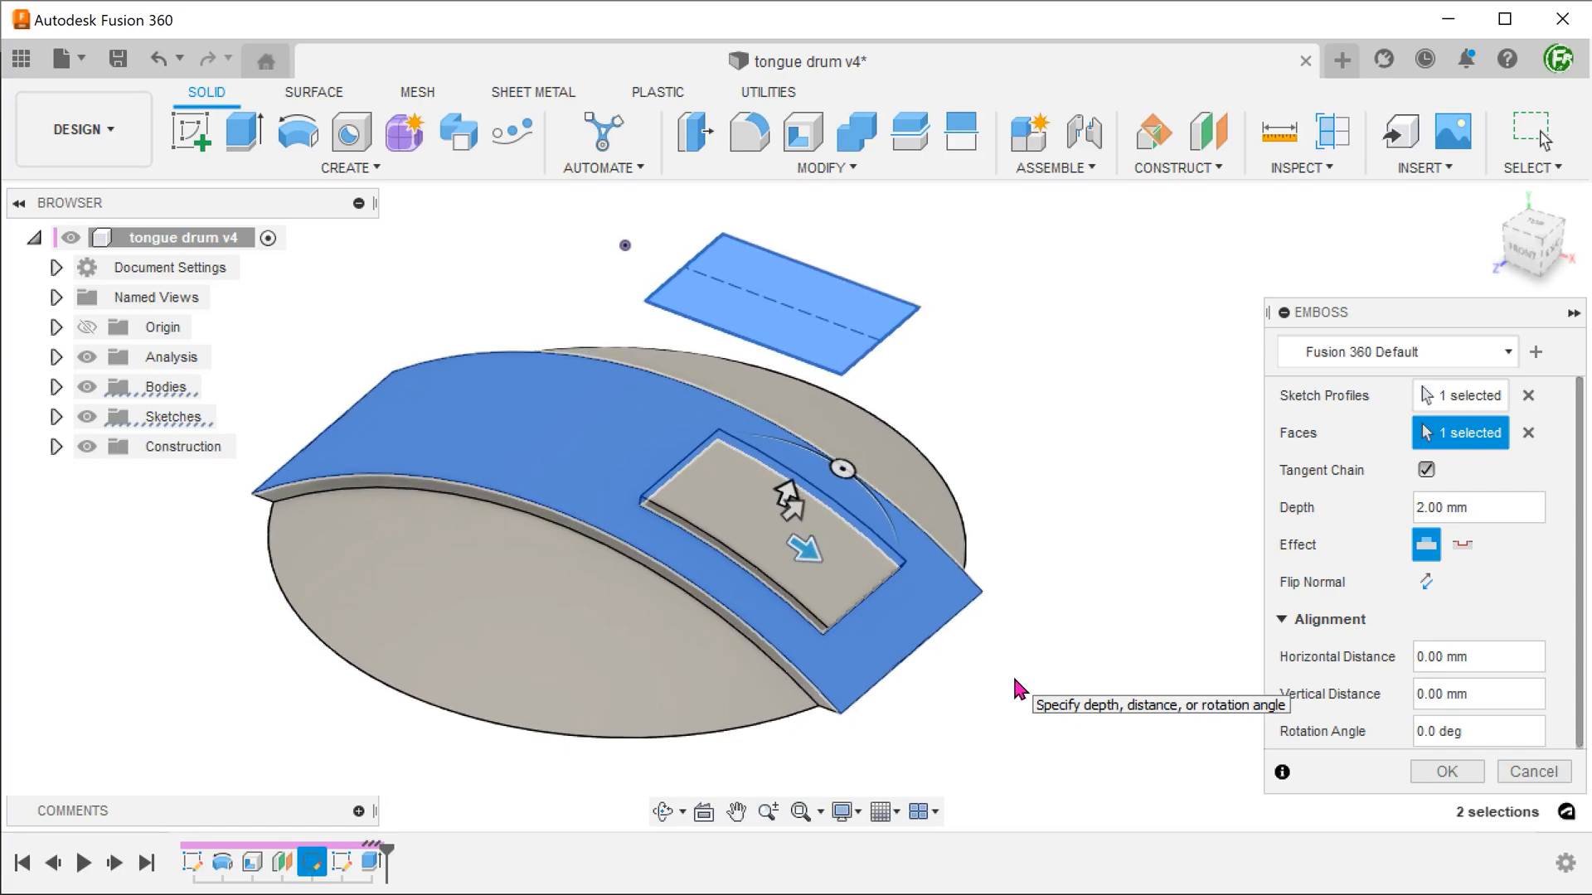
pyautogui.click(1445, 771)
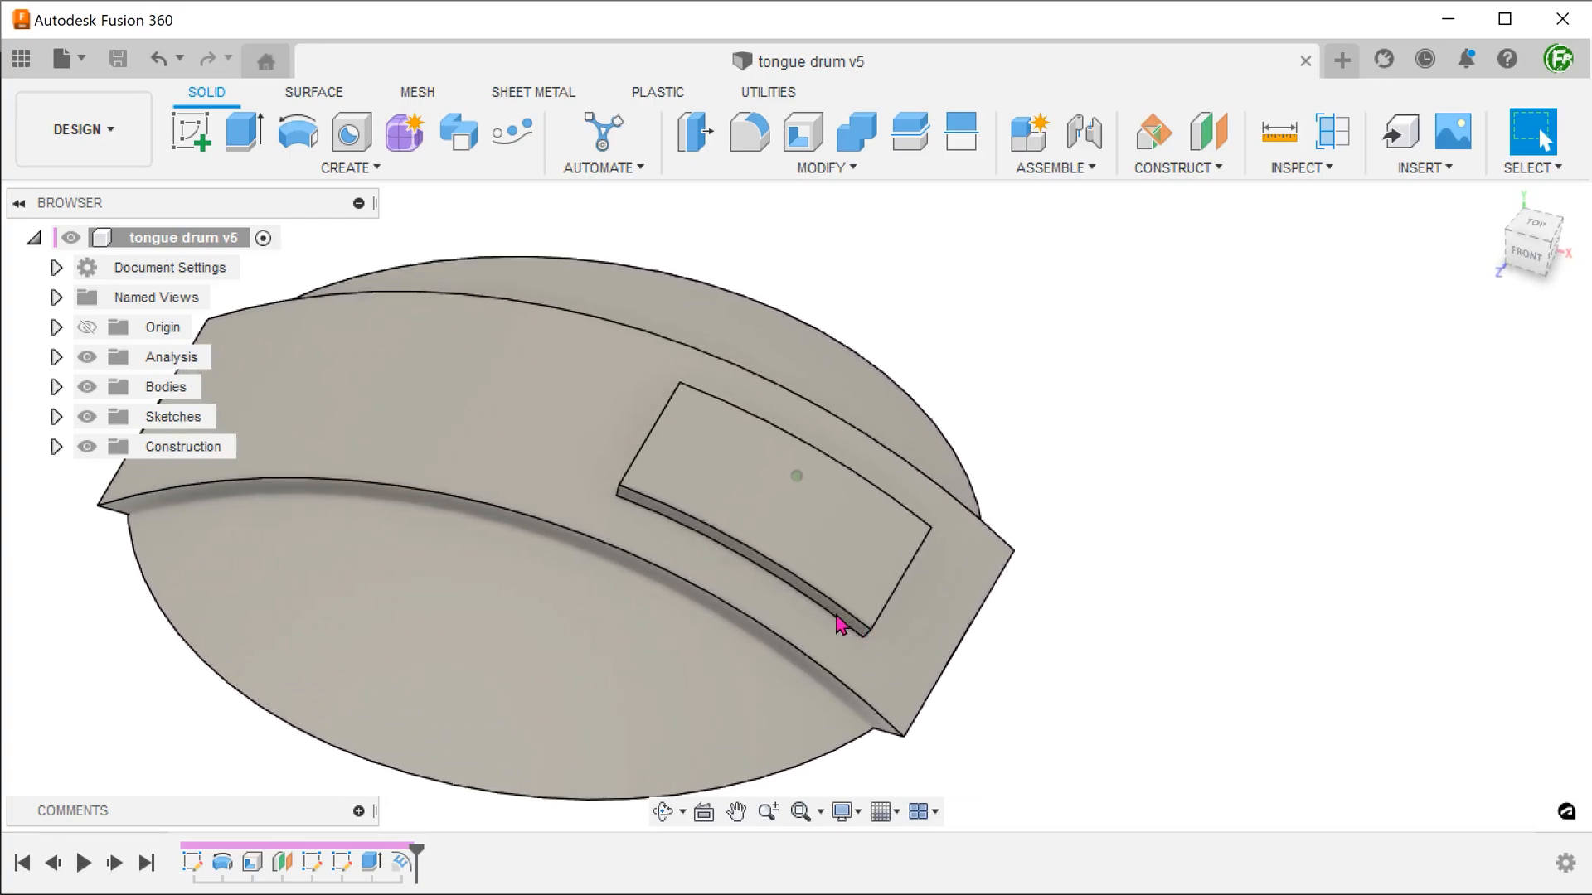
pyautogui.click(832, 614)
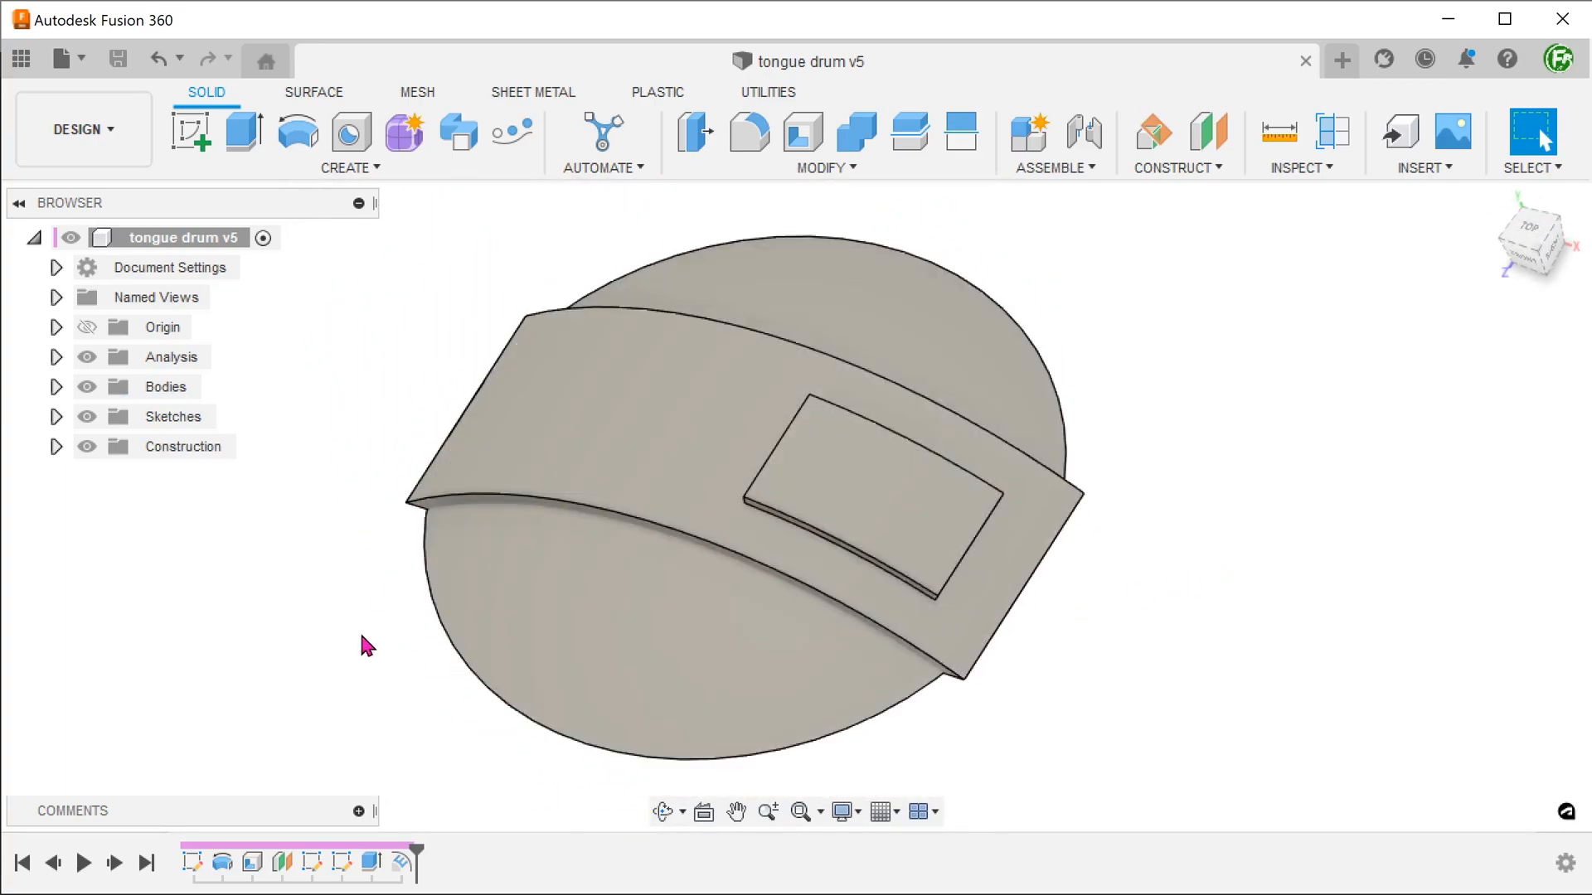
# - Create a ruled surface from the pad's edge chain reaching -16.476 mm down into the dome
pyautogui.rightClick(158, 446)
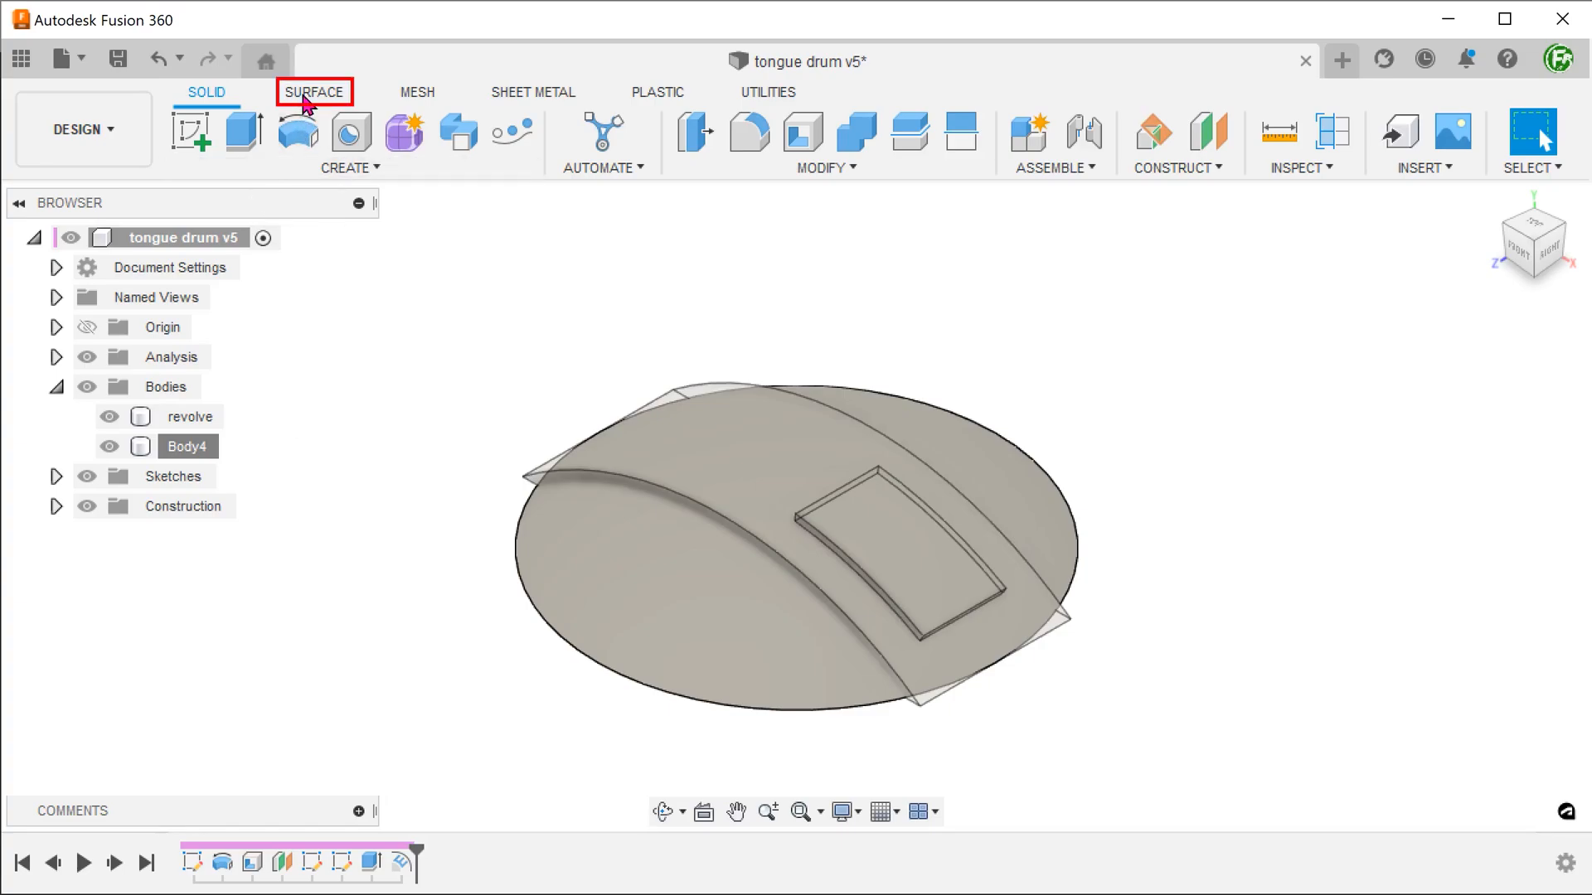
pyautogui.click(315, 91)
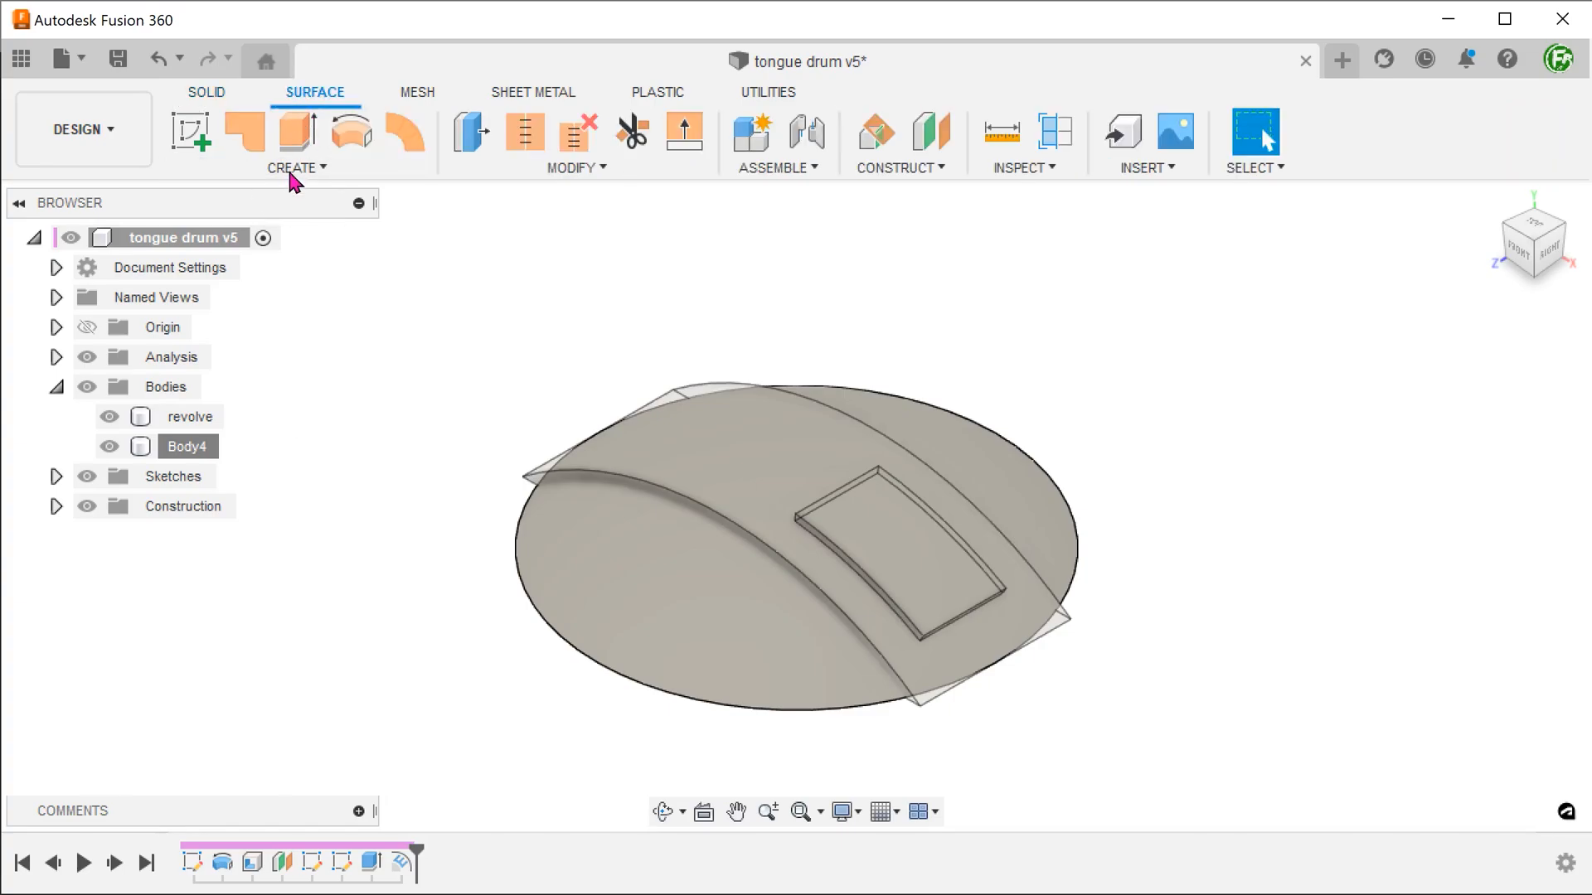
pyautogui.click(295, 166)
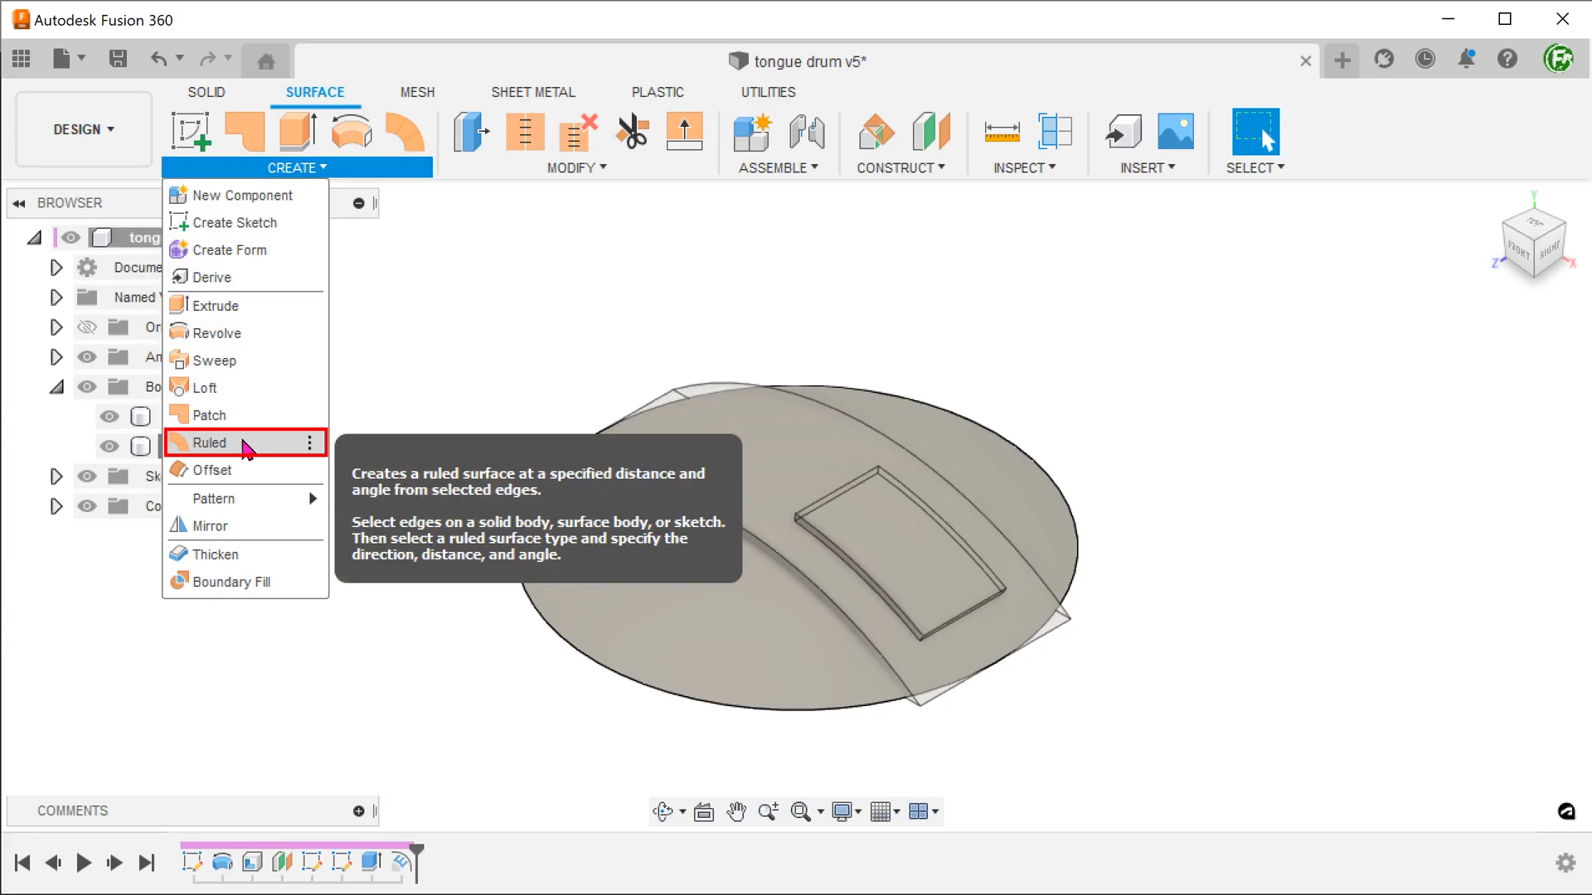
pyautogui.click(211, 443)
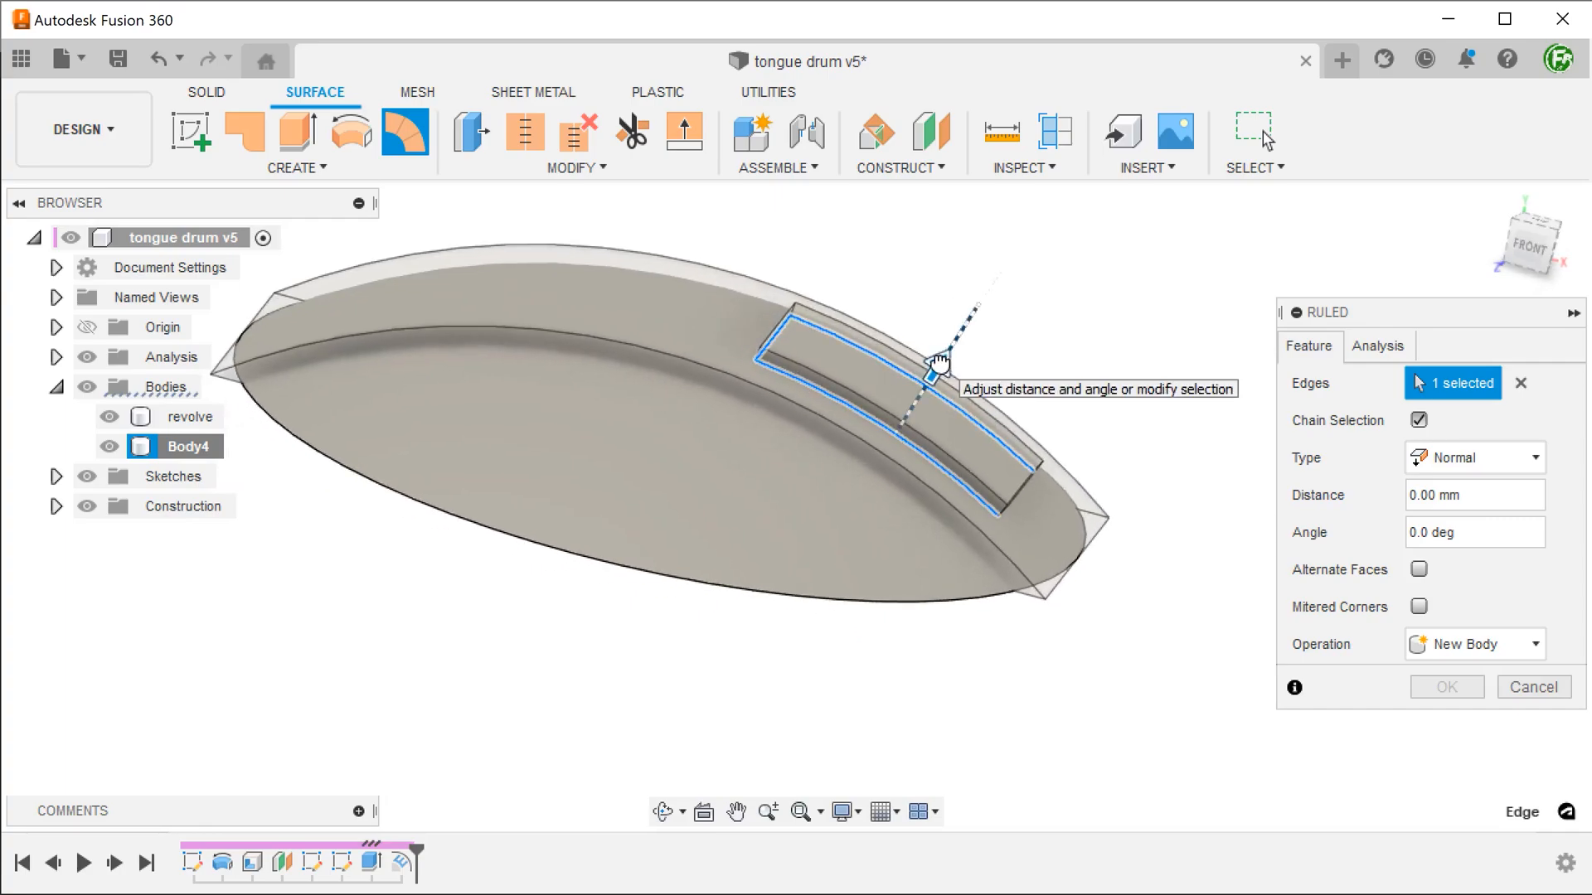
pyautogui.moveTo(928, 376); pyautogui.dragTo(850, 497)
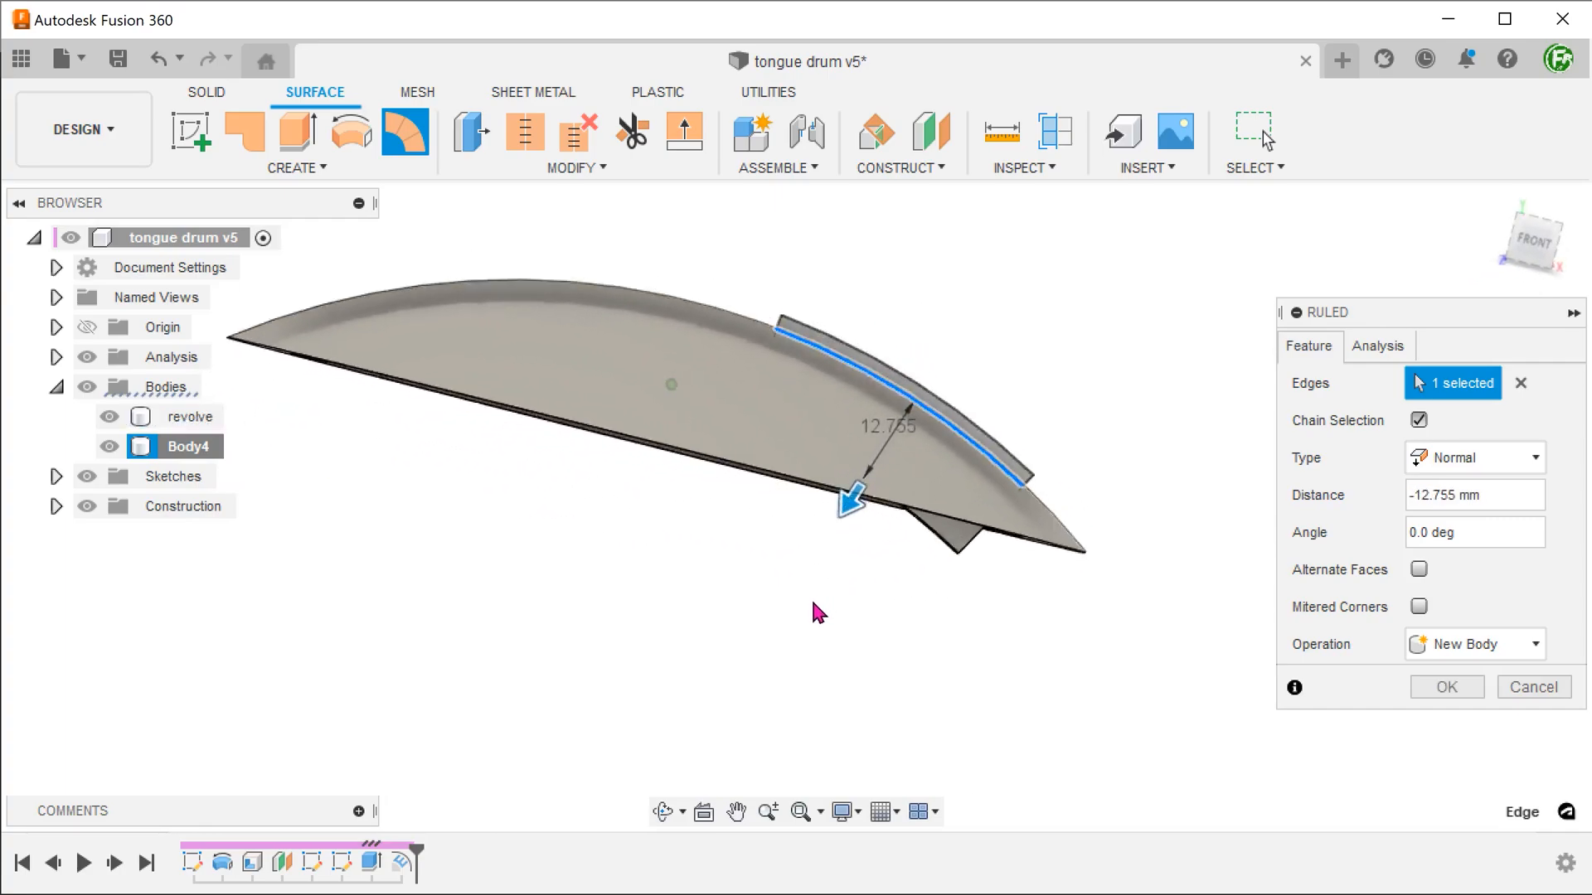
pyautogui.moveTo(851, 497); pyautogui.dragTo(817, 544)
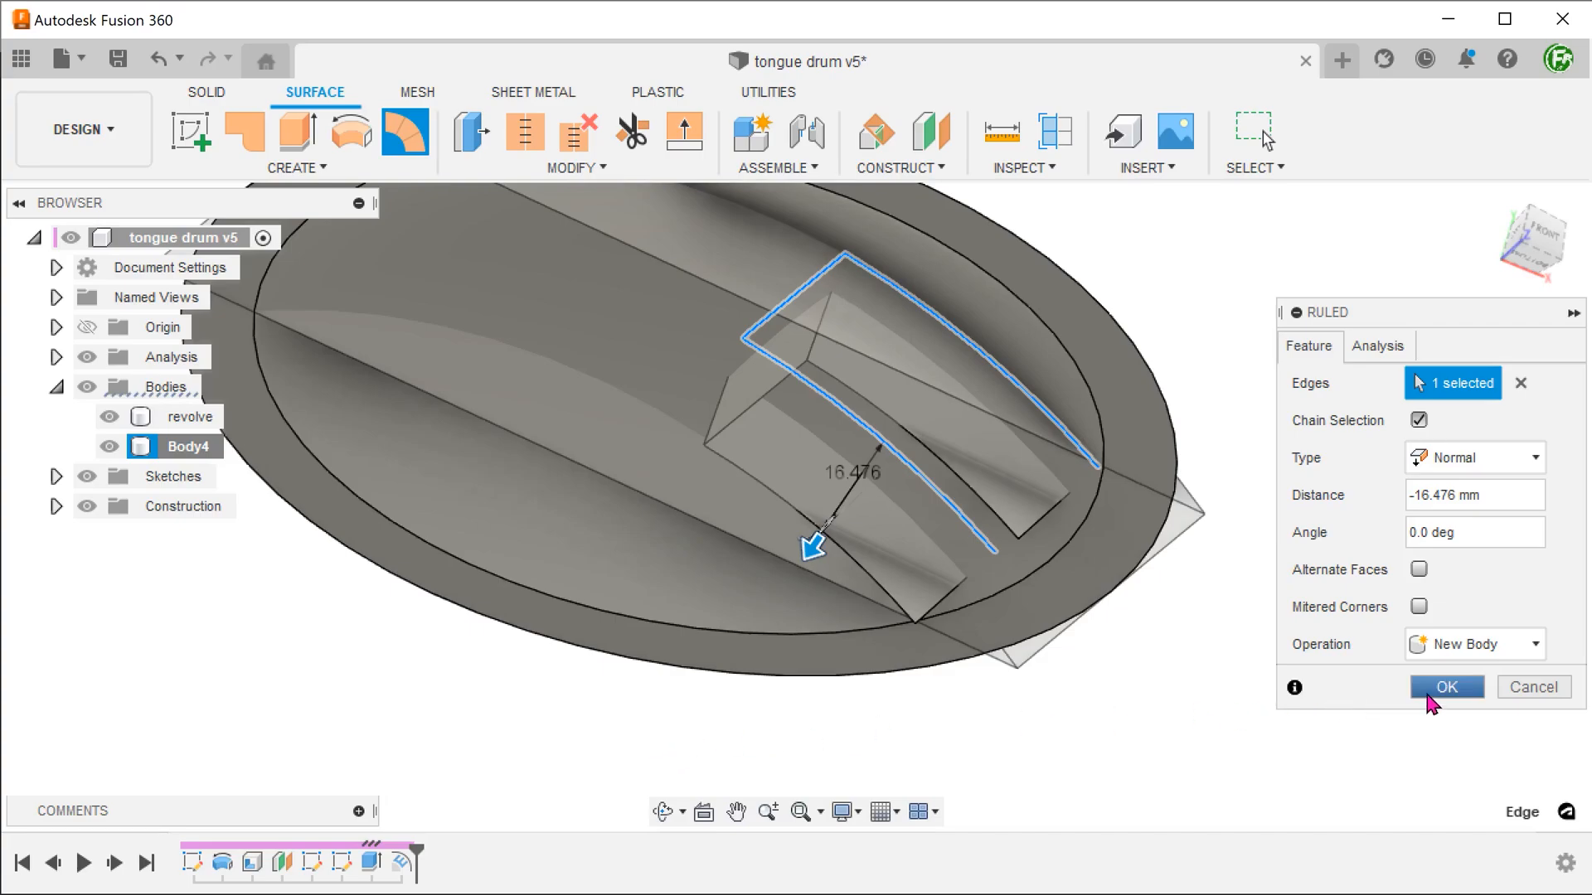
pyautogui.click(1446, 686)
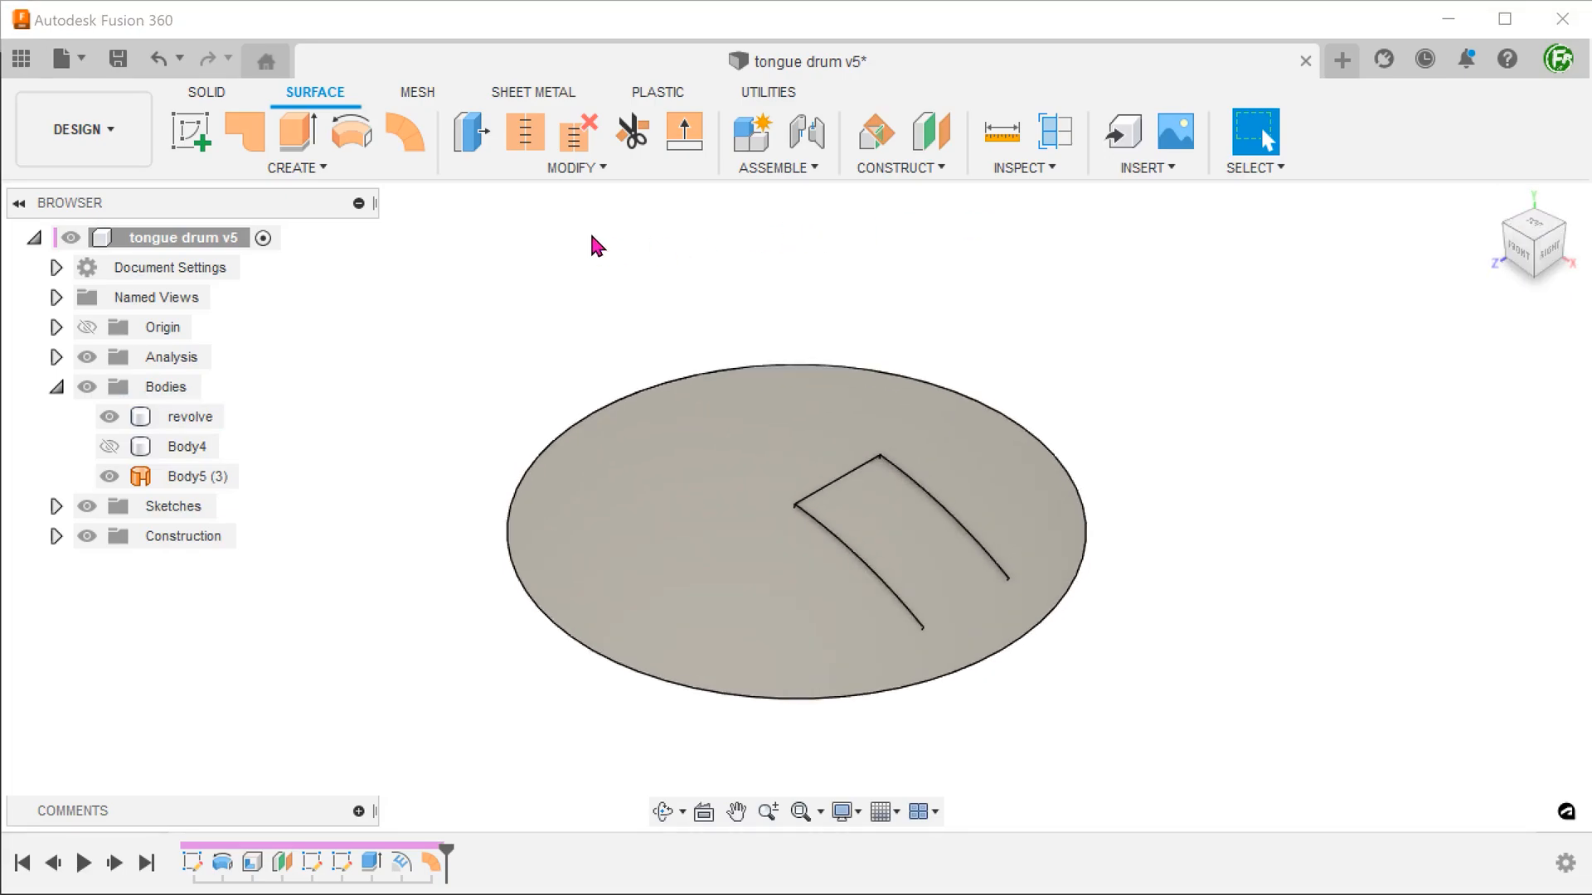
# - Thicken the ruled surface faces -3 mm as a Cut, carving the U-shaped slot around the tongue
pyautogui.click(295, 168)
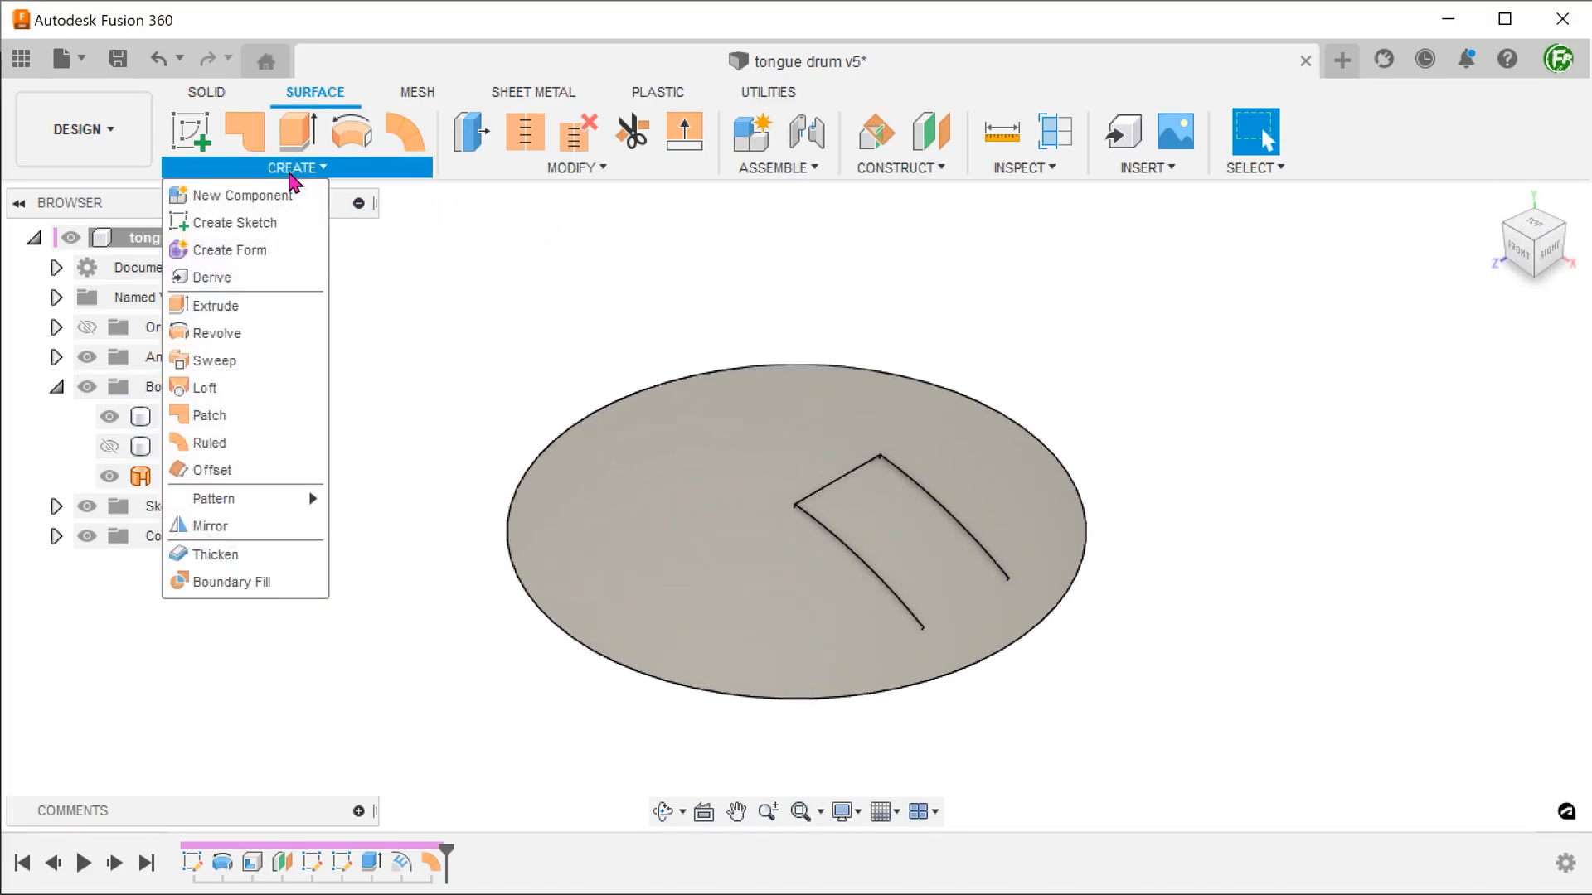
pyautogui.moveTo(224, 553)
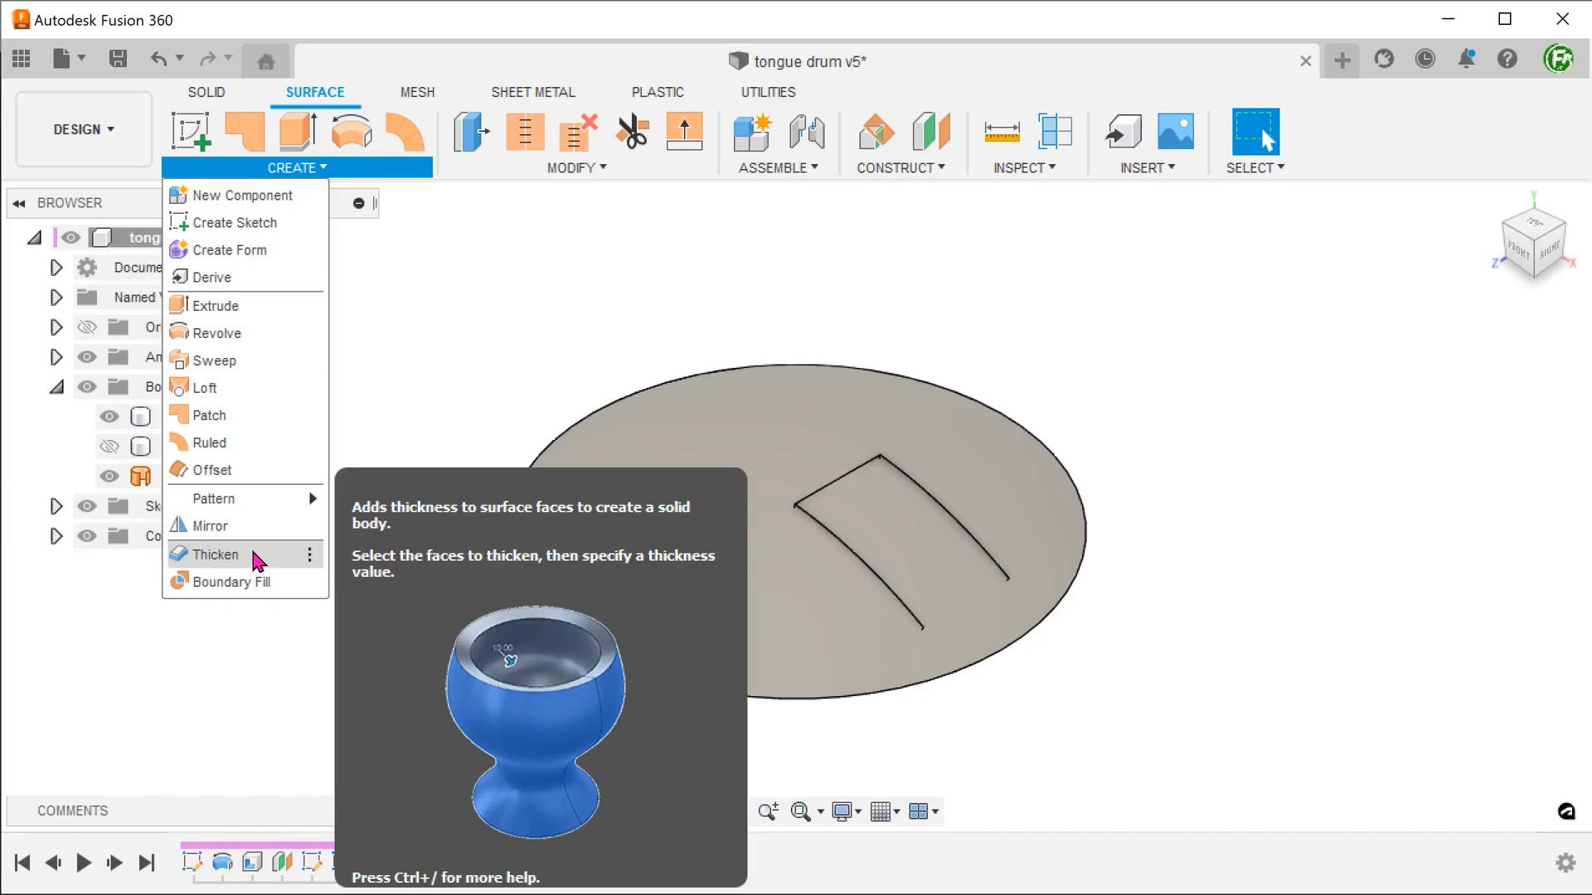
pyautogui.click(214, 553)
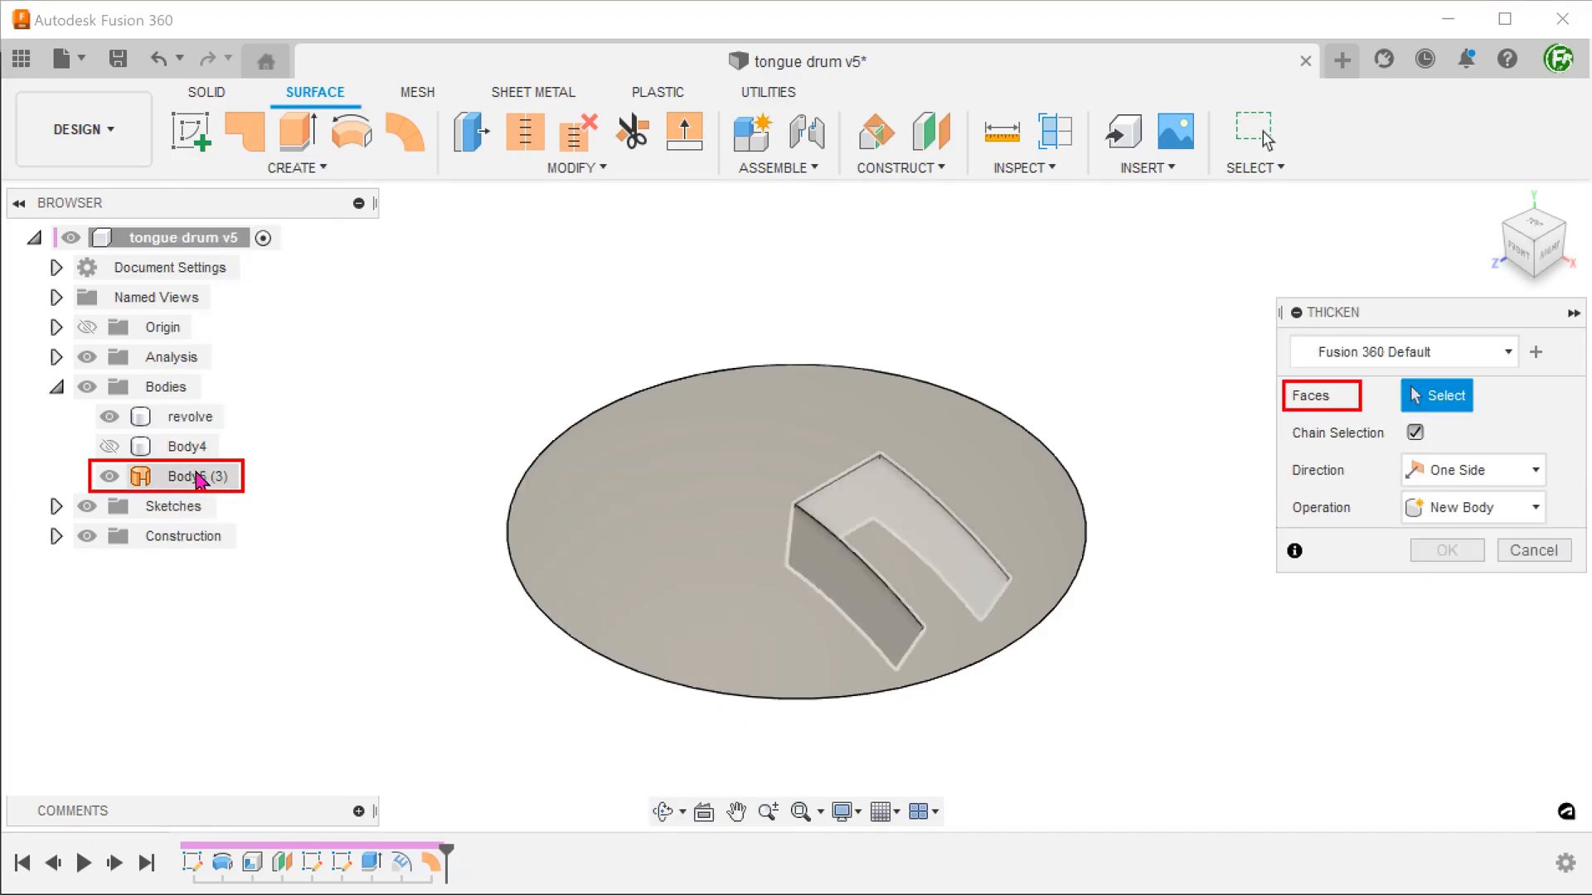
pyautogui.click(914, 549)
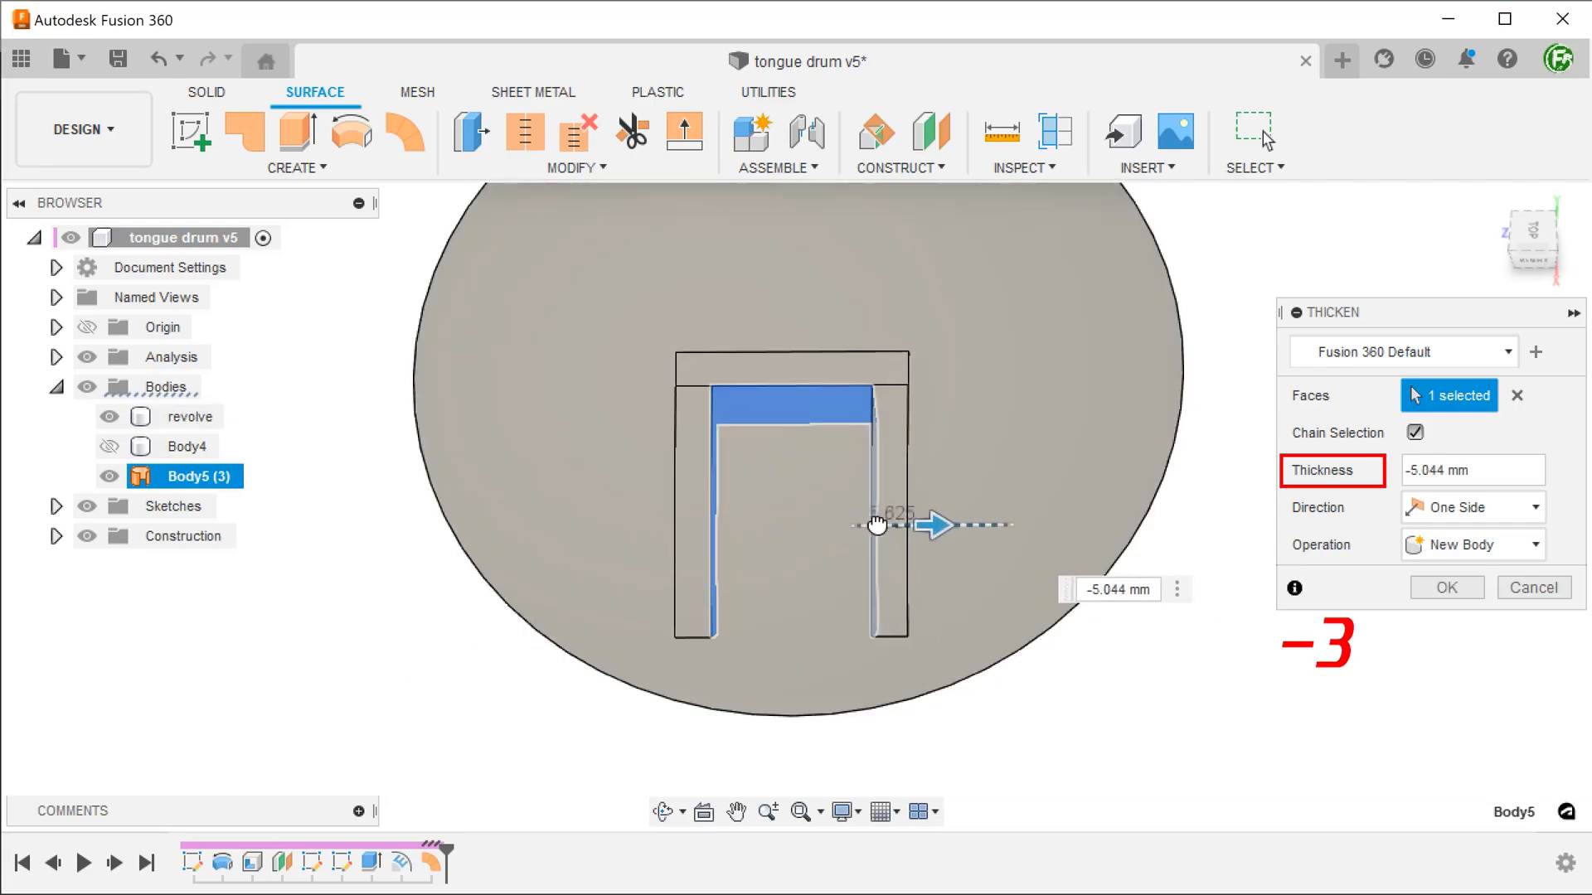
pyautogui.moveTo(878, 525); pyautogui.dragTo(948, 525)
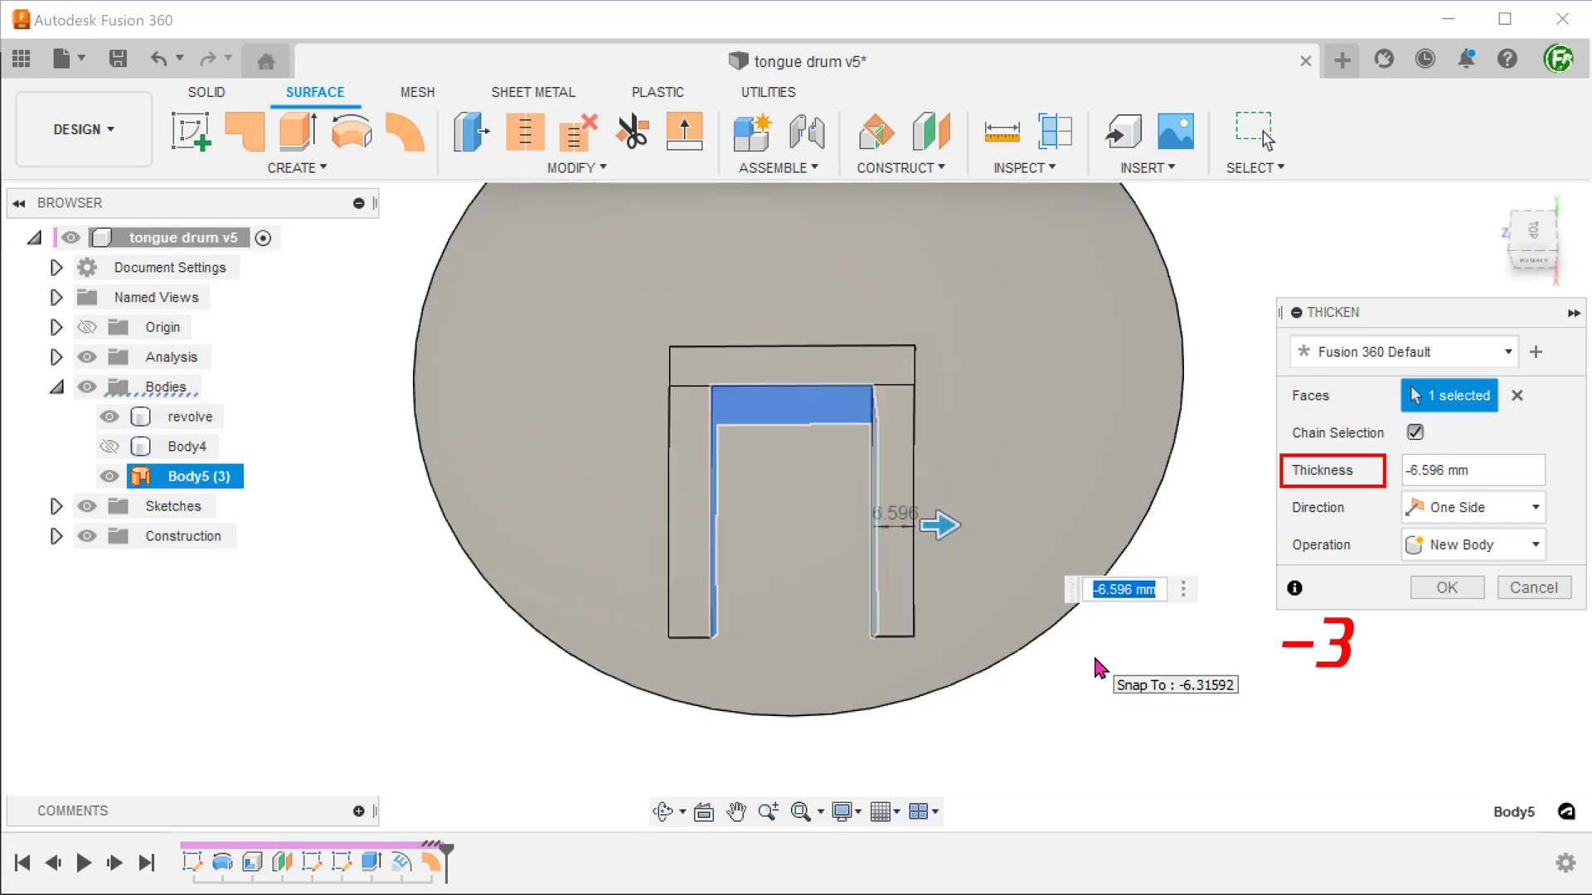
pyautogui.write('-3')
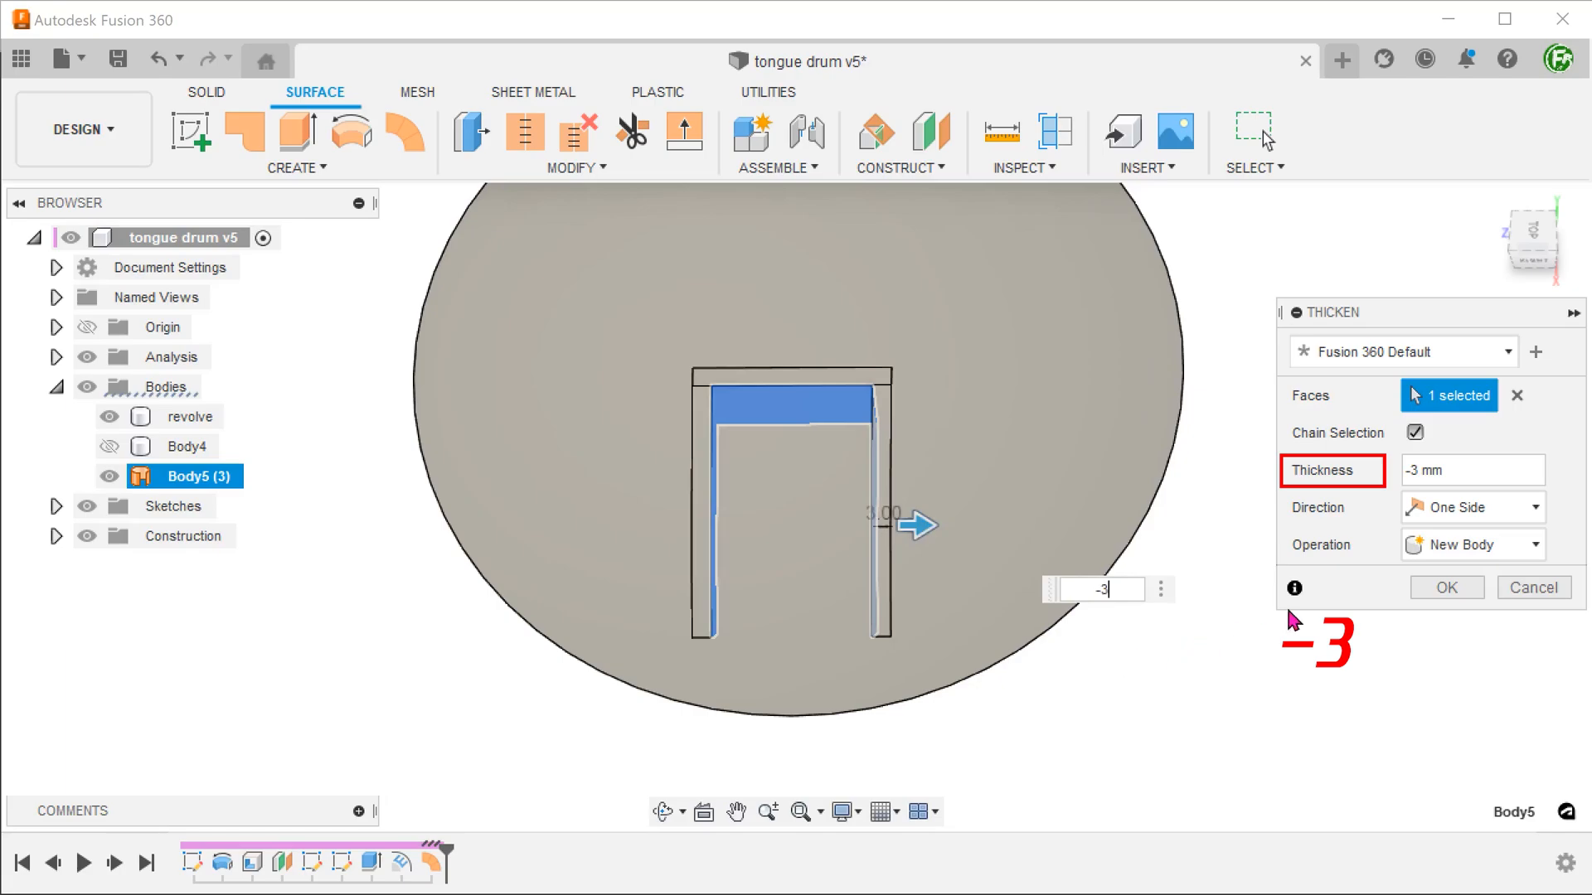
pyautogui.click(1471, 543)
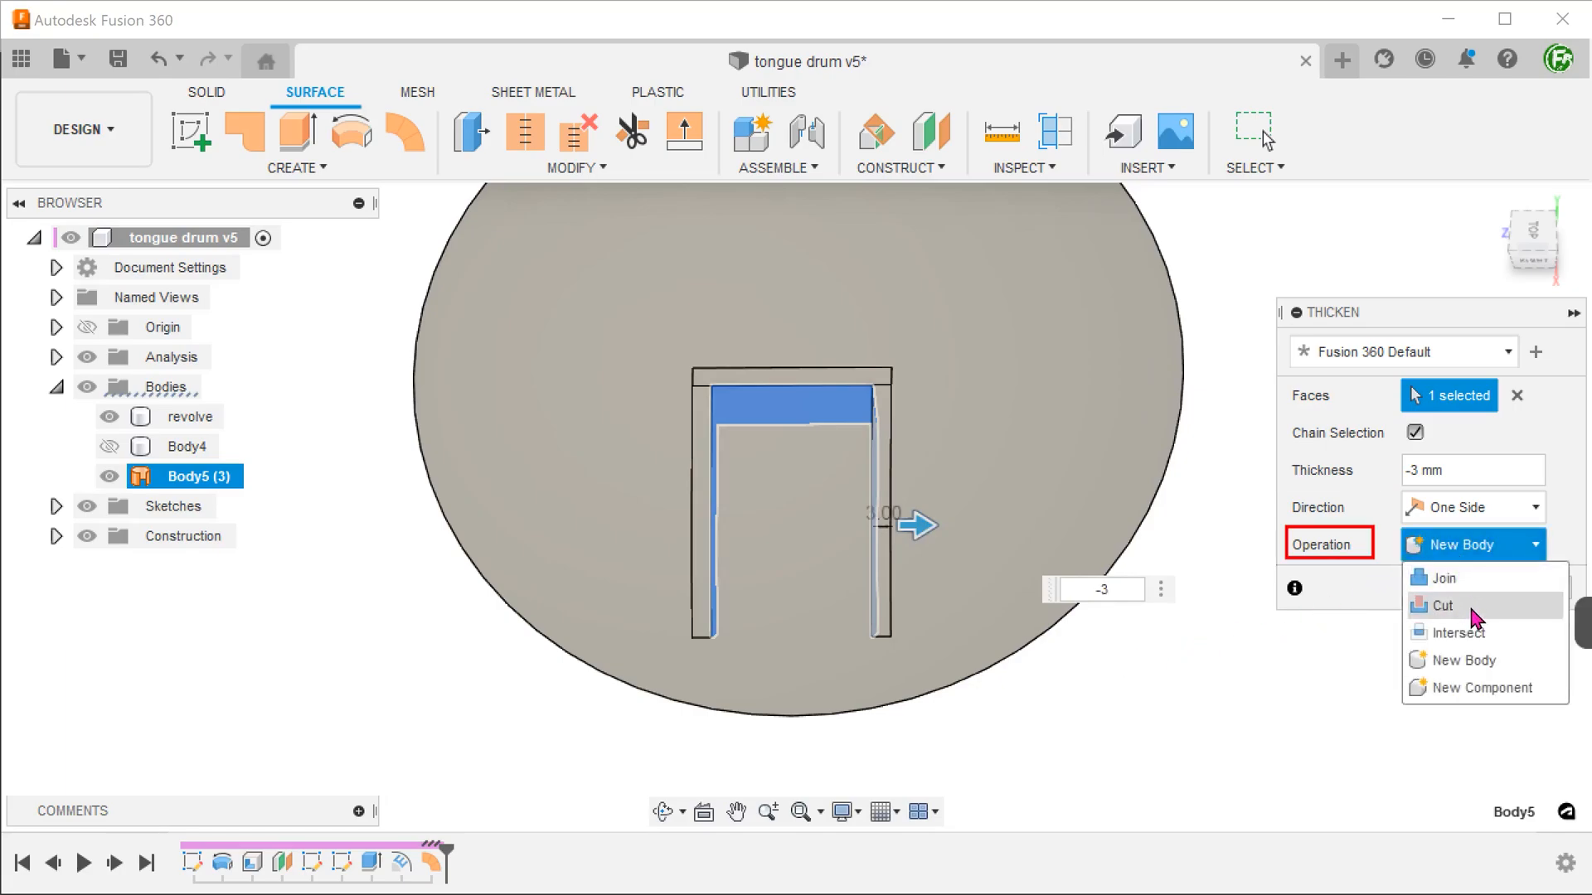
pyautogui.click(1441, 605)
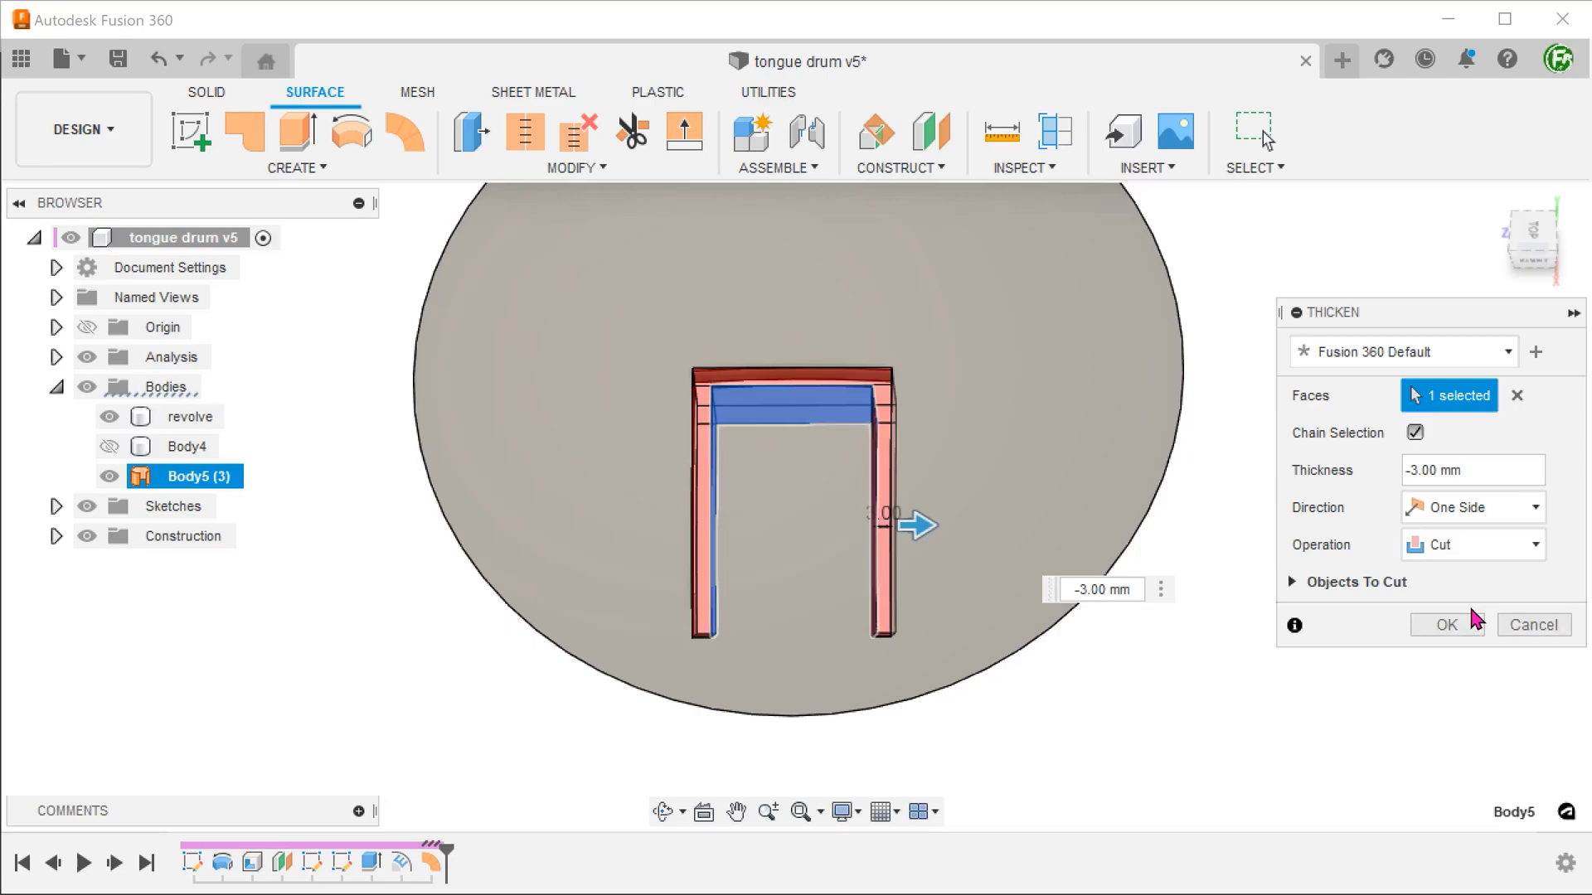
pyautogui.click(1445, 625)
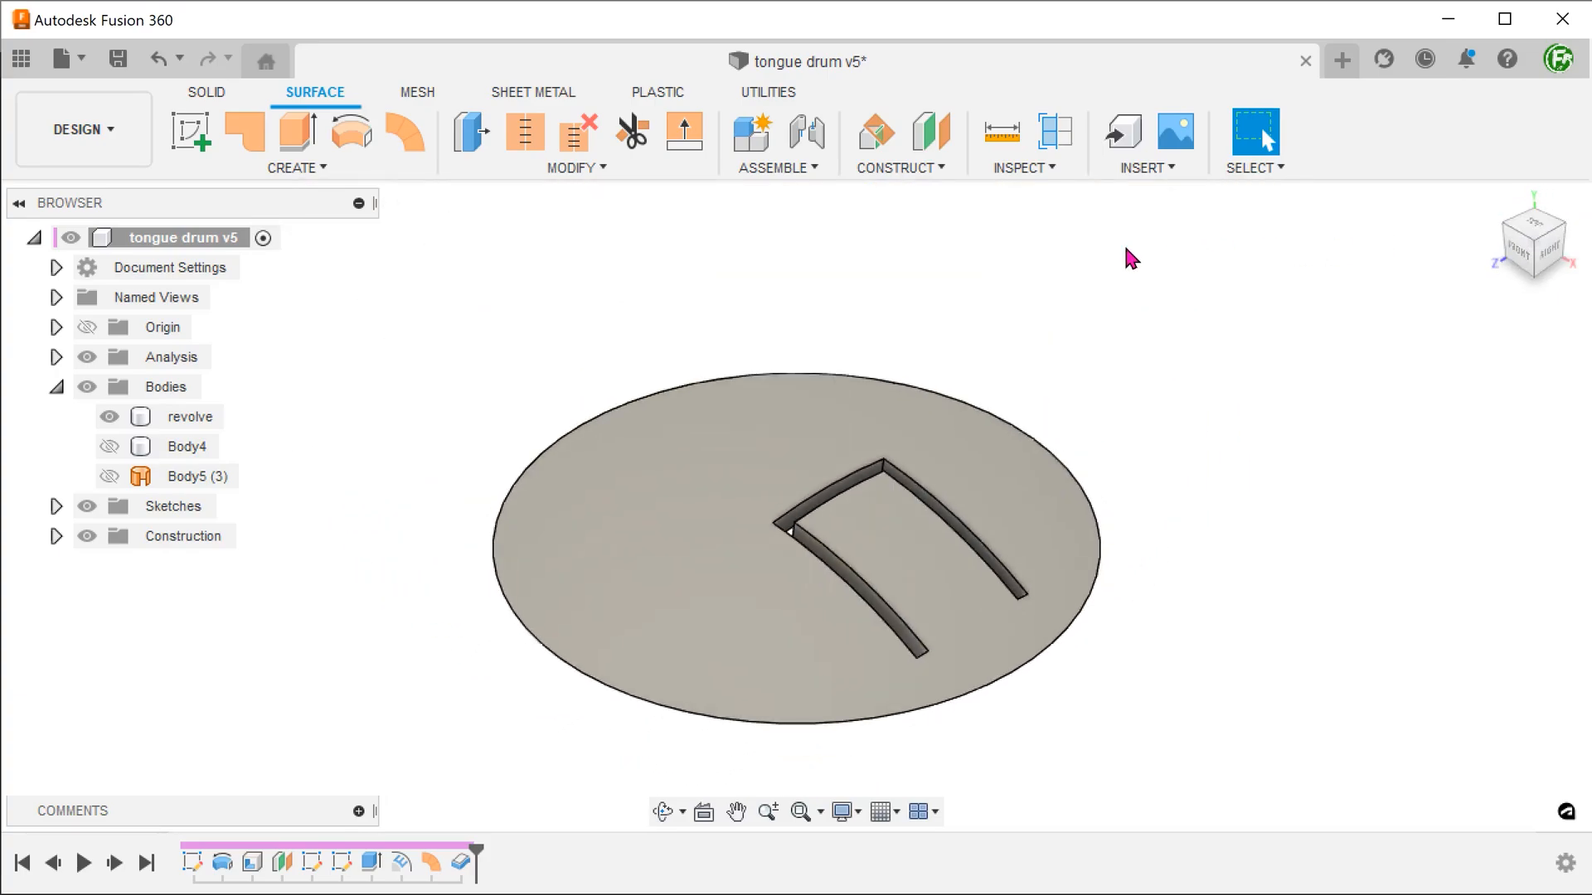
# - Save a new version, then split the dome's top face using the slot surfaces as splitting tool
pyautogui.click(116, 58)
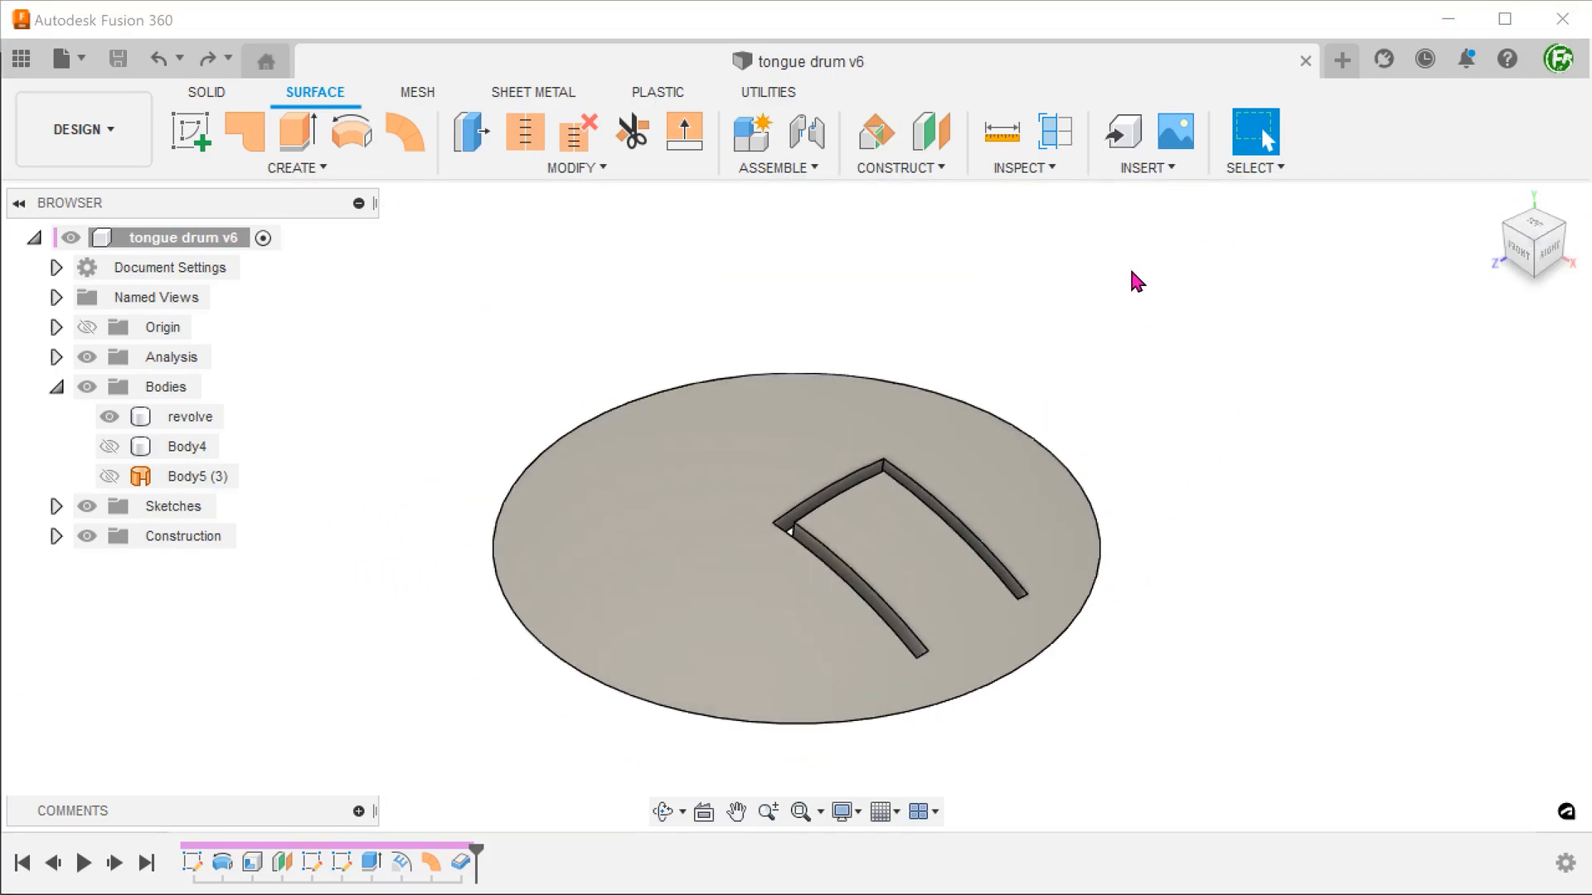
pyautogui.click(574, 168)
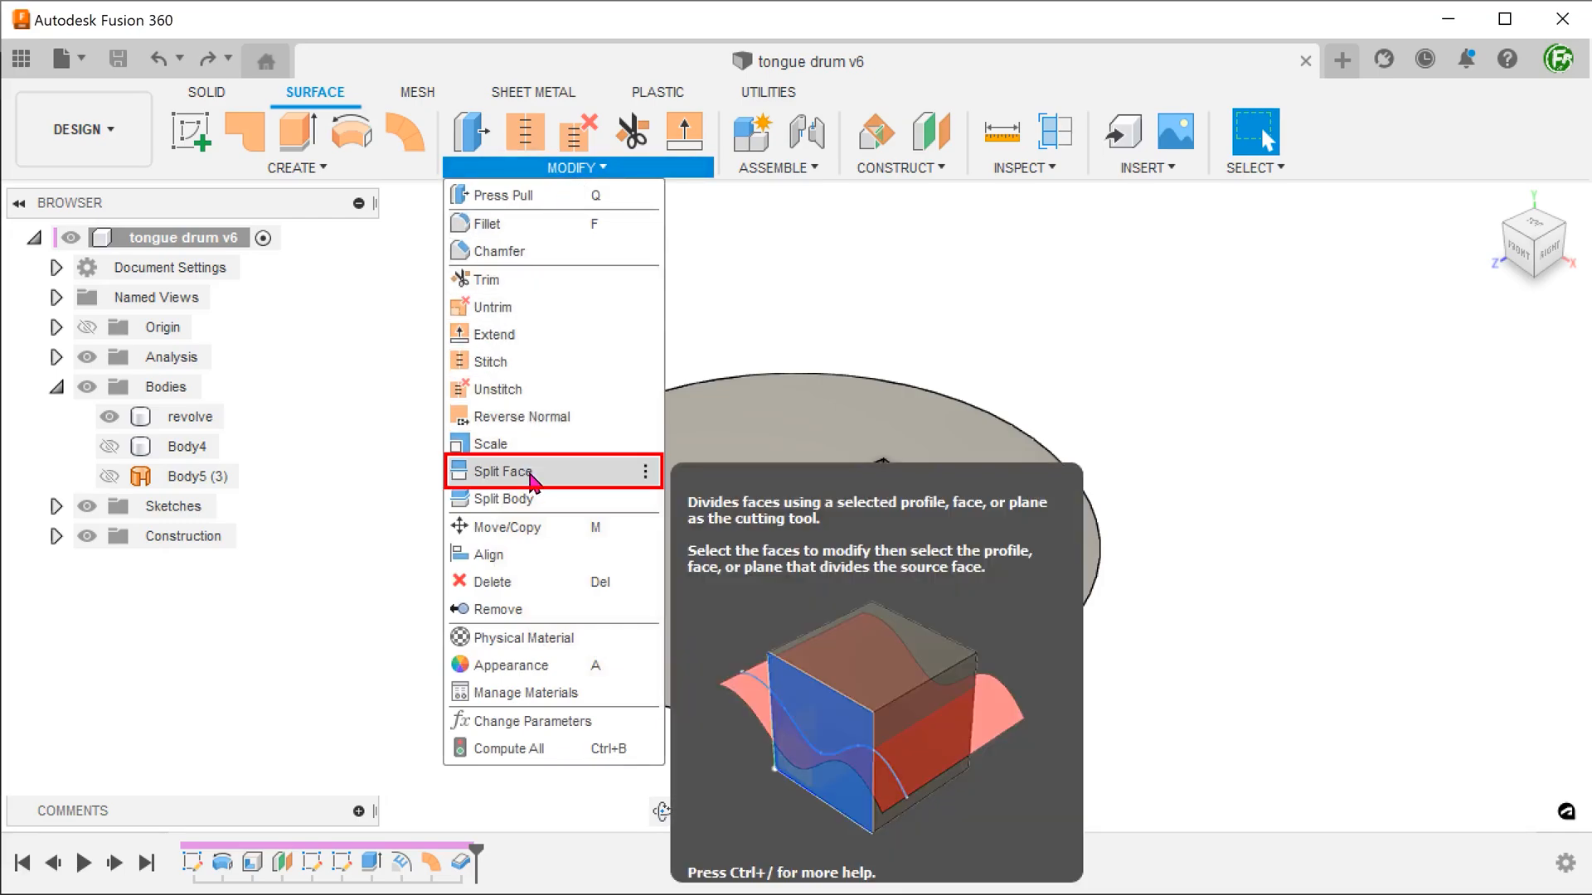
pyautogui.click(500, 471)
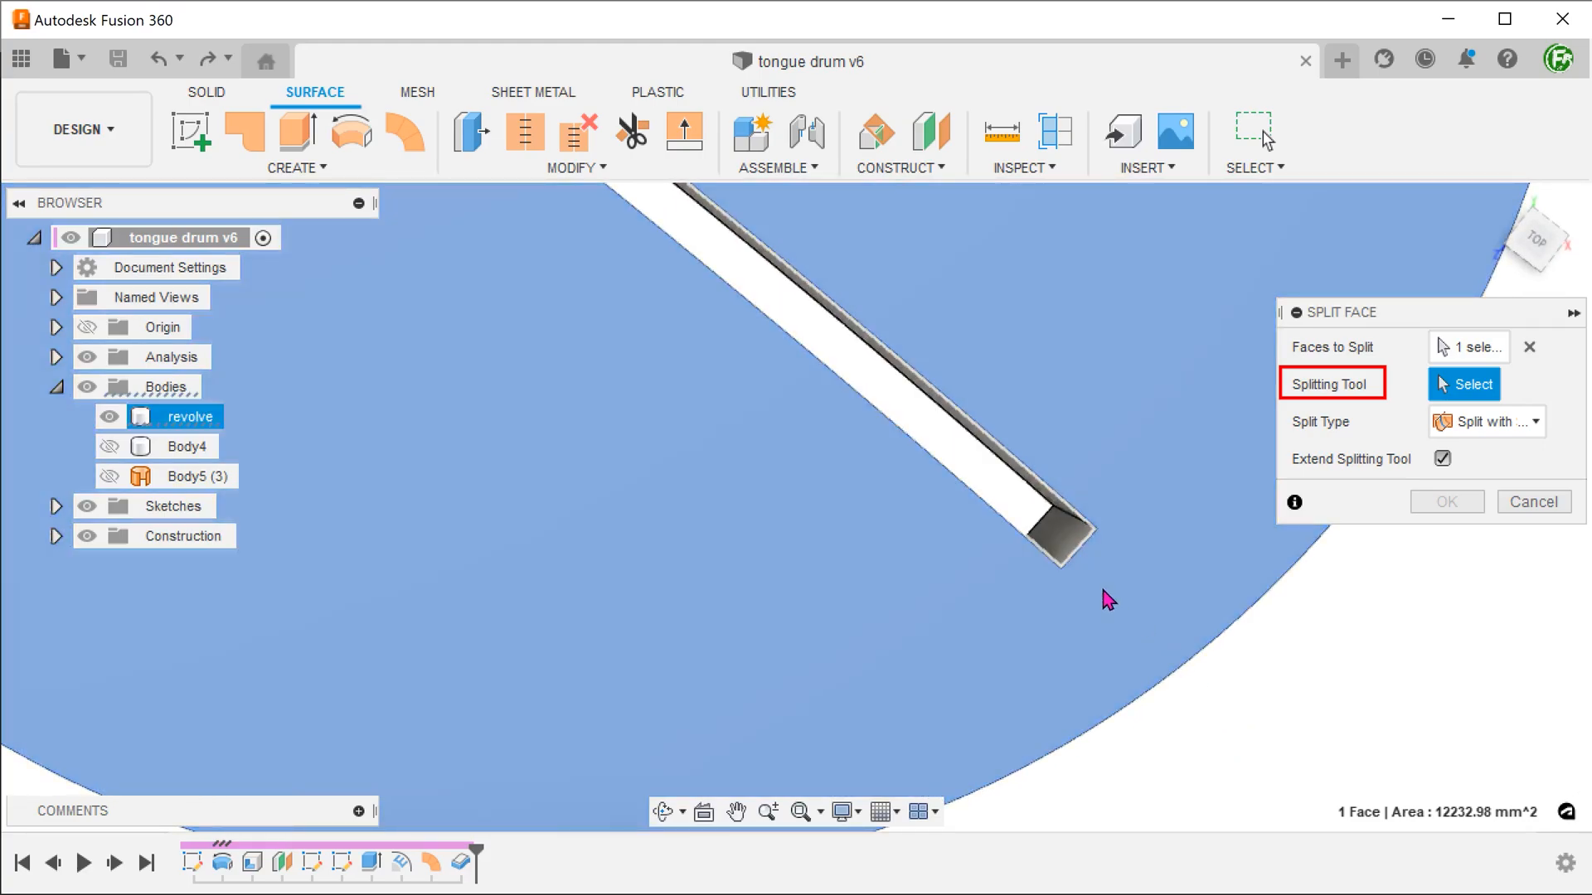
pyautogui.click(1057, 536)
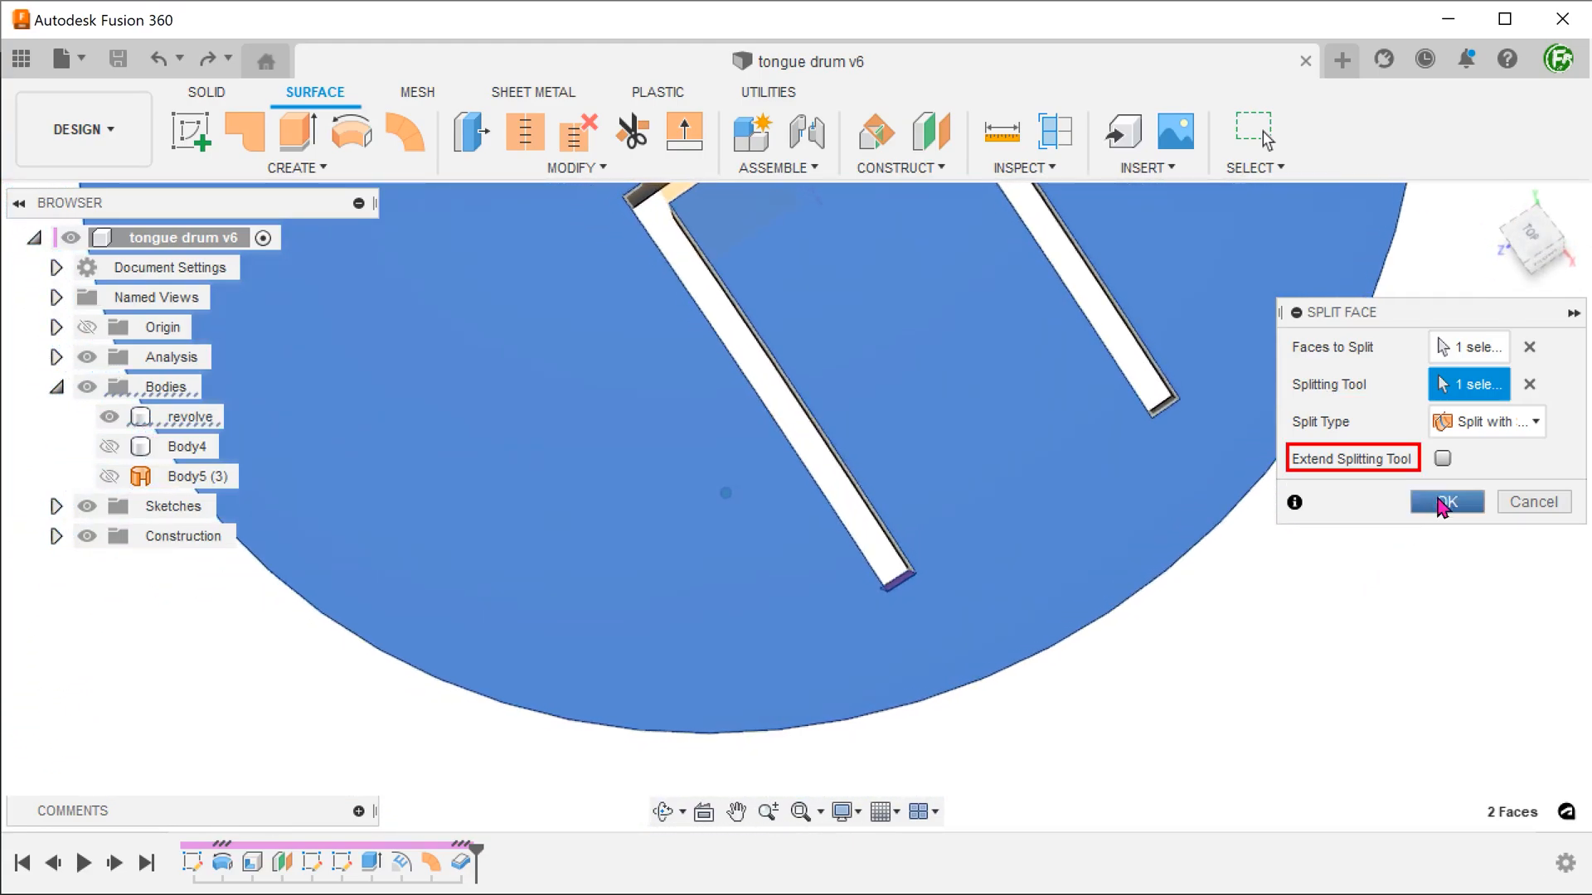
pyautogui.click(1441, 458)
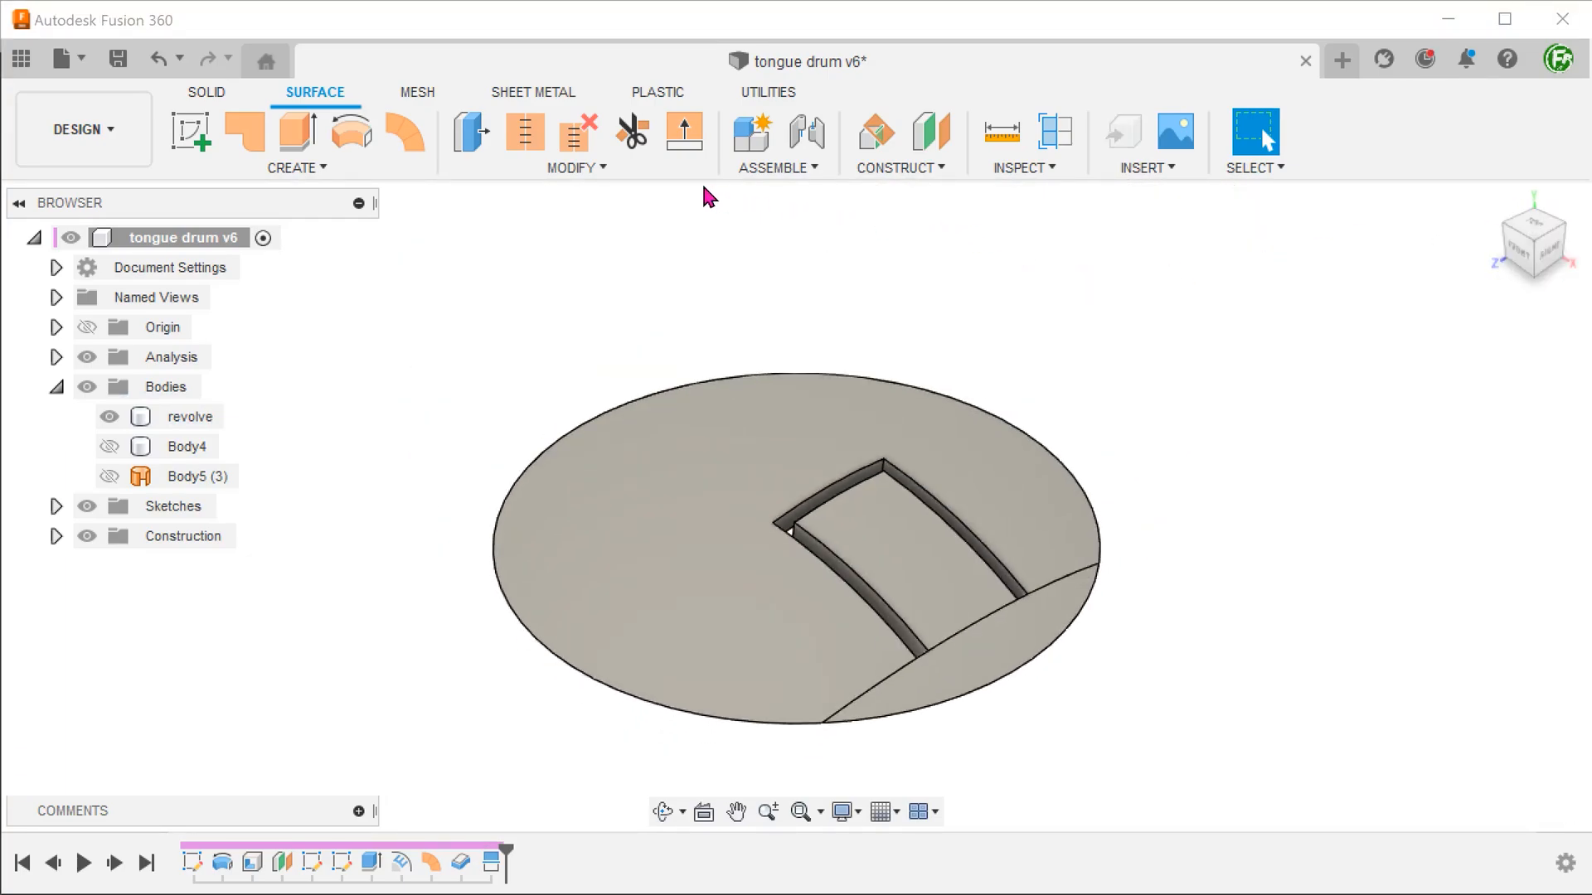
# - Split the tongue's top face with the construction plane as the splitting tool
pyautogui.click(576, 166)
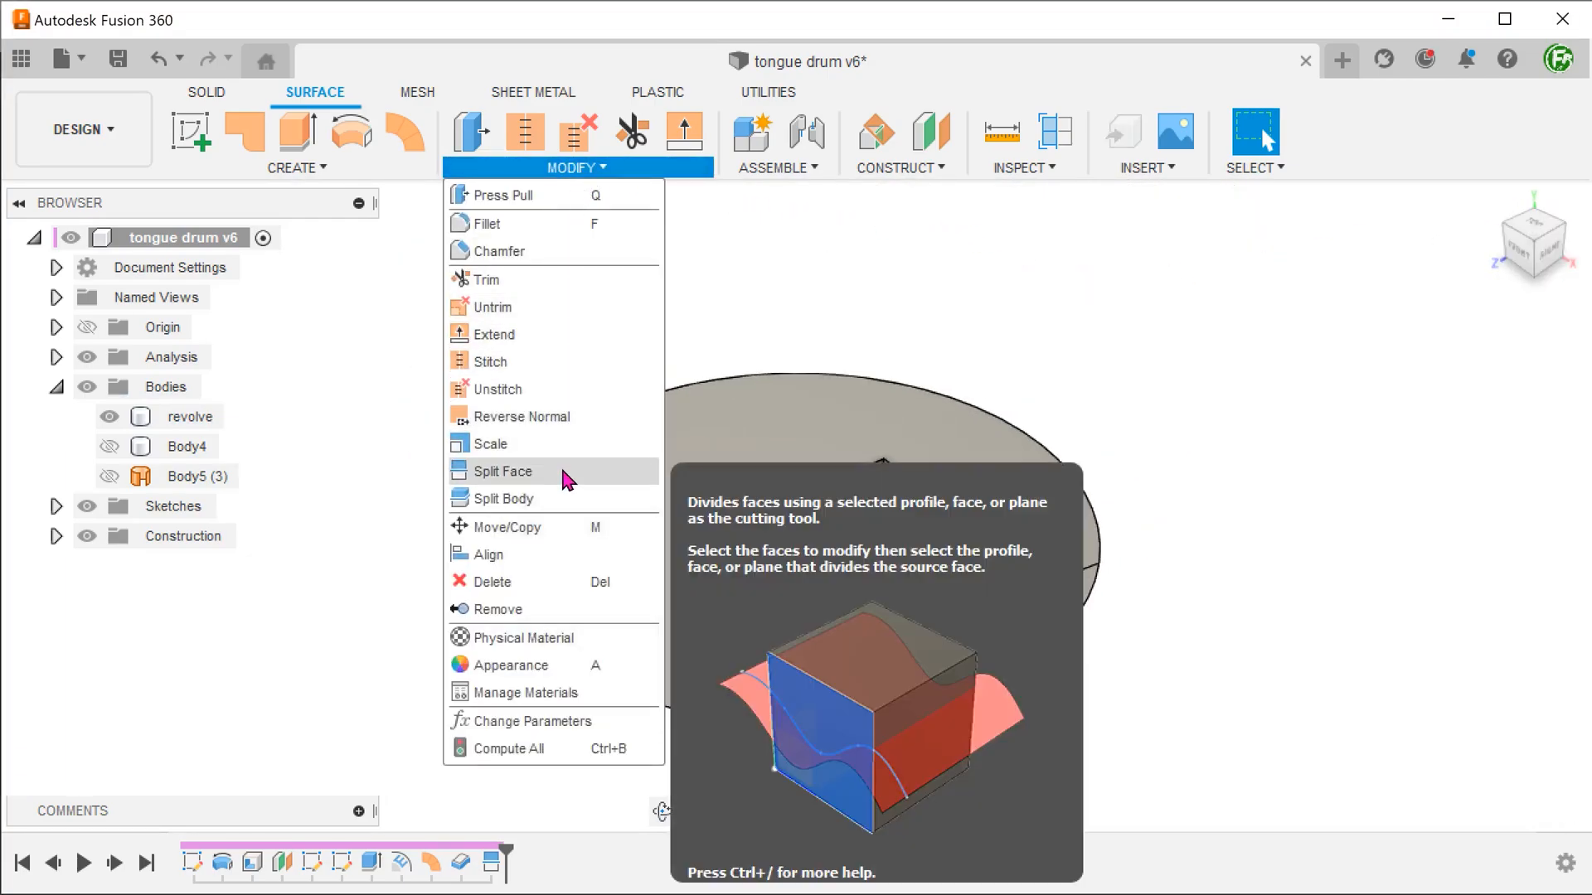
pyautogui.click(501, 470)
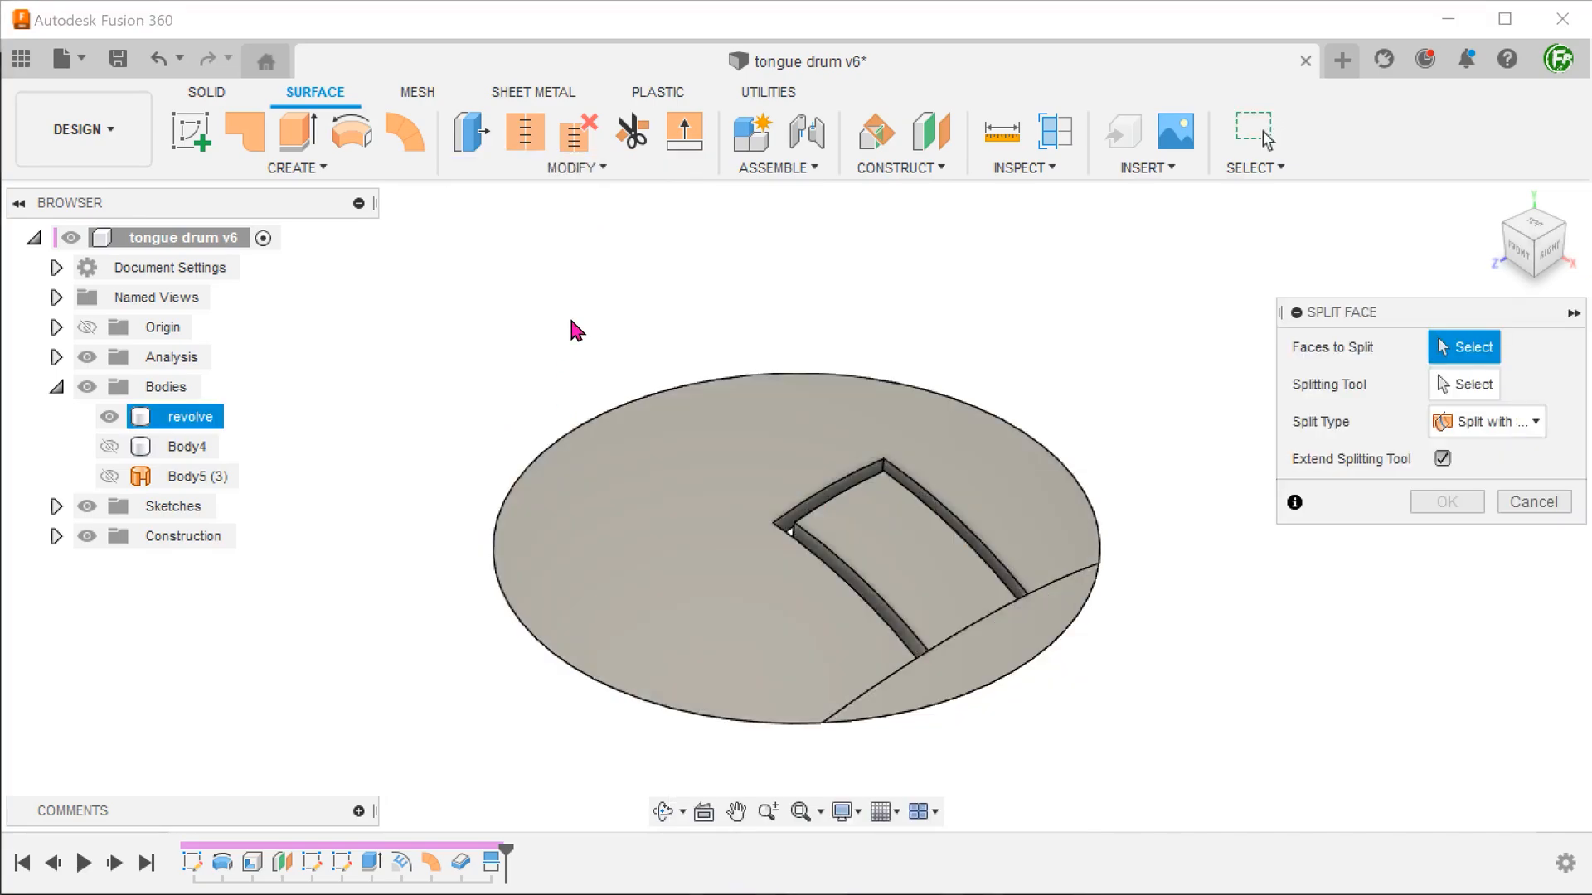
pyautogui.click(807, 497)
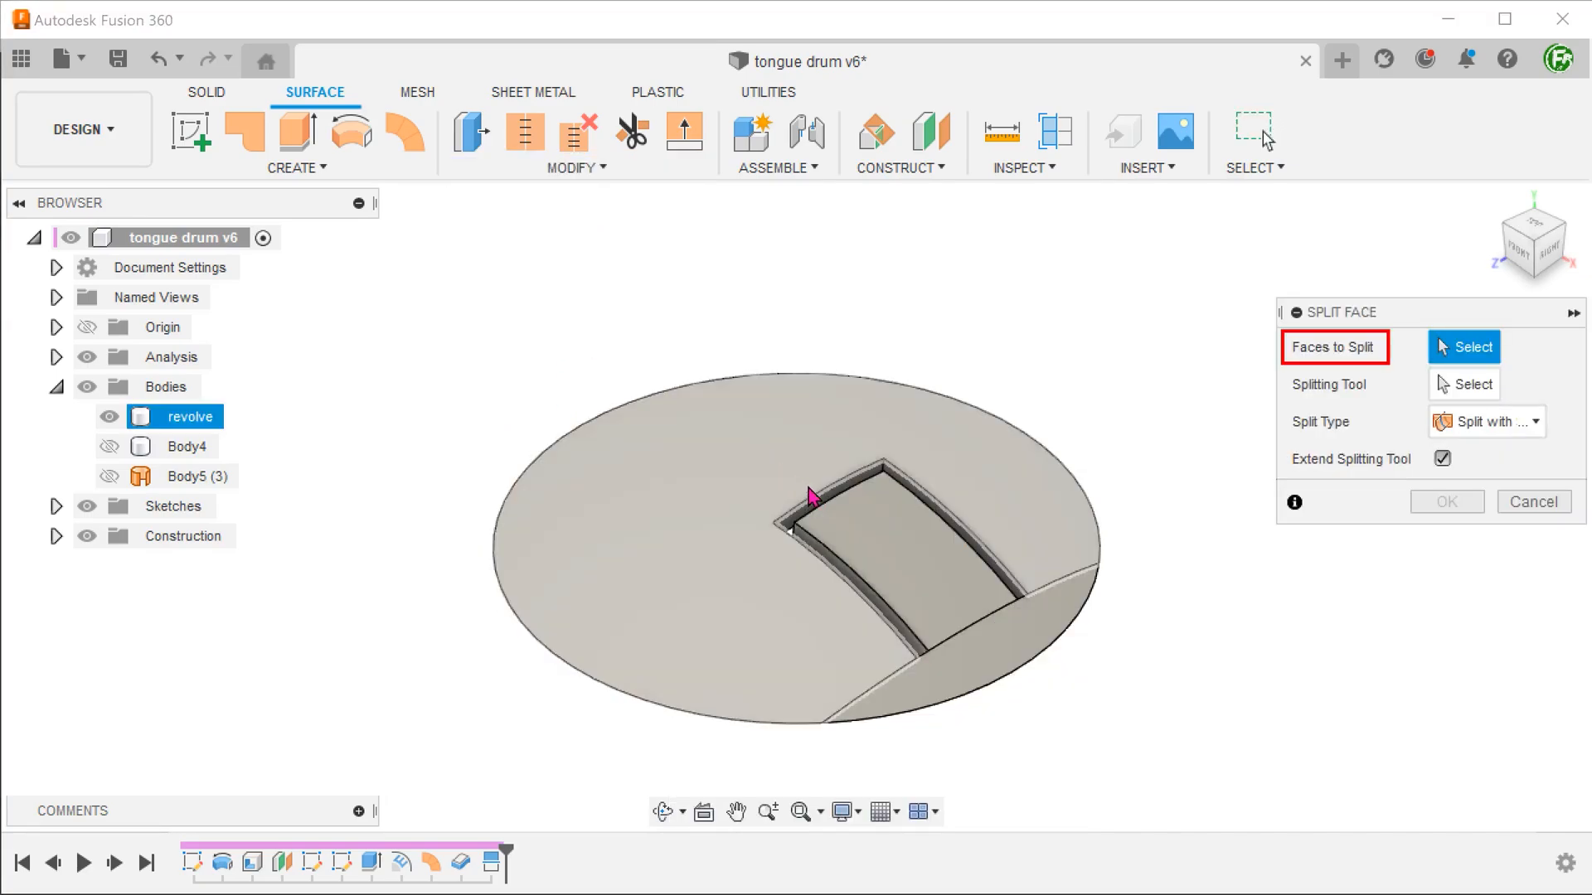
pyautogui.click(904, 544)
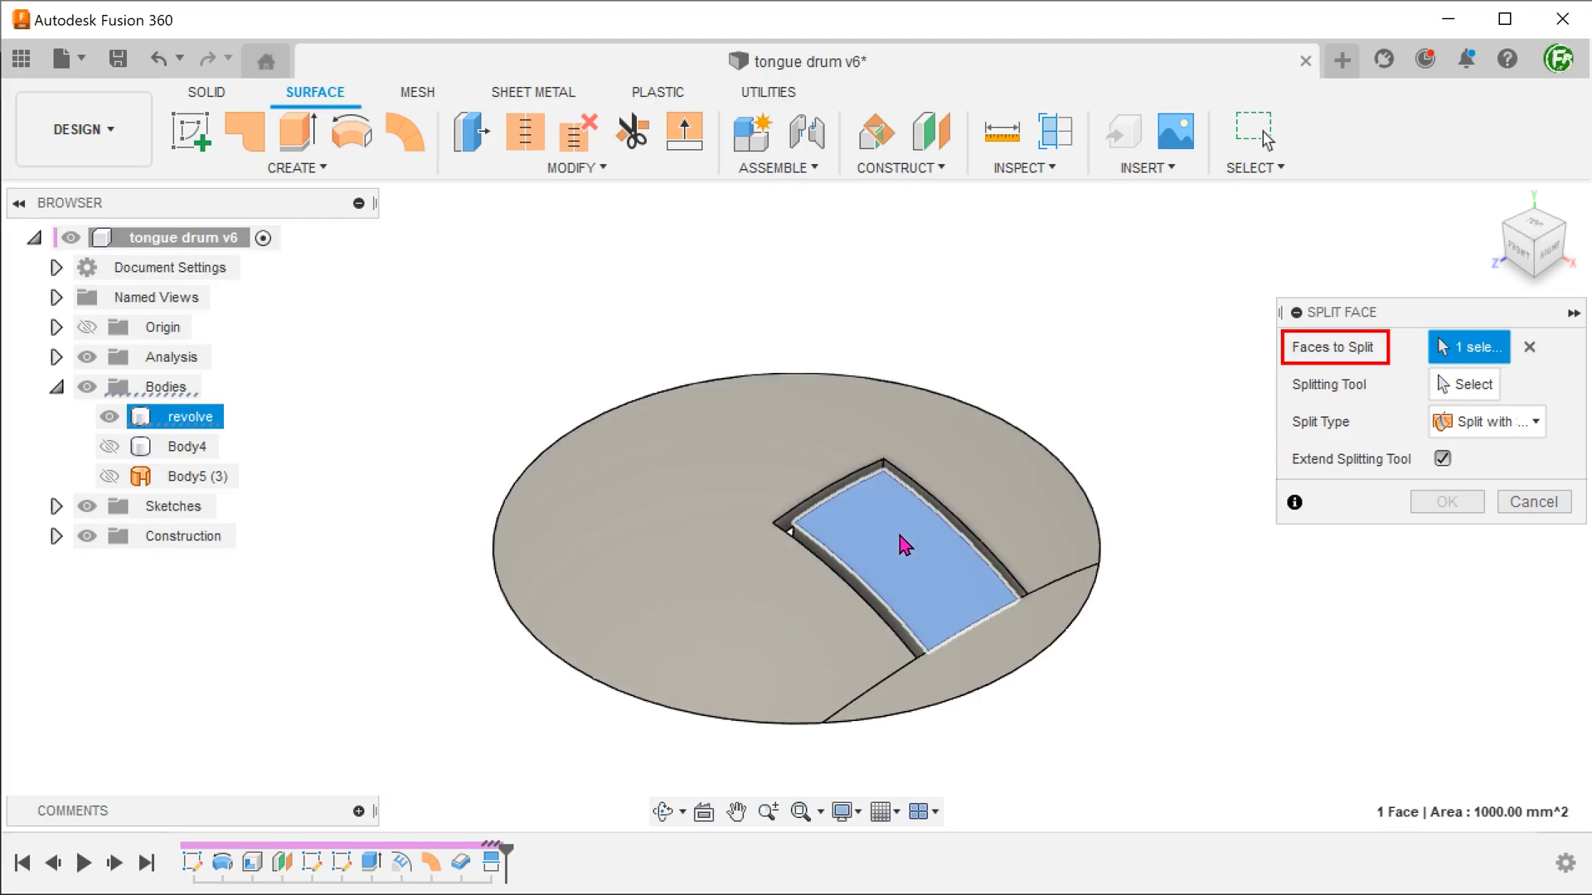
pyautogui.click(1464, 383)
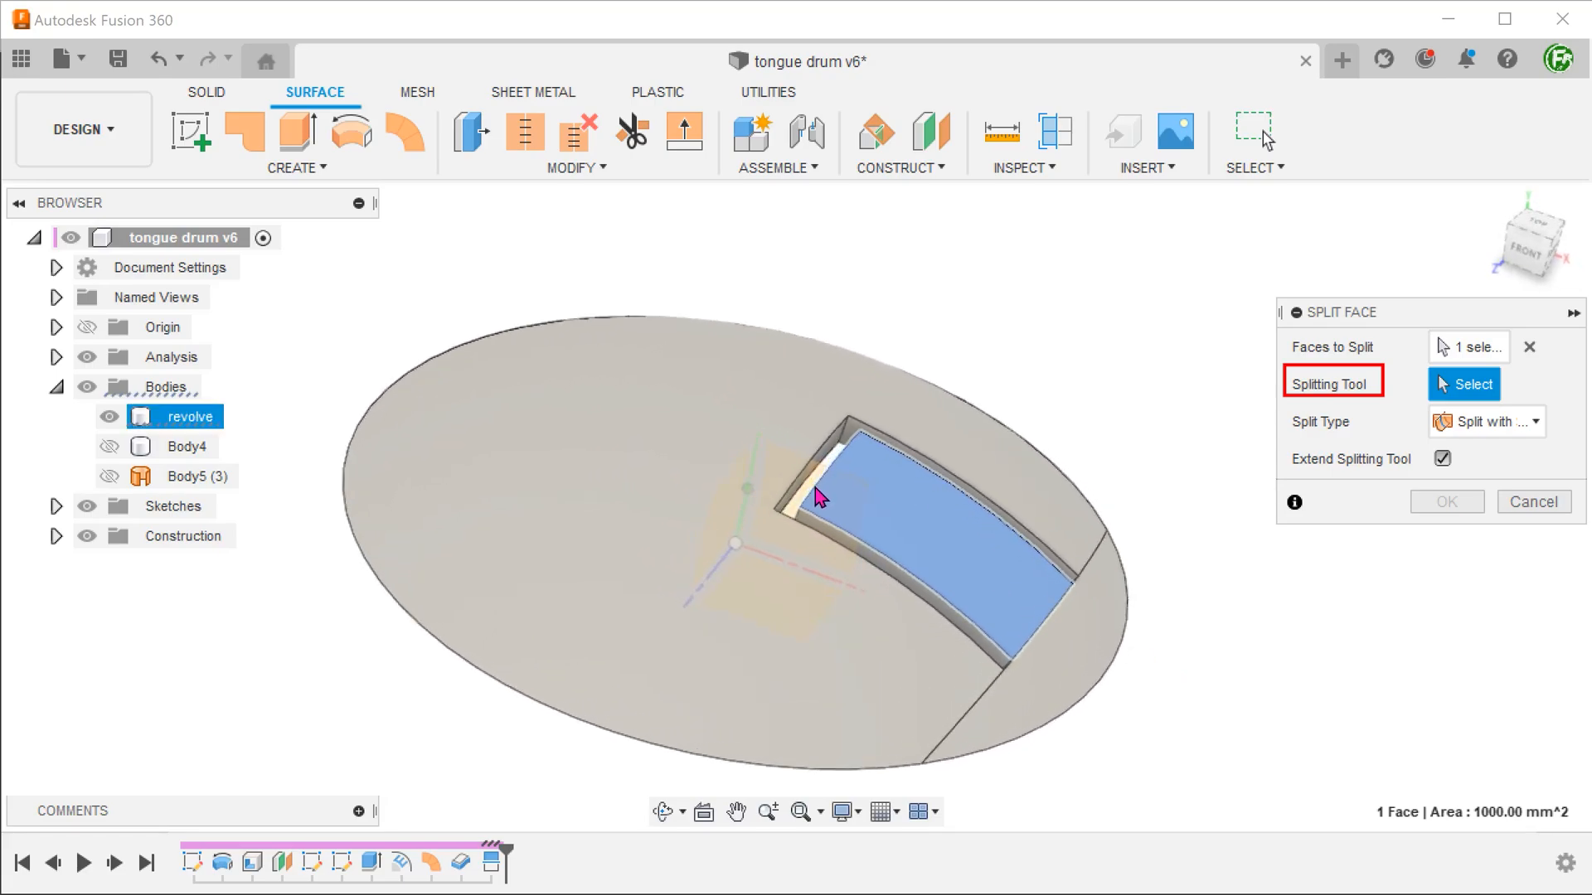
pyautogui.click(823, 495)
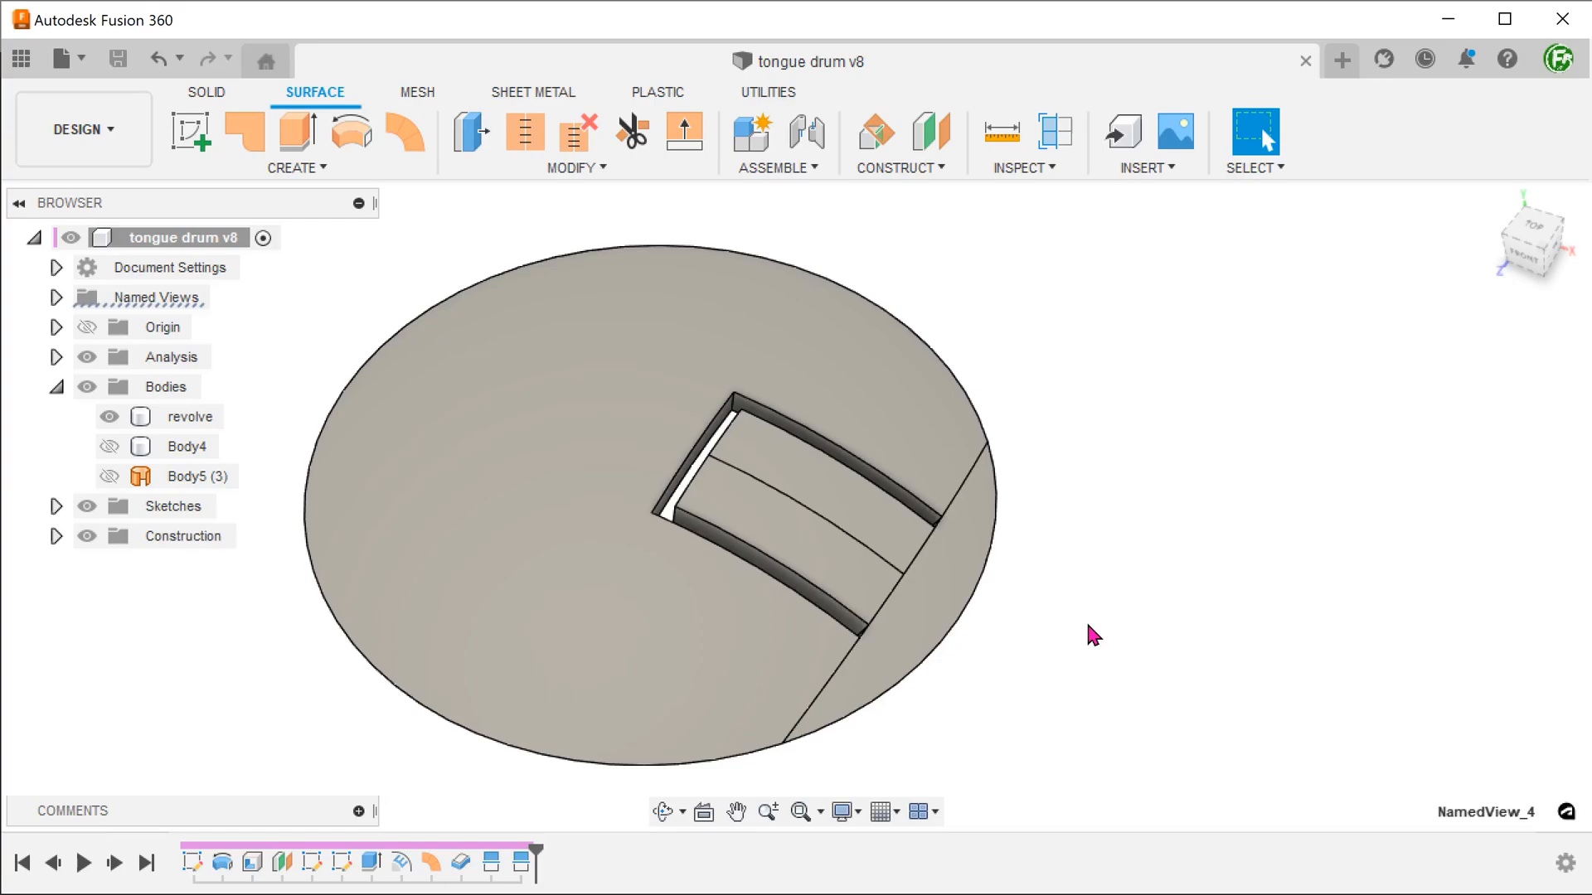
# - Measure the tongue's split edge with the tongue flat profile sketch shown, reading 40 mm length and 100 mm radius
pyautogui.click(1025, 168)
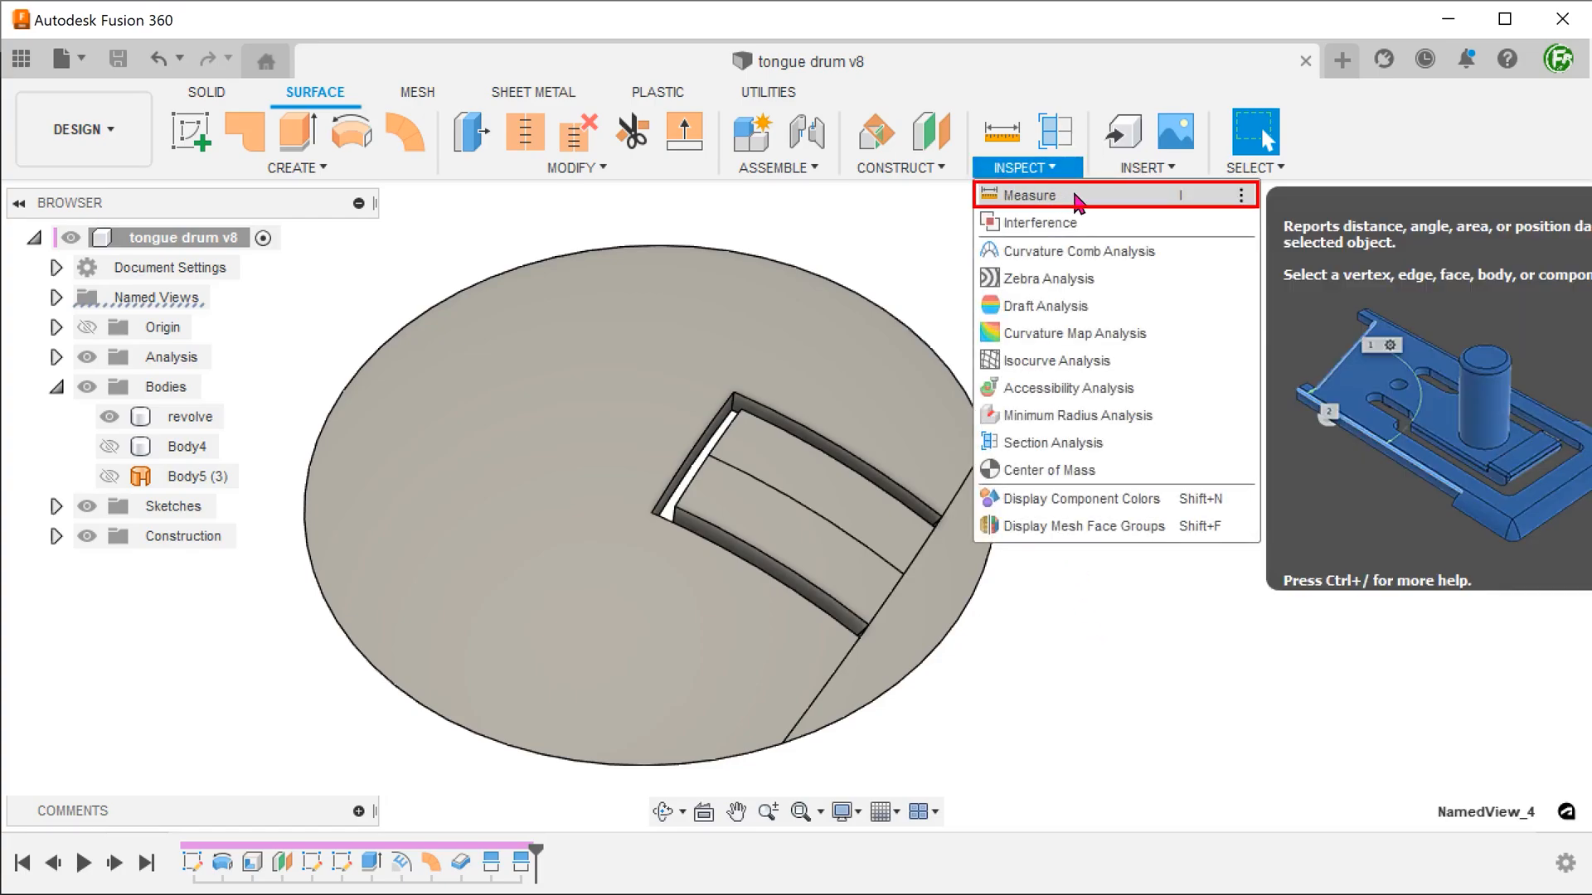
pyautogui.click(1030, 195)
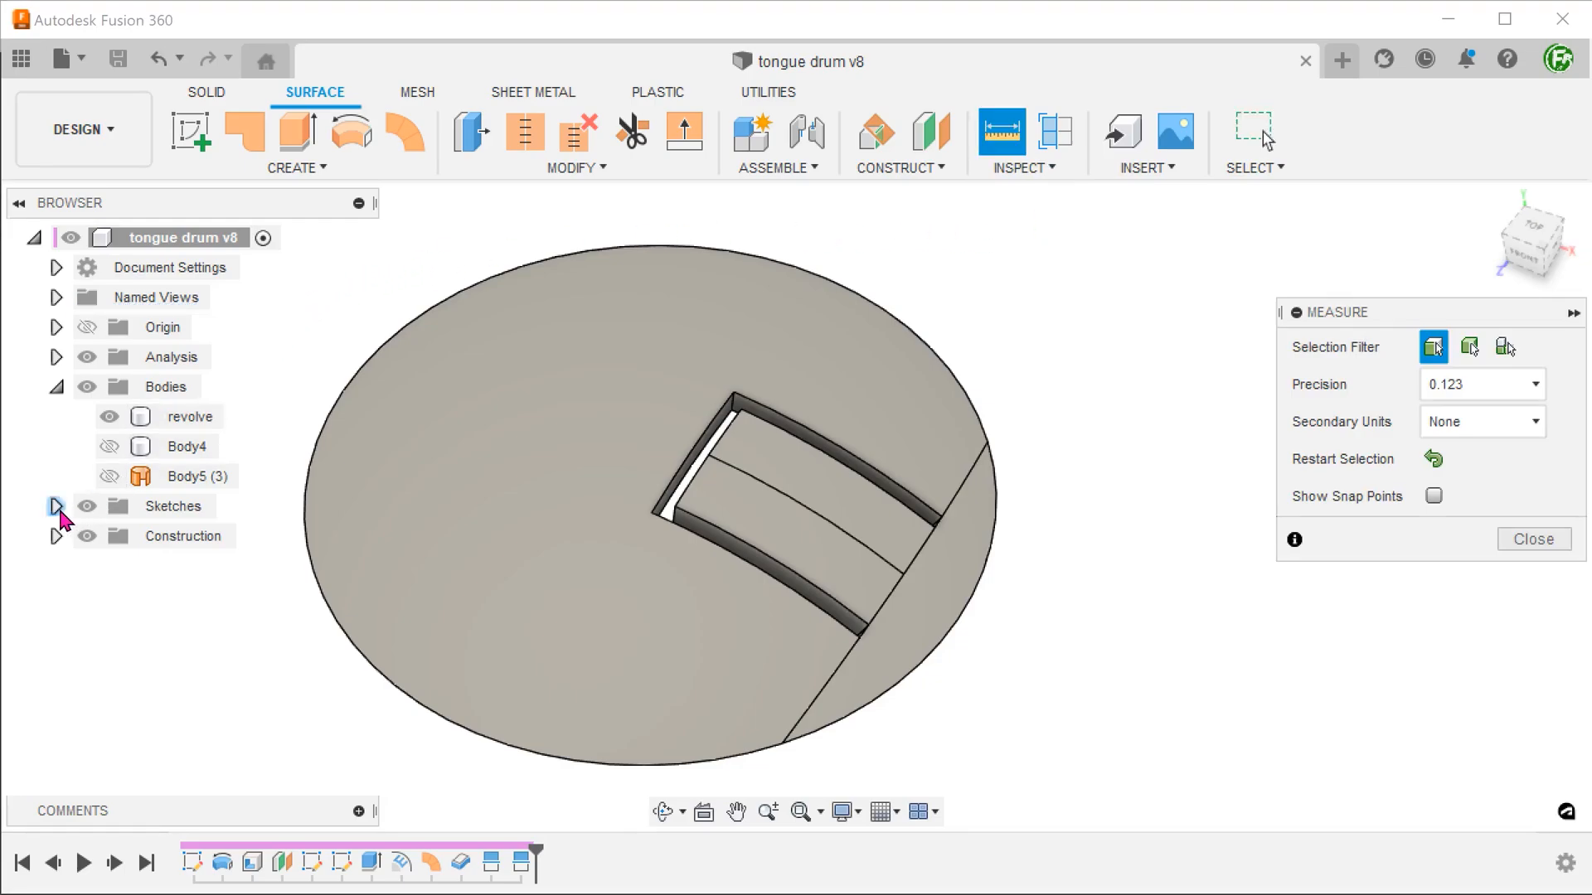
pyautogui.click(56, 506)
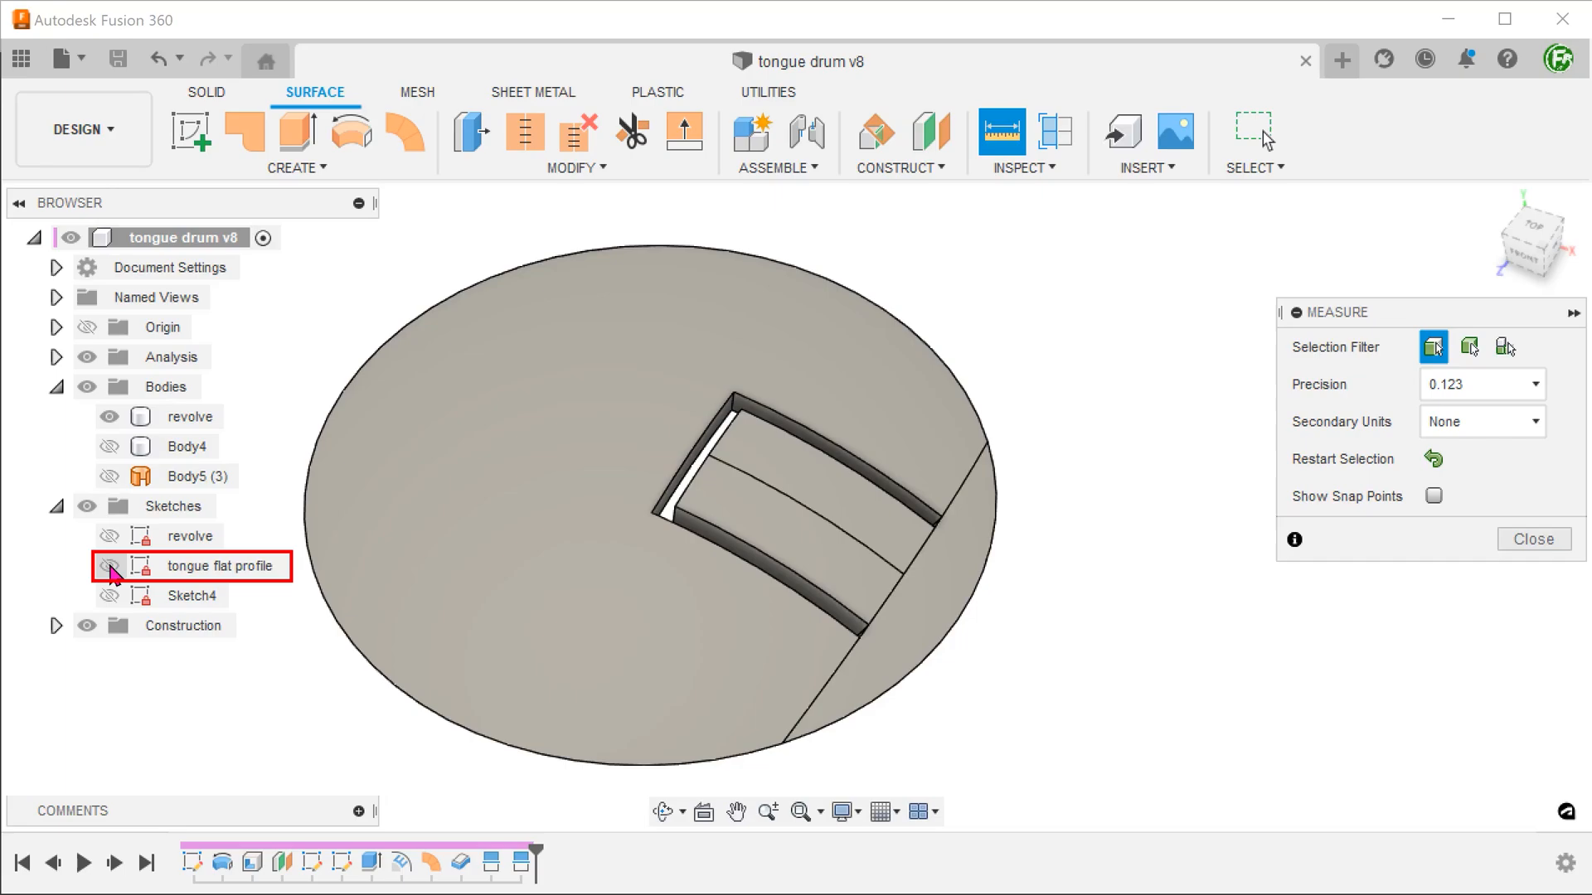
pyautogui.click(110, 565)
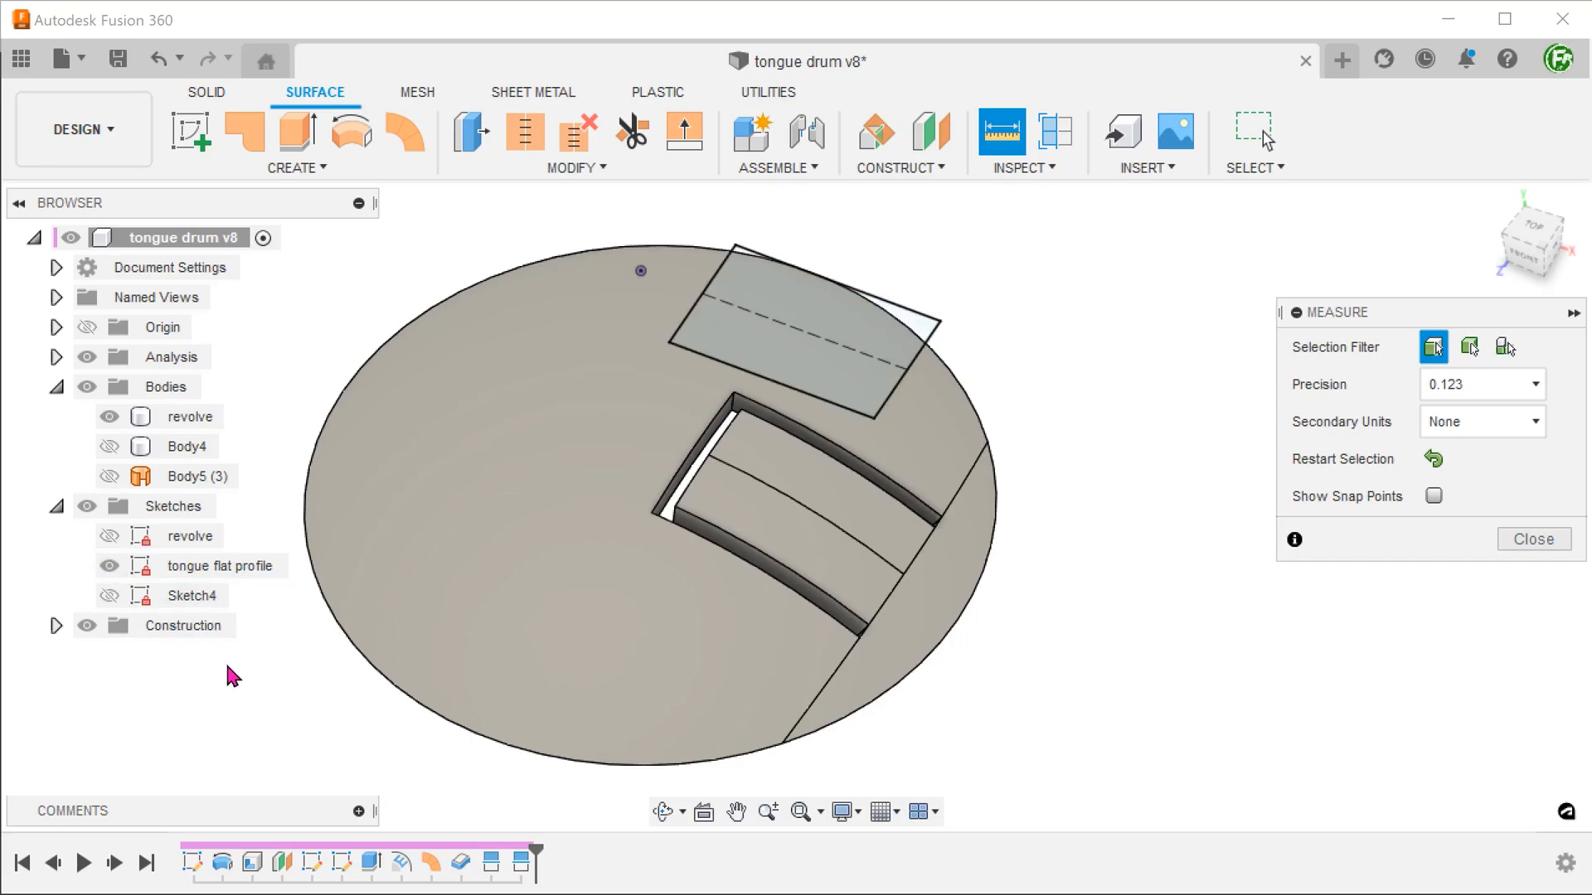
pyautogui.moveTo(1074, 365)
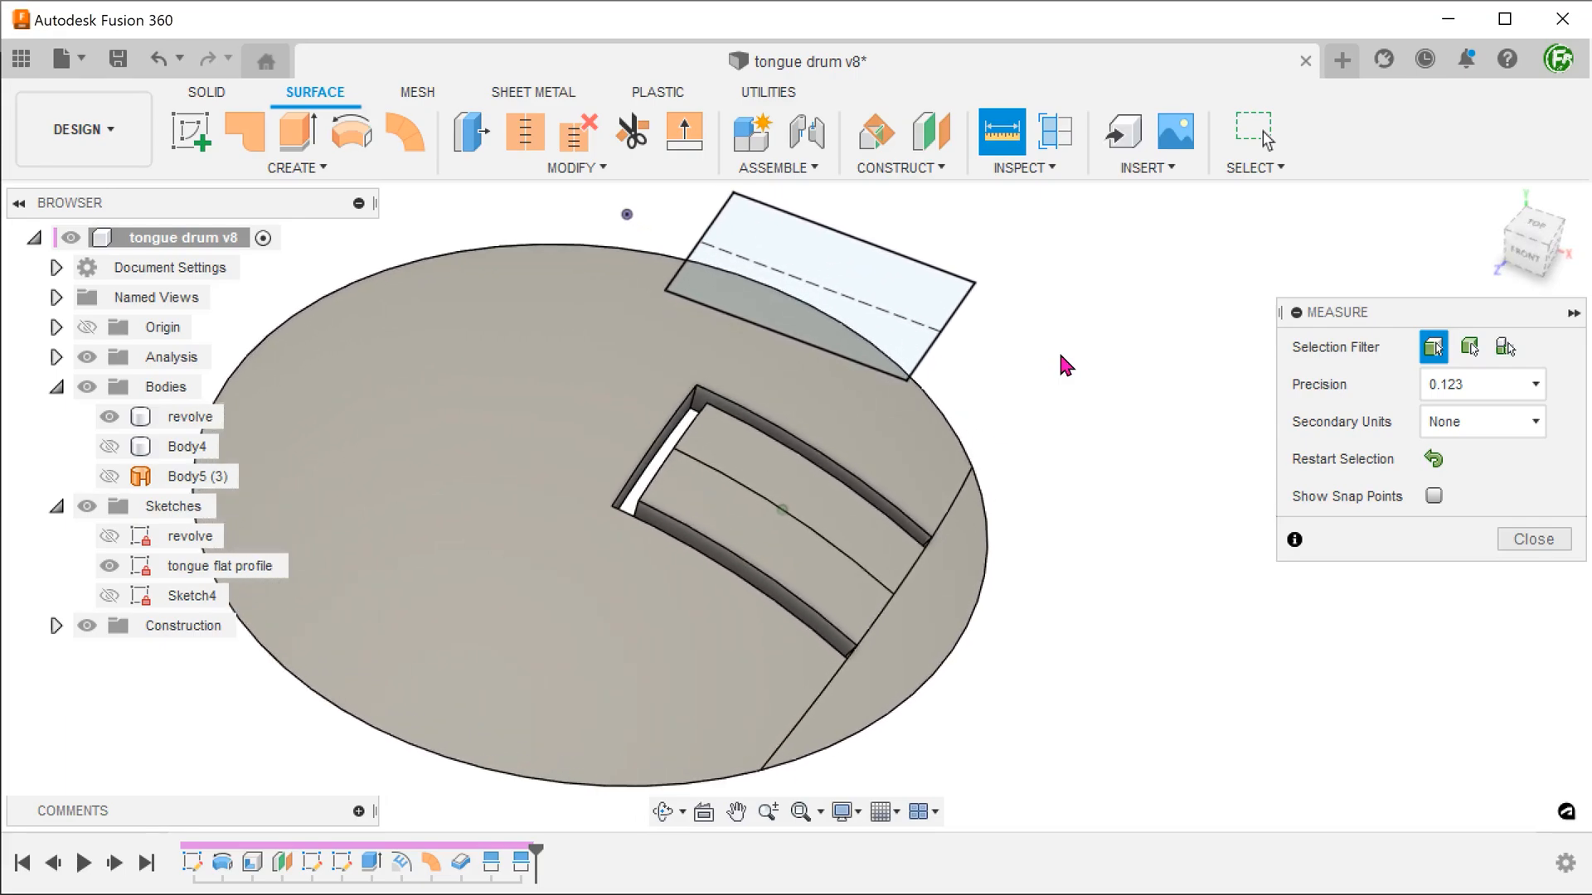
pyautogui.click(909, 325)
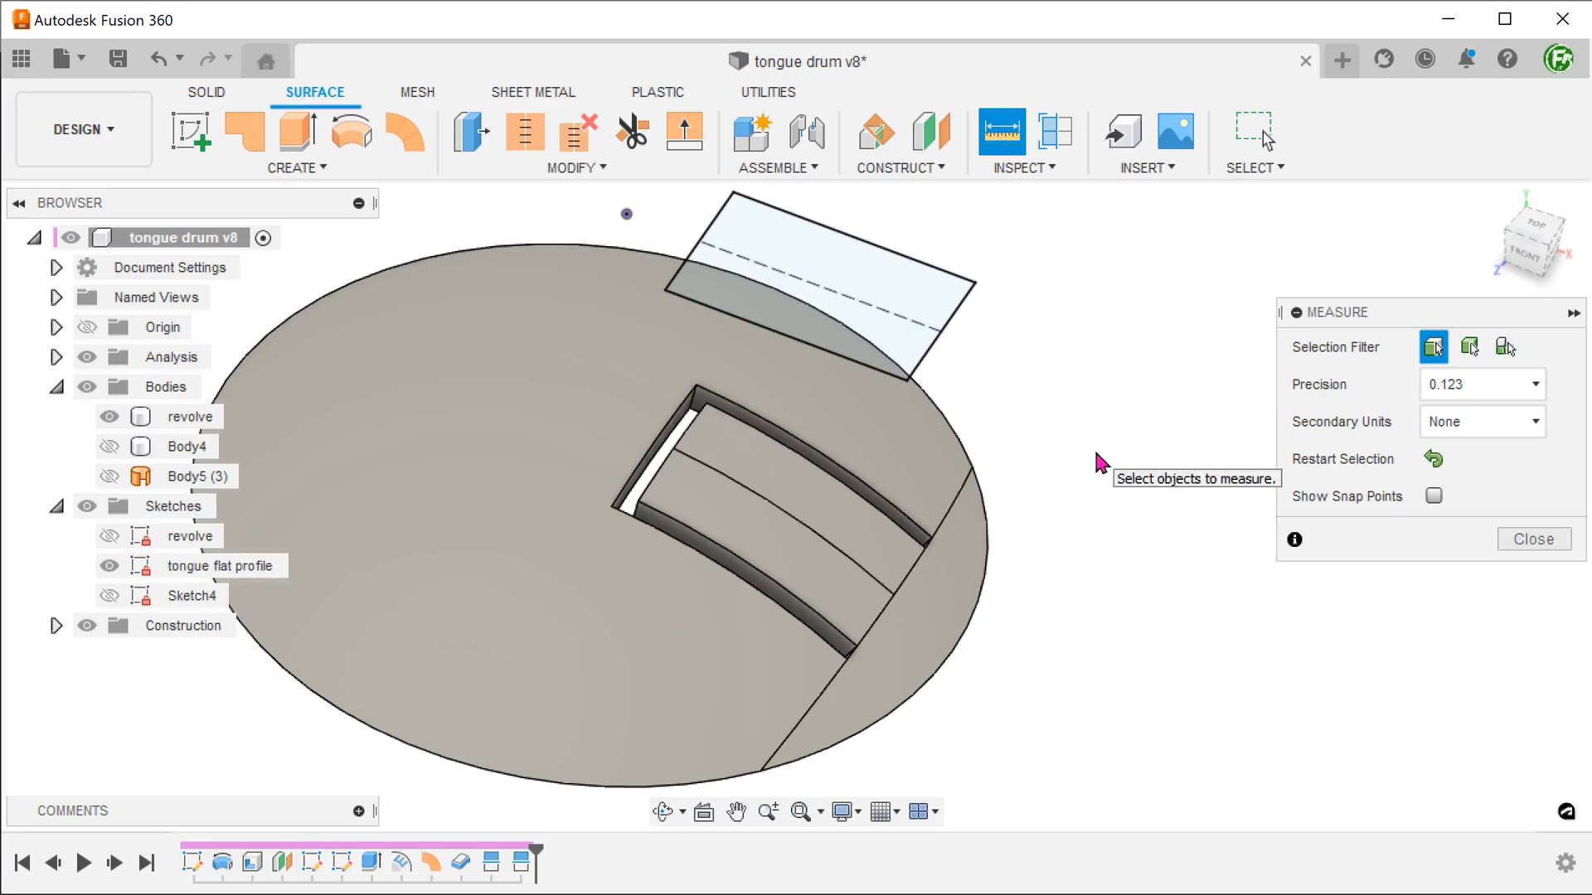
pyautogui.click(822, 546)
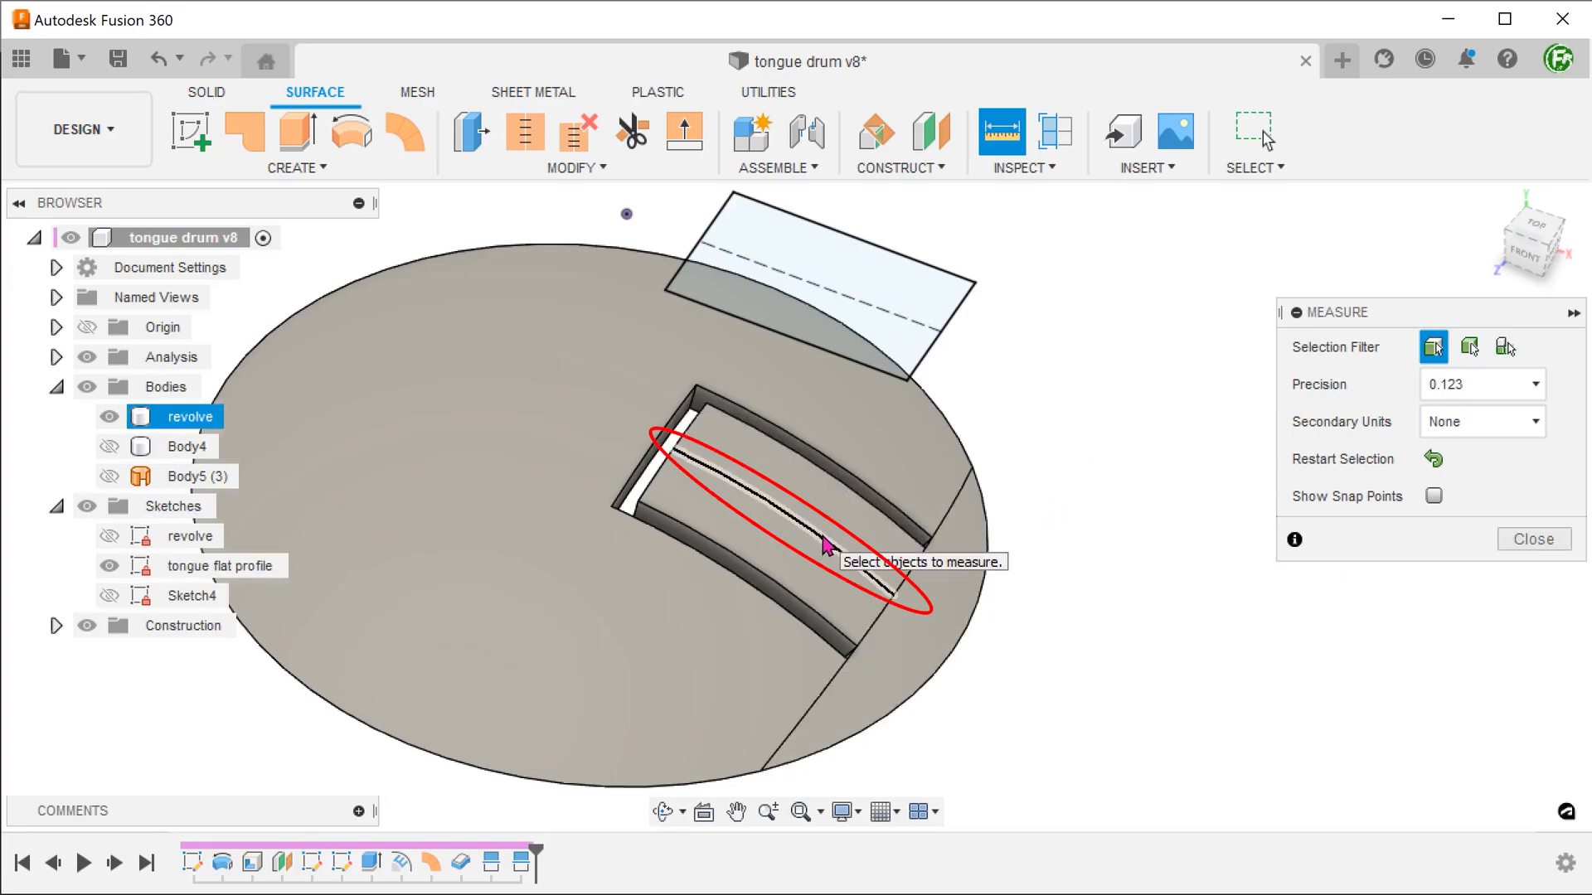
pyautogui.click(822, 544)
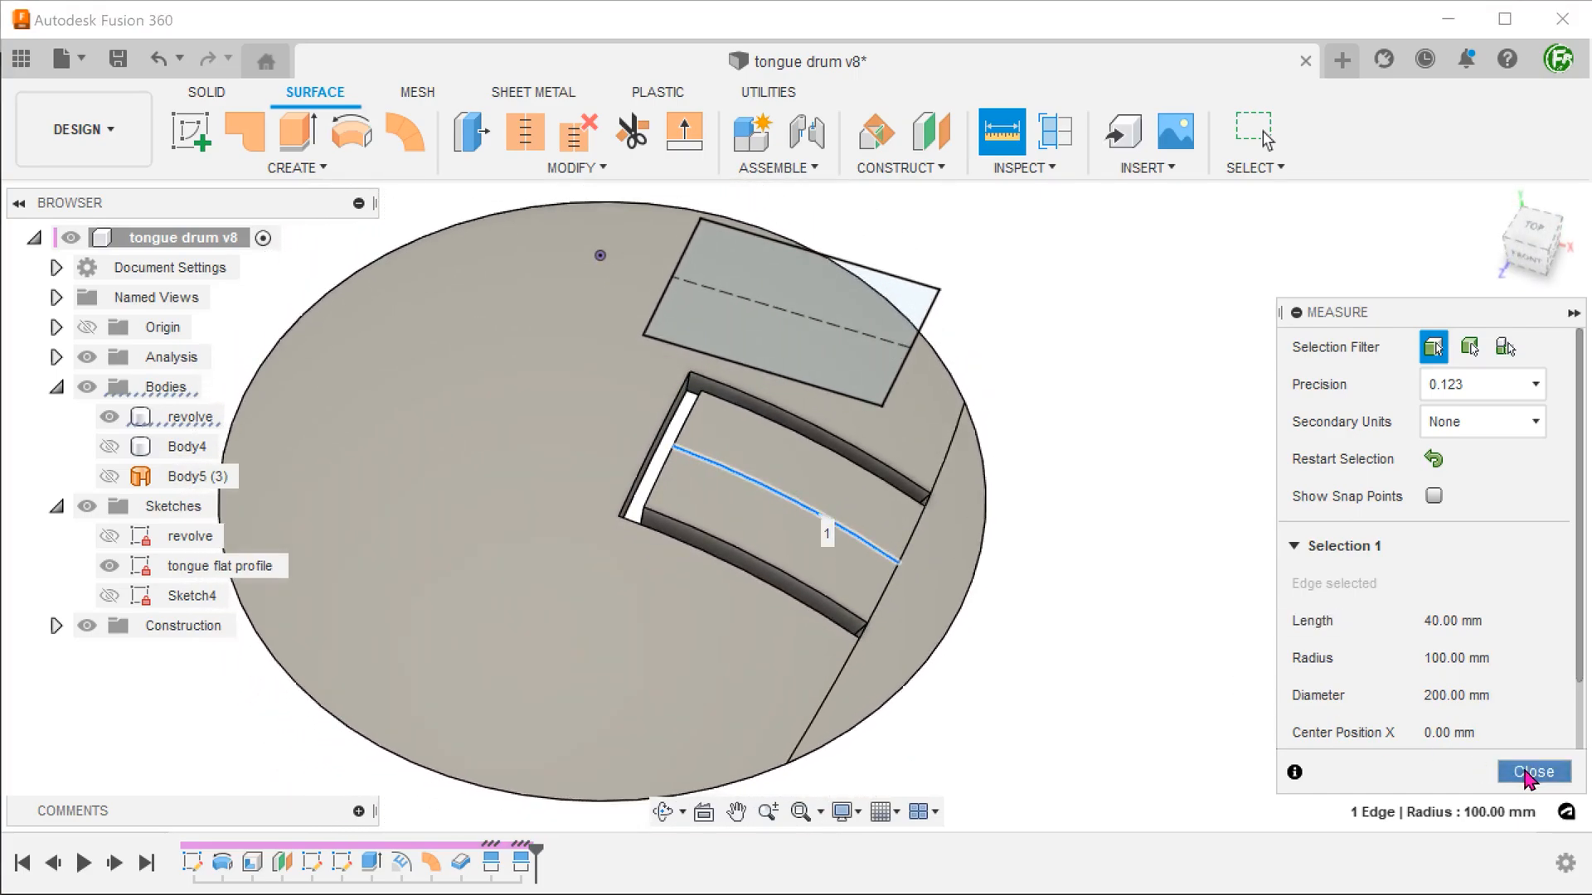
pyautogui.click(1533, 771)
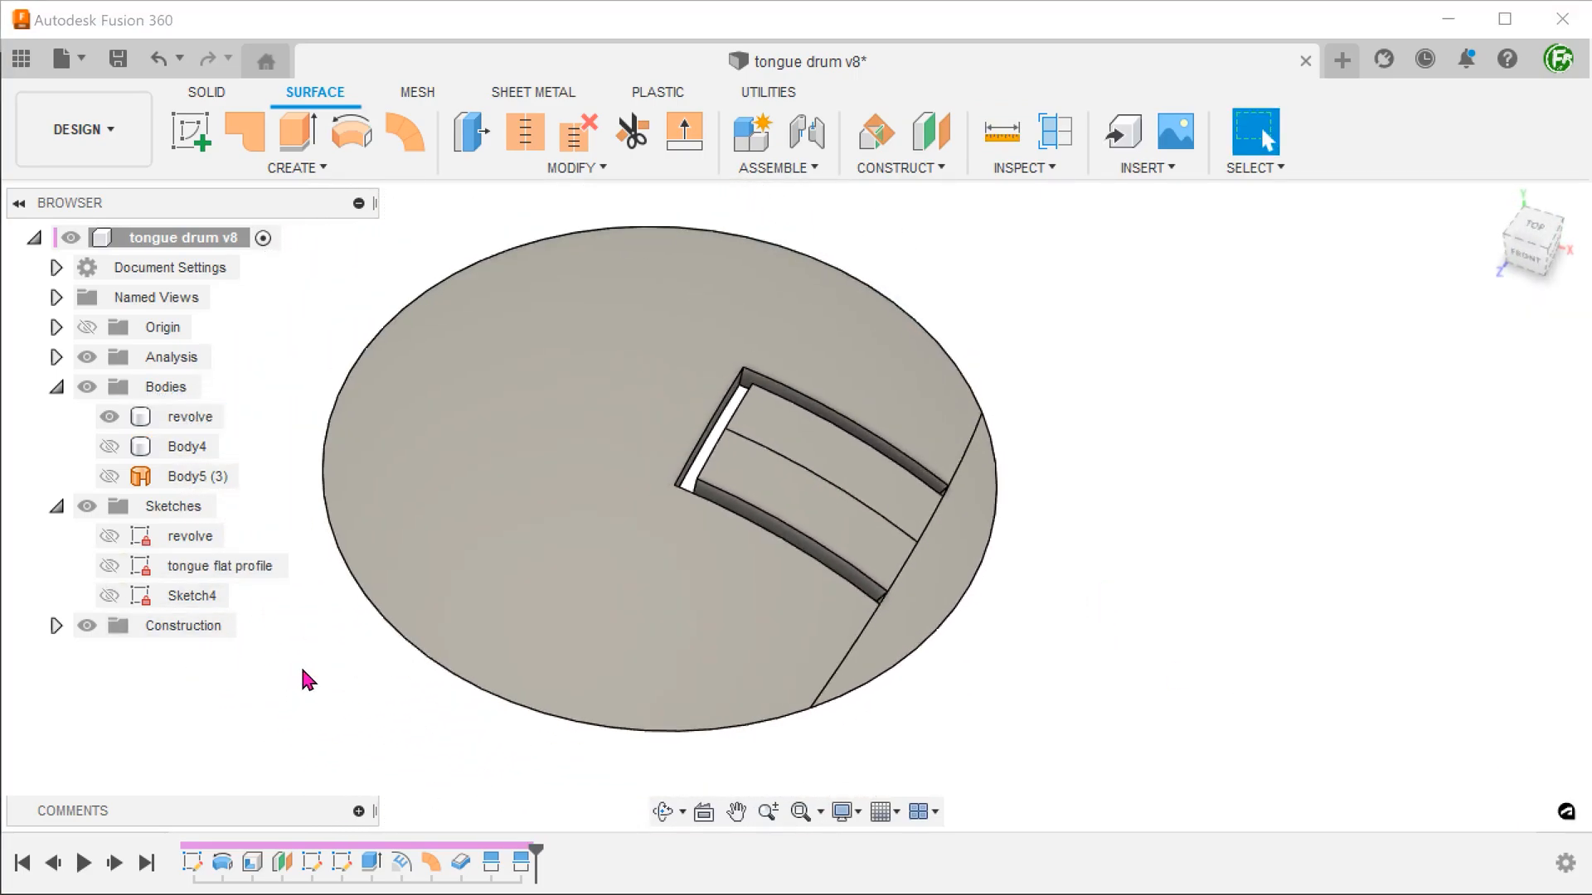
# - Show the saved Section2 analysis to expose the slot gap in the dome's cross-section
pyautogui.click(493, 862)
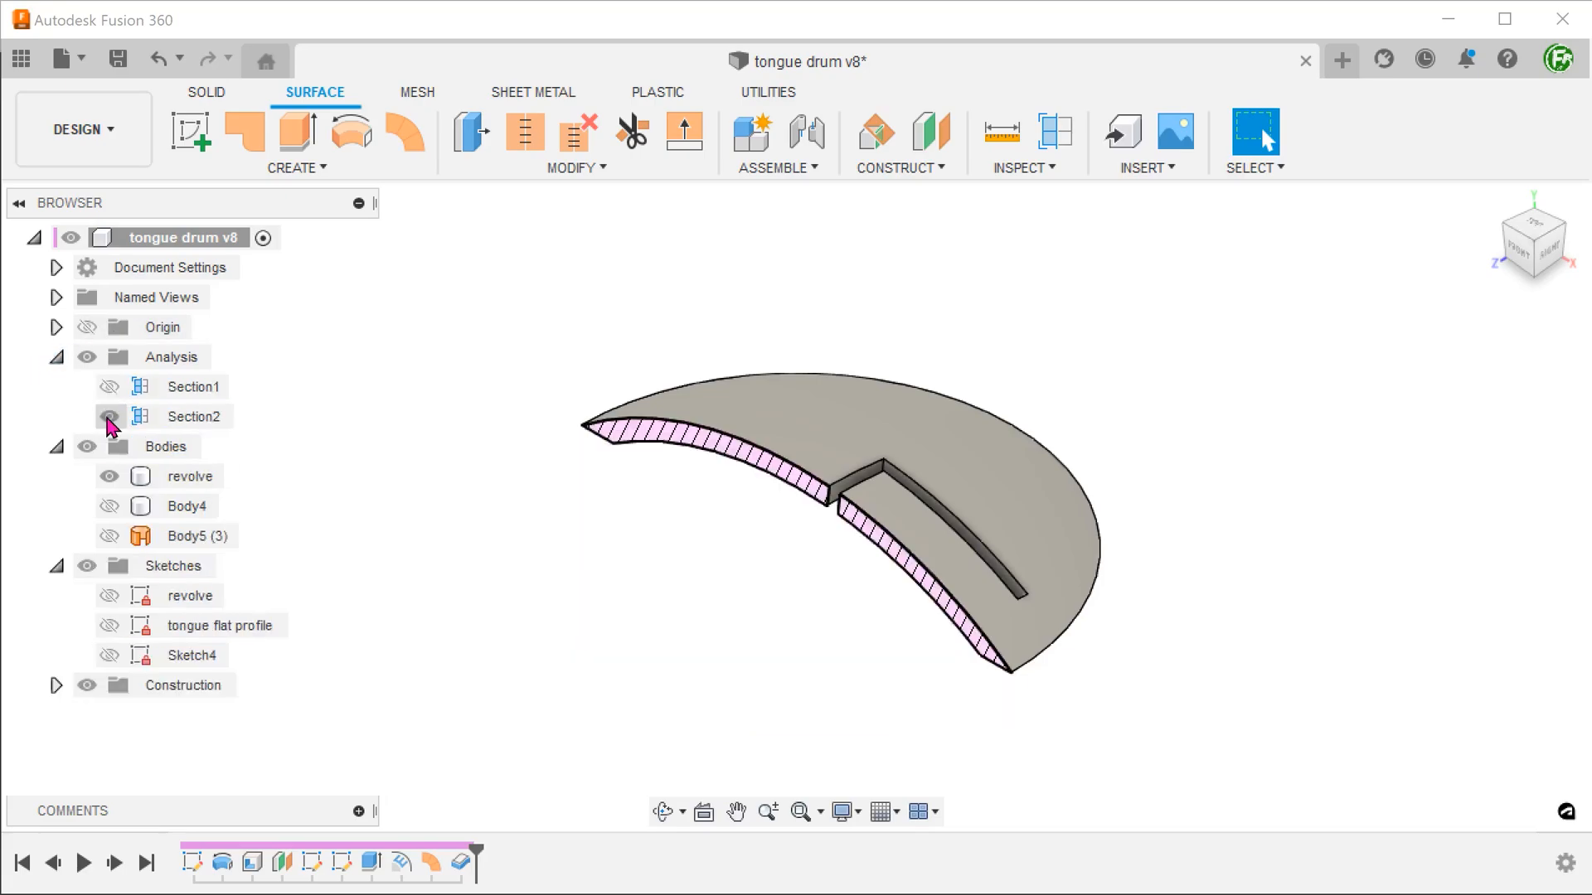
pyautogui.click(109, 416)
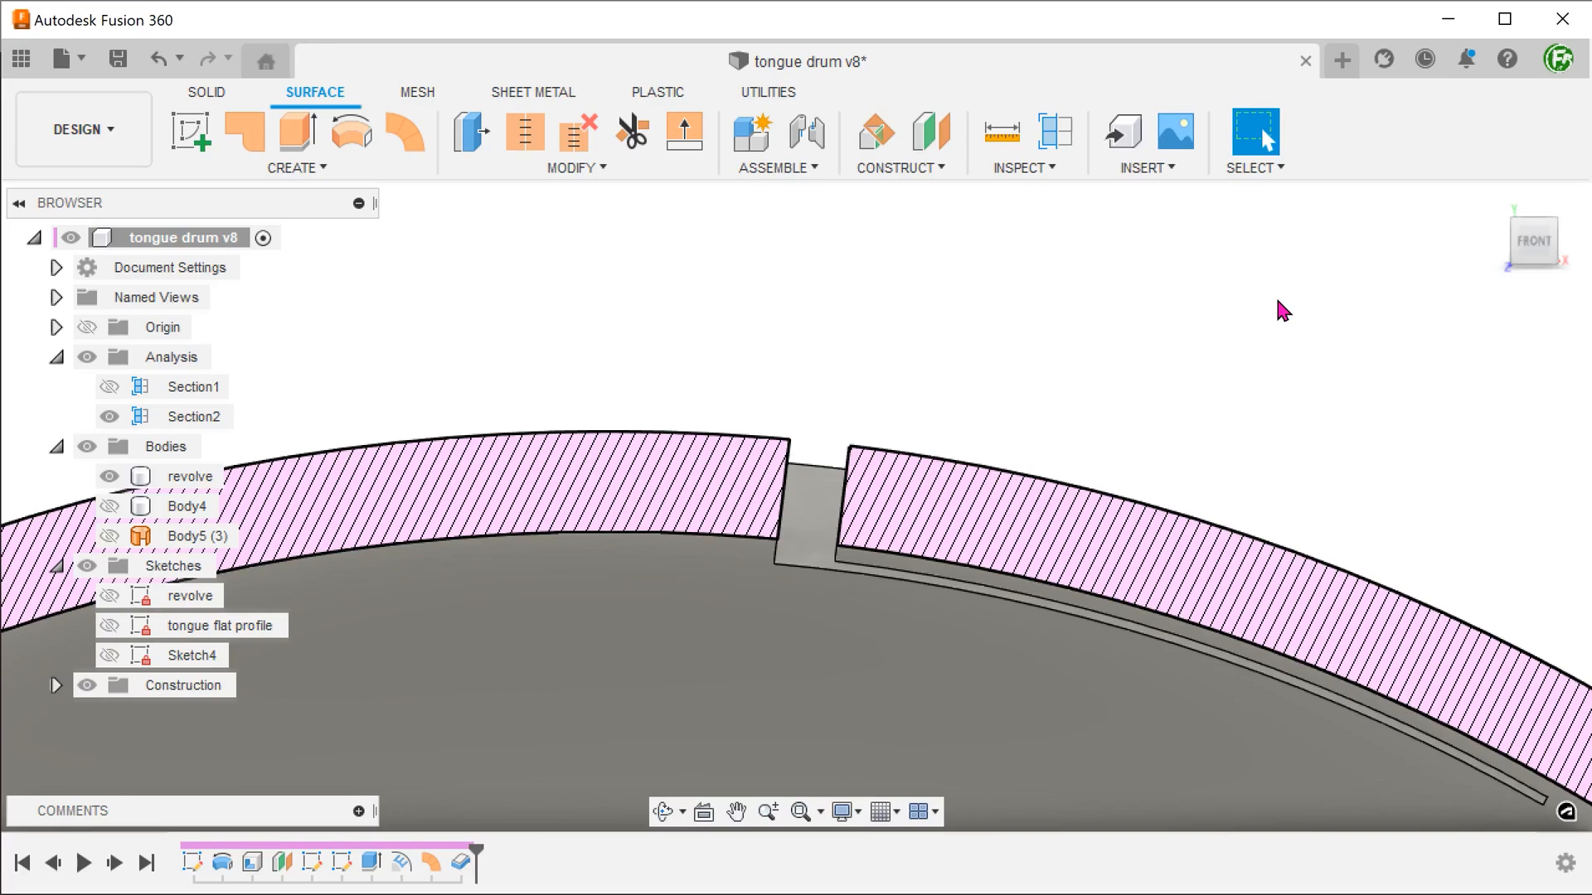
pyautogui.moveTo(232, 406)
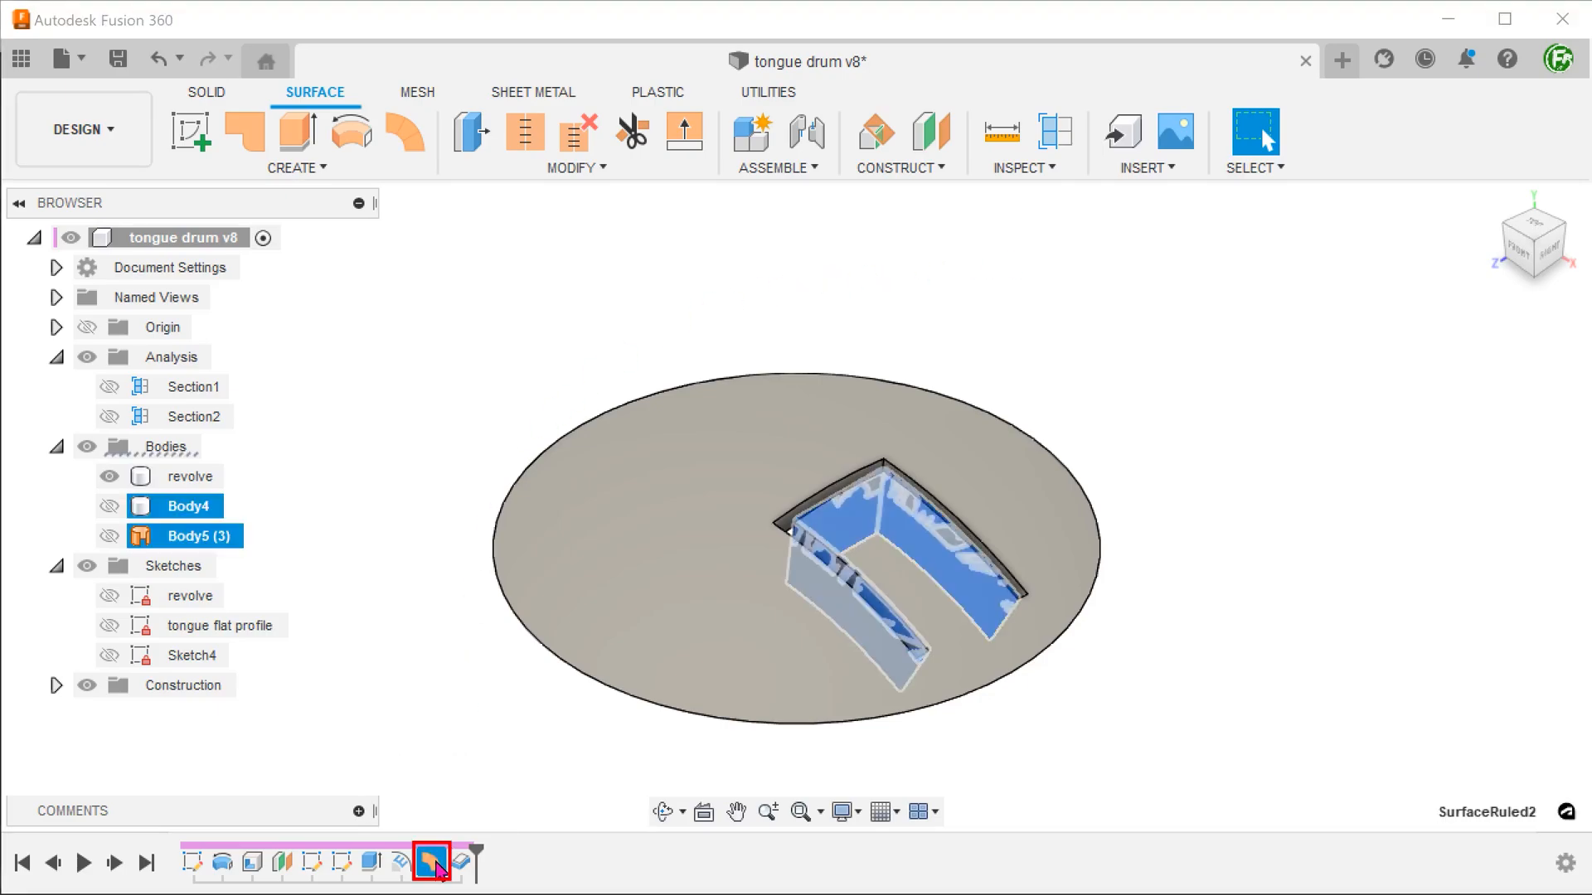
# - Edit SurfaceRuled2 to Direction type along the Y axis so the slot cuts vertically
pyautogui.doubleClick(431, 862)
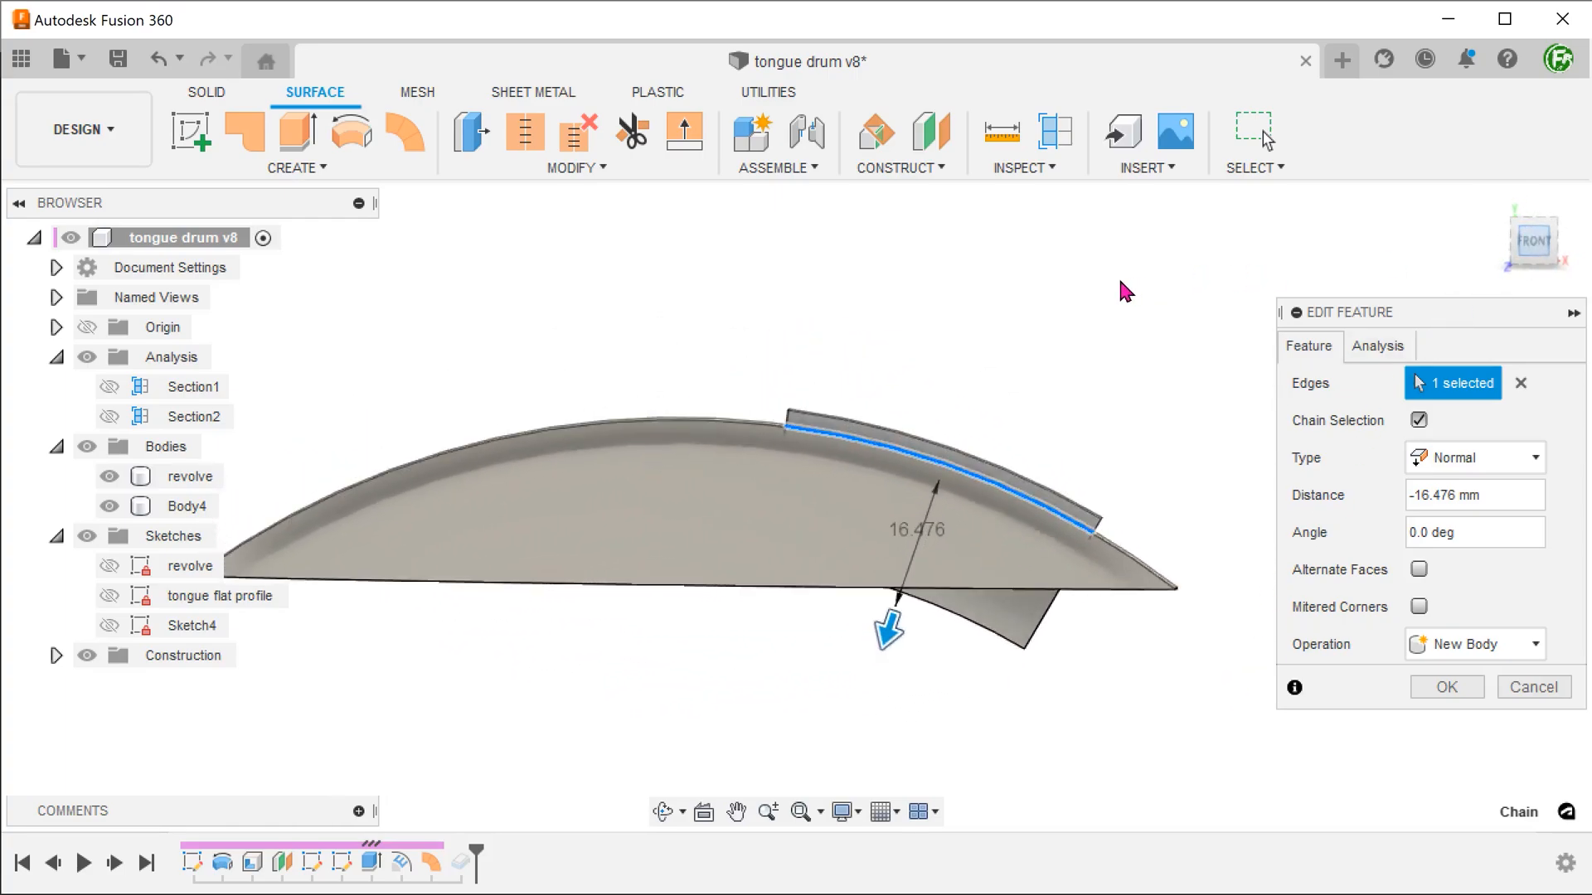
pyautogui.click(1473, 458)
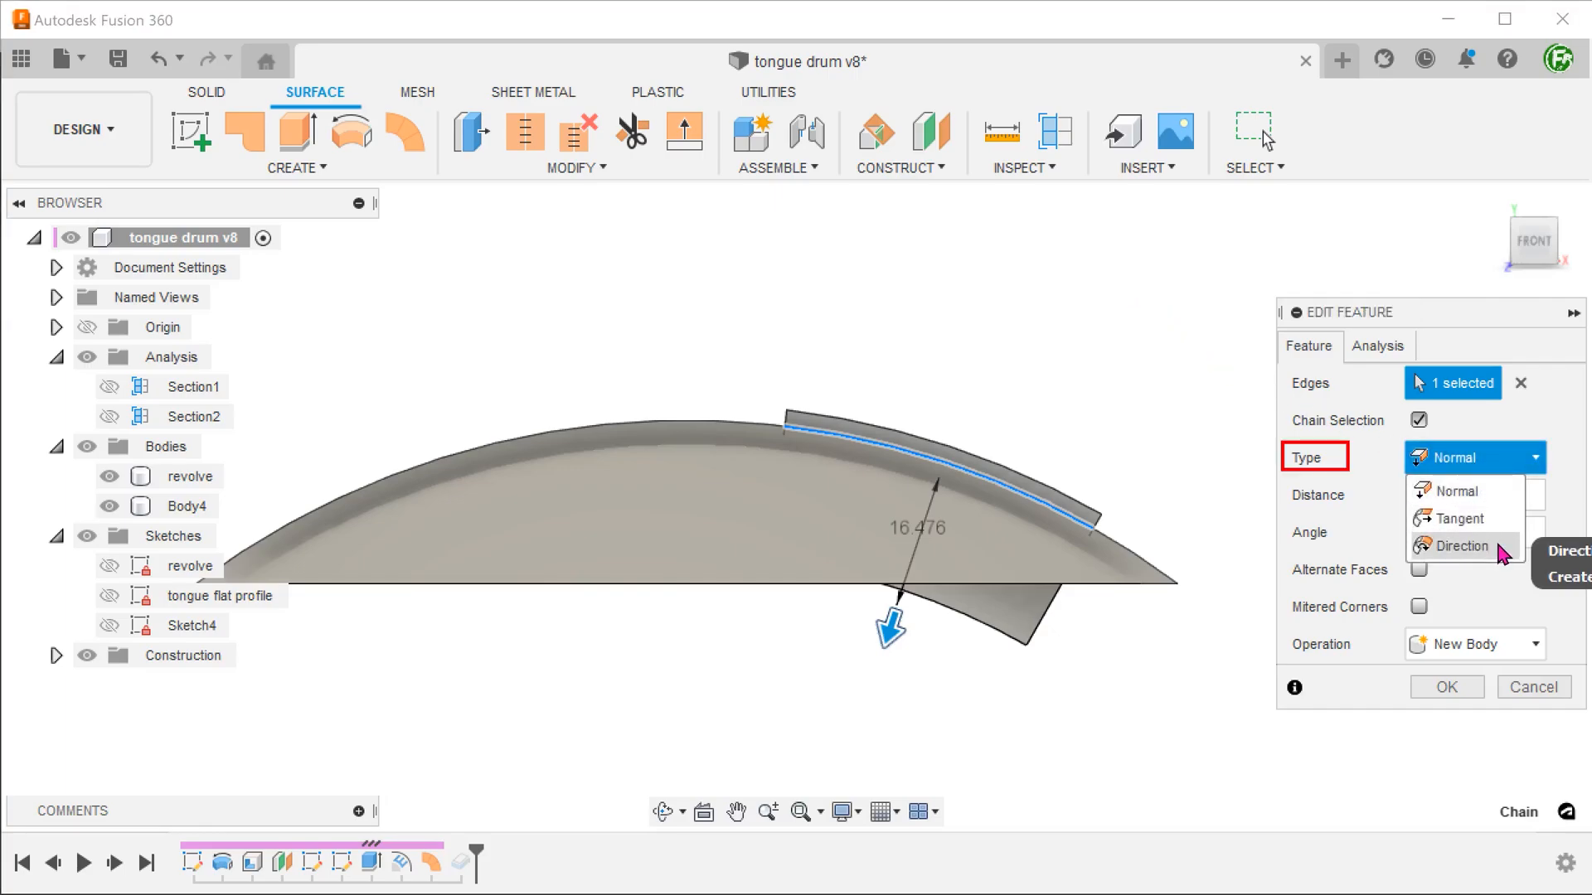
pyautogui.click(1459, 546)
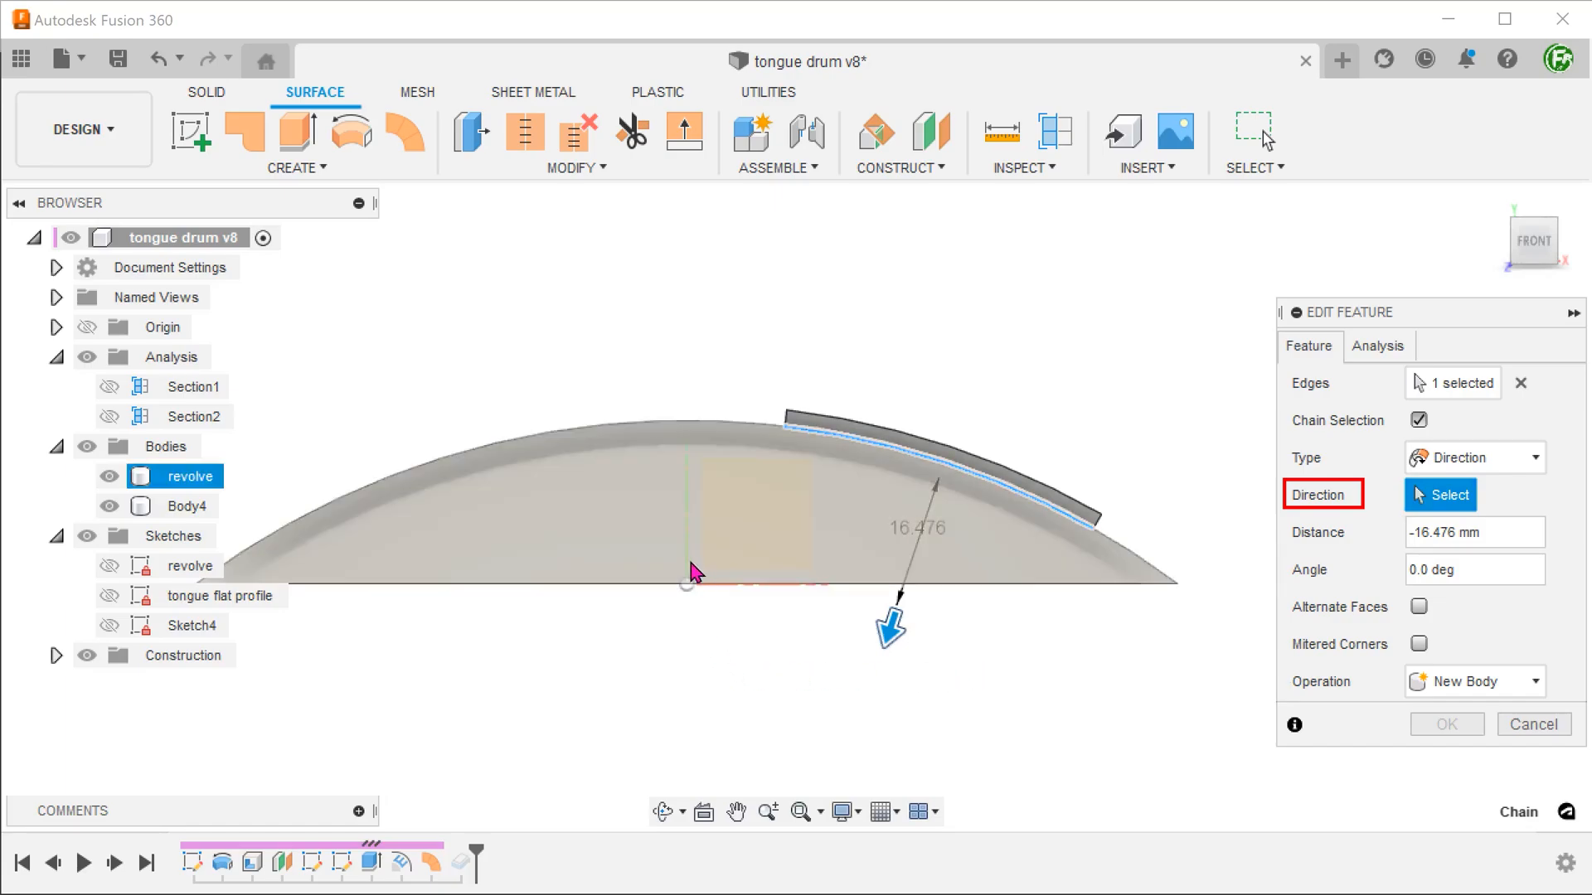
pyautogui.click(690, 569)
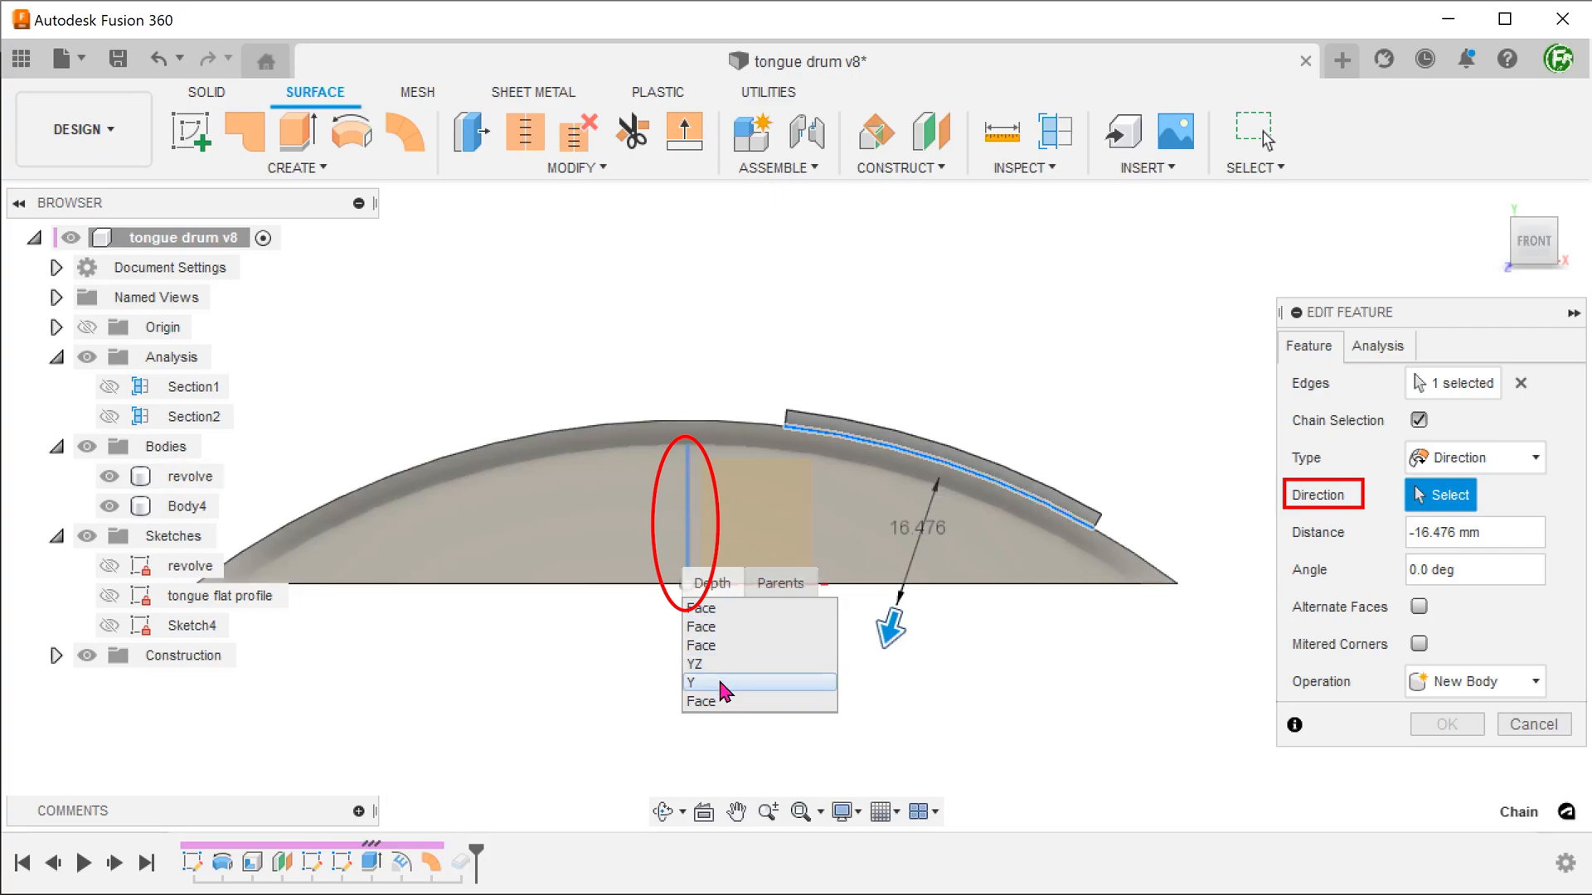
pyautogui.click(693, 682)
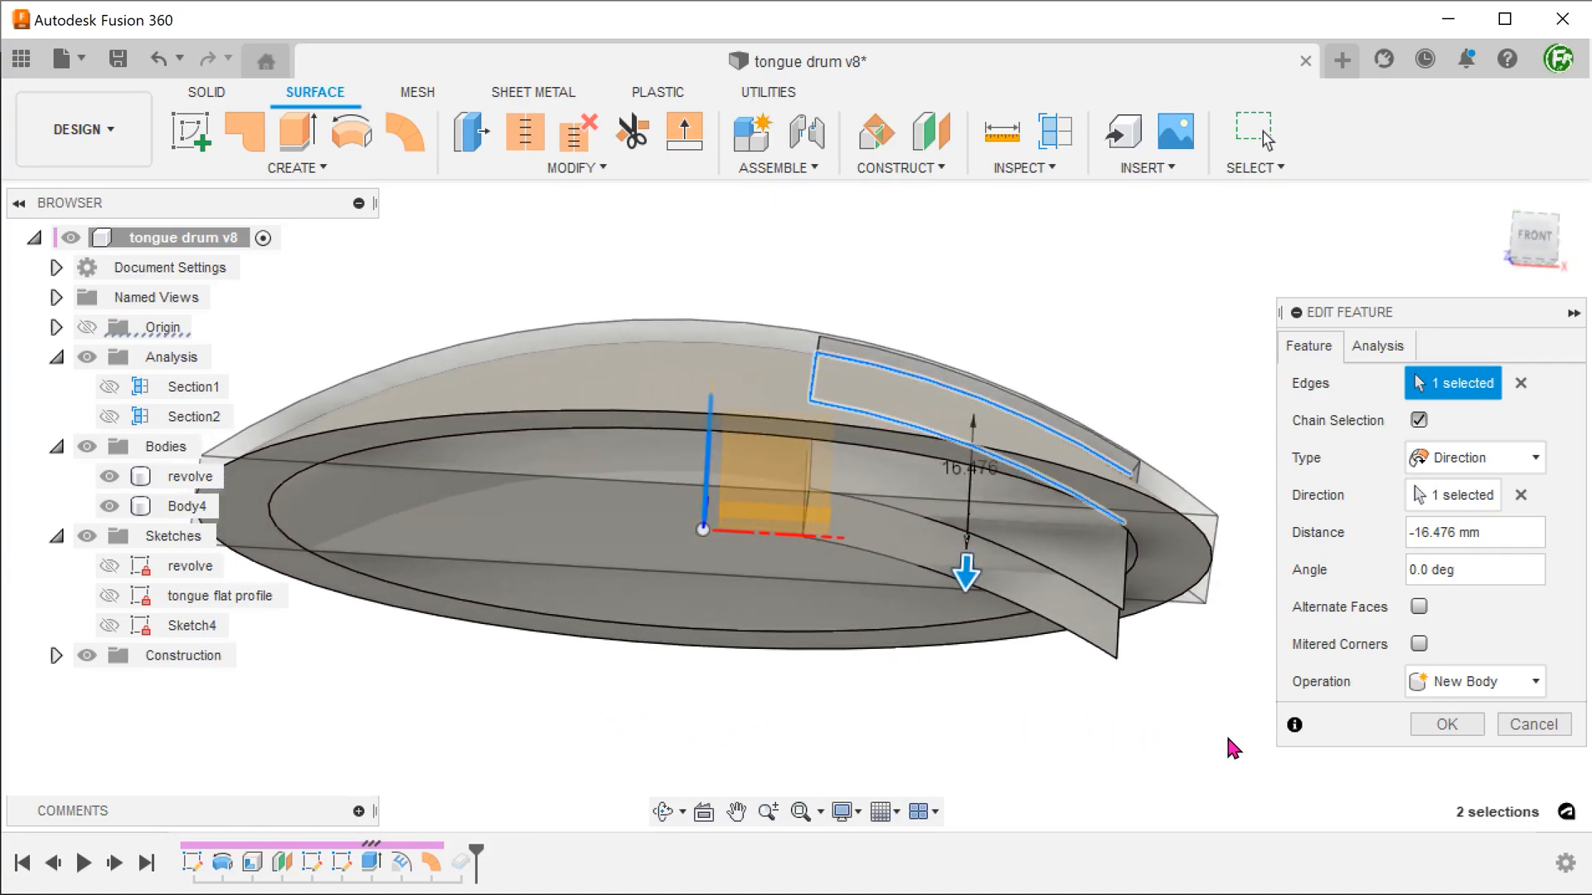
pyautogui.click(1446, 724)
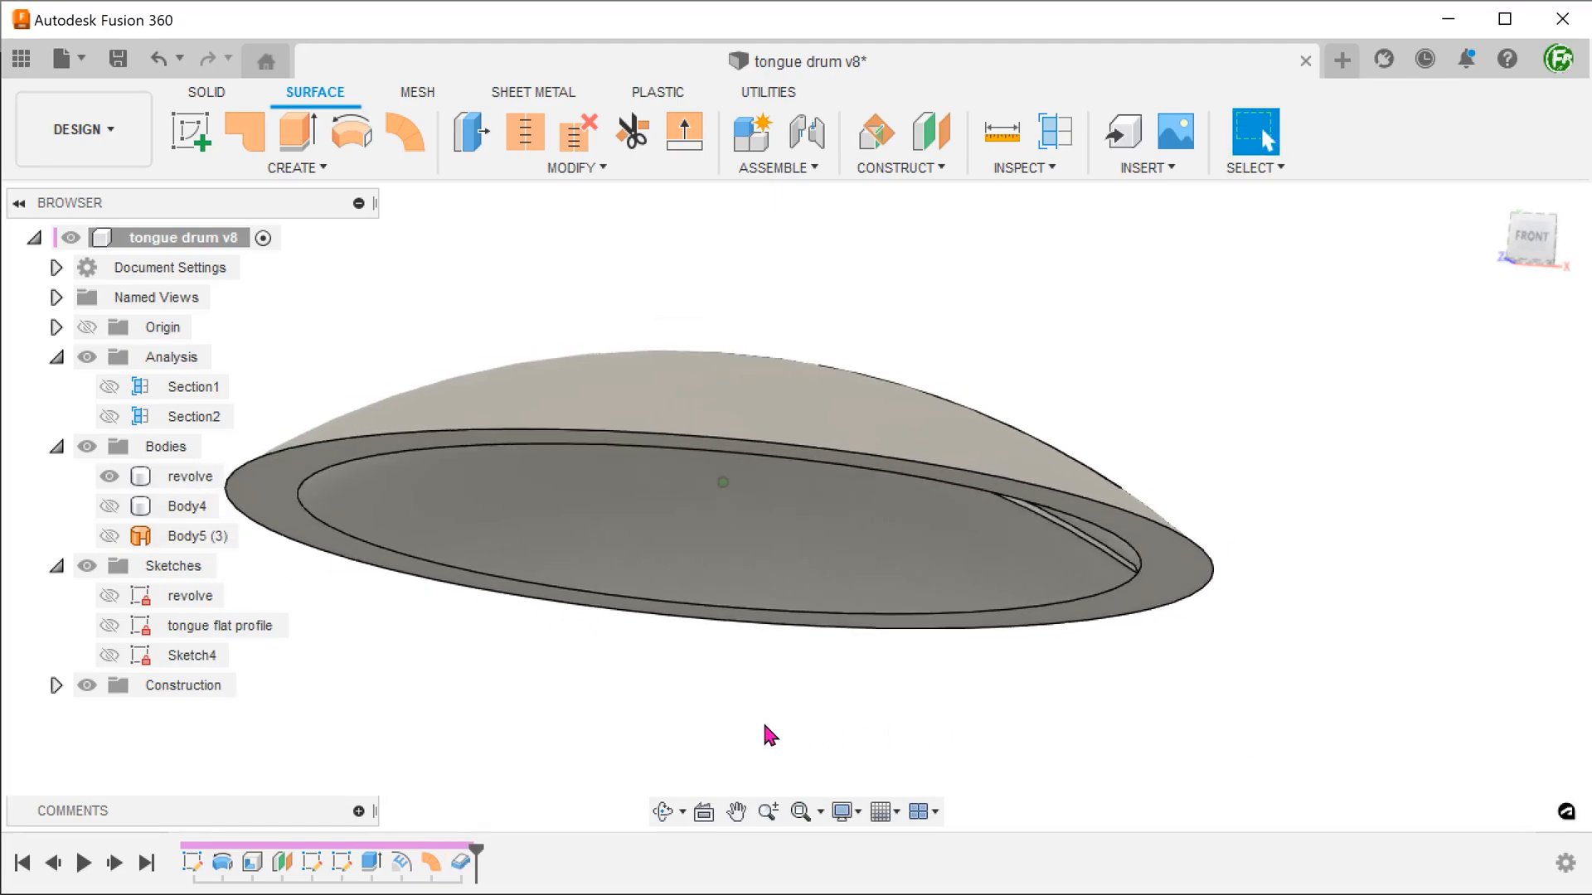
pyautogui.moveTo(766, 731); pyautogui.dragTo(650, 727)
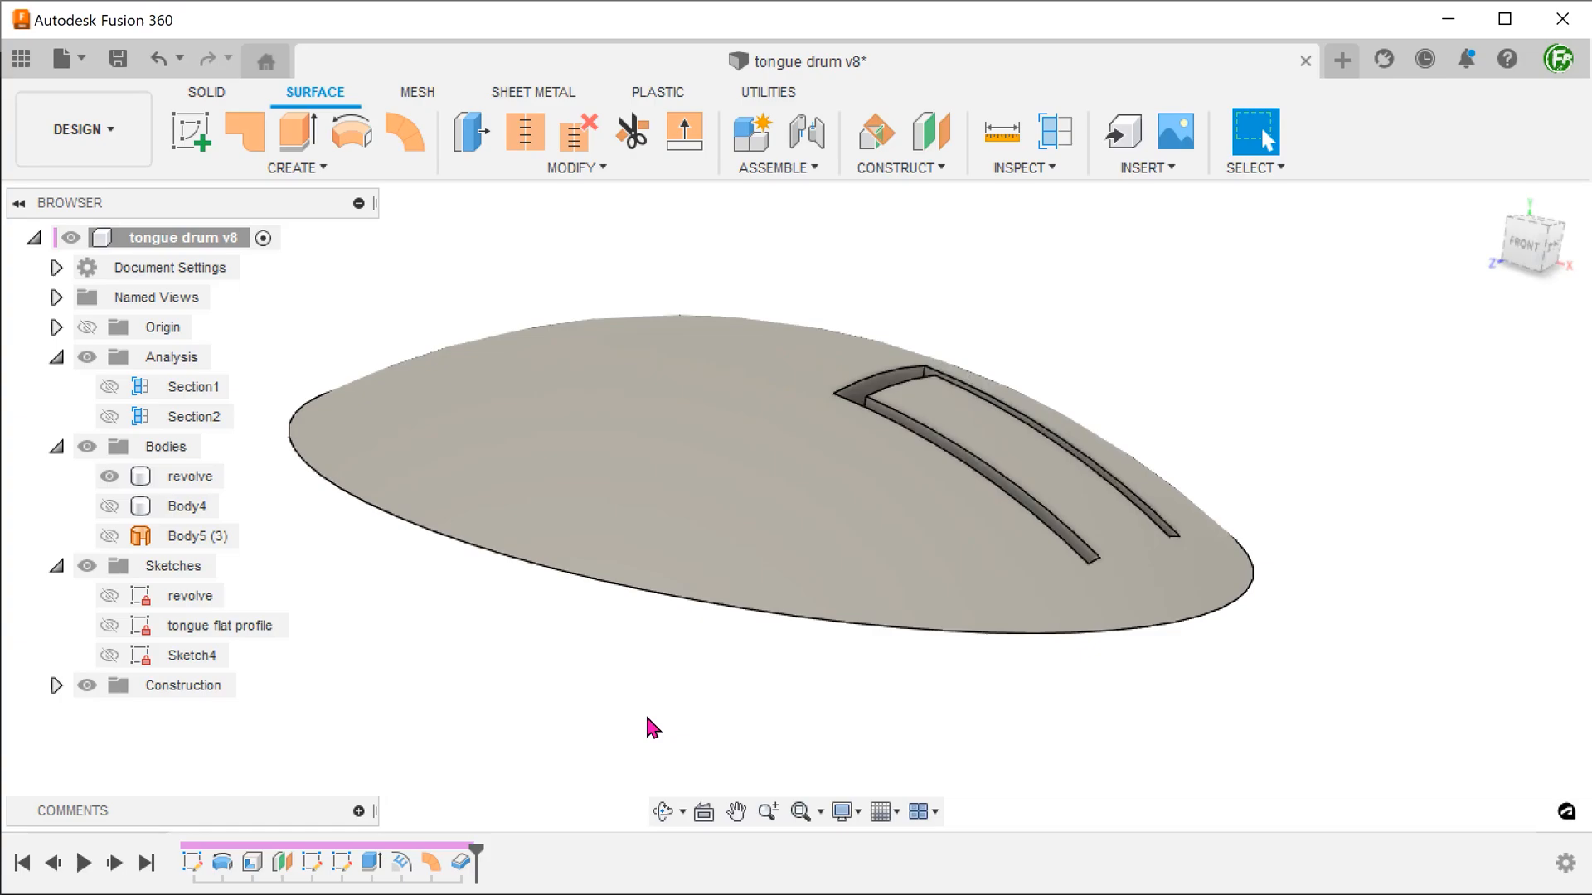